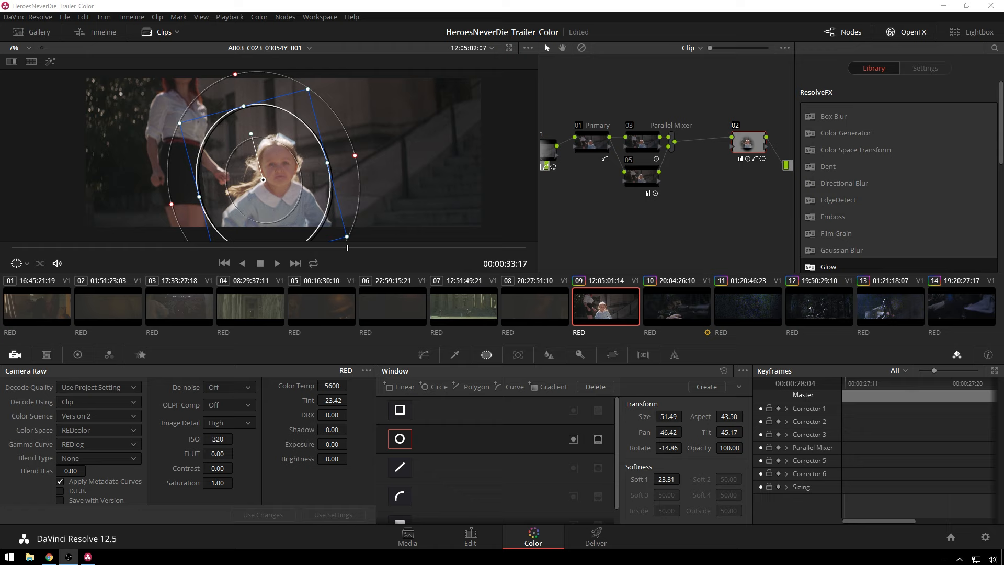
mouse_move(485, 334)
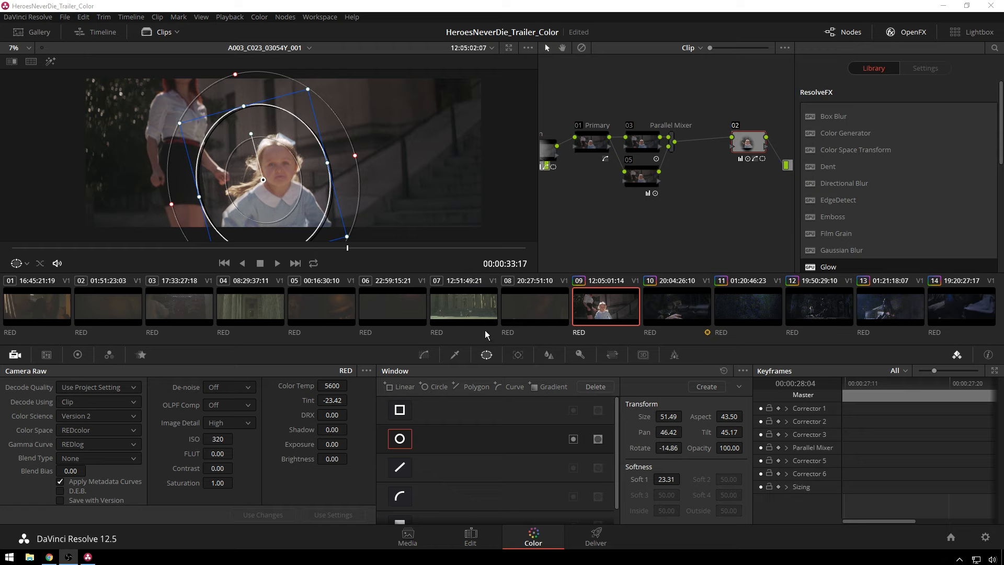
mouse_move(548, 305)
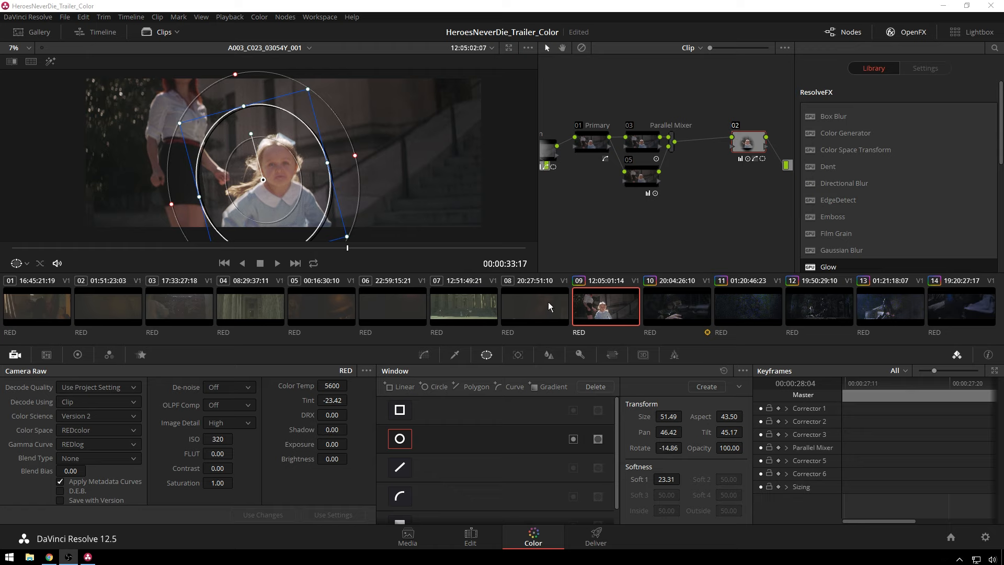
mouse_move(416, 305)
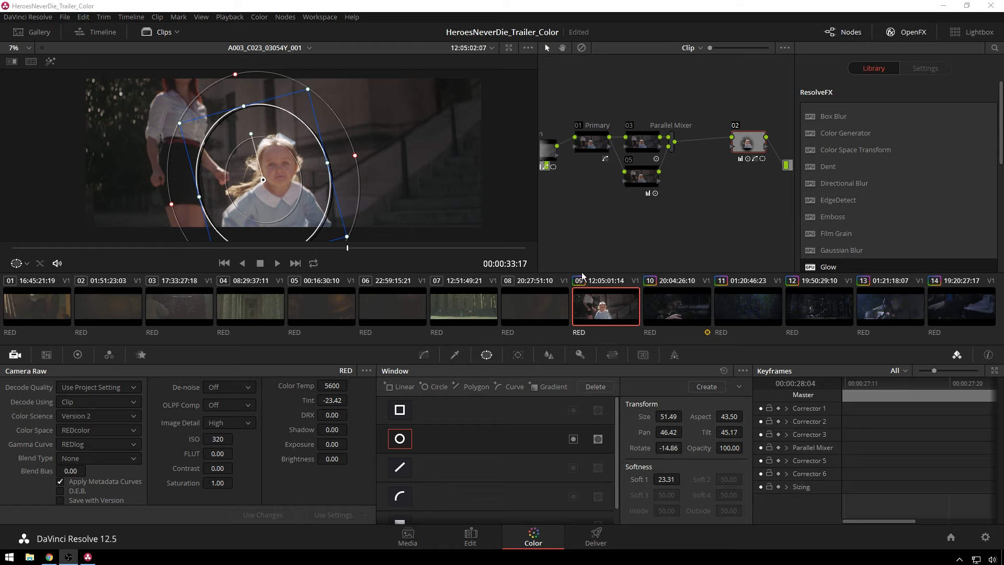
mouse_move(581, 276)
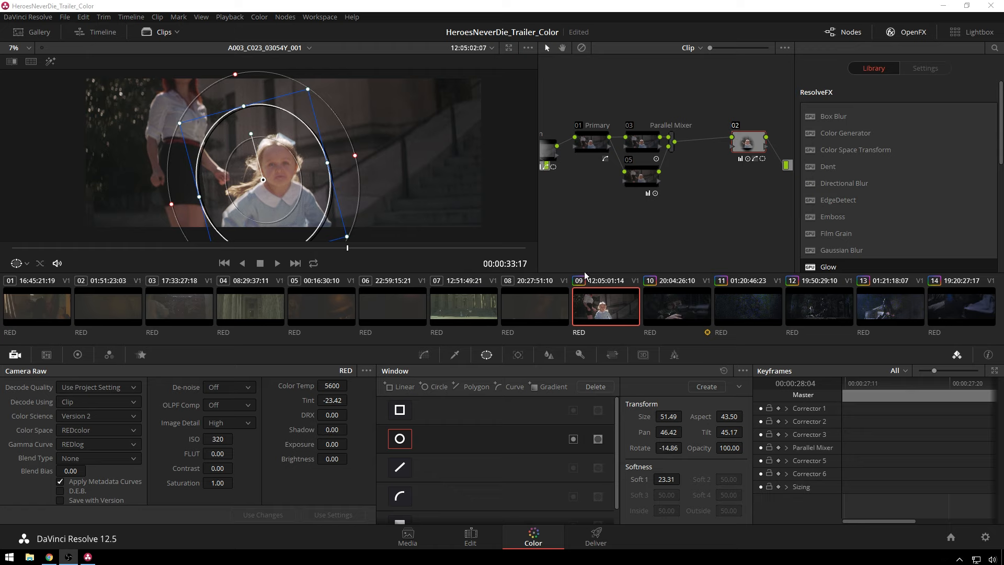
mouse_move(481, 238)
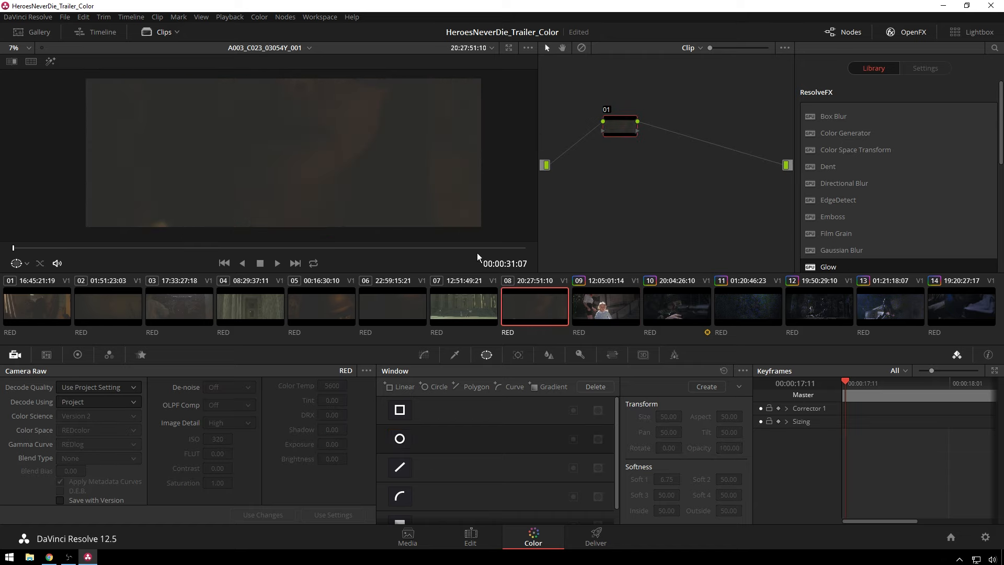
mouse_move(674, 312)
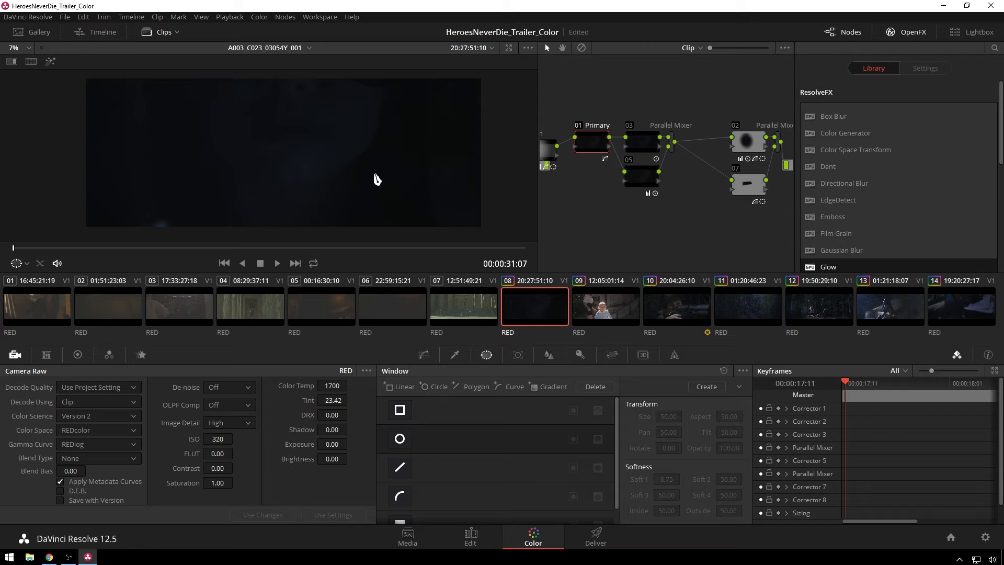
mouse_move(254, 337)
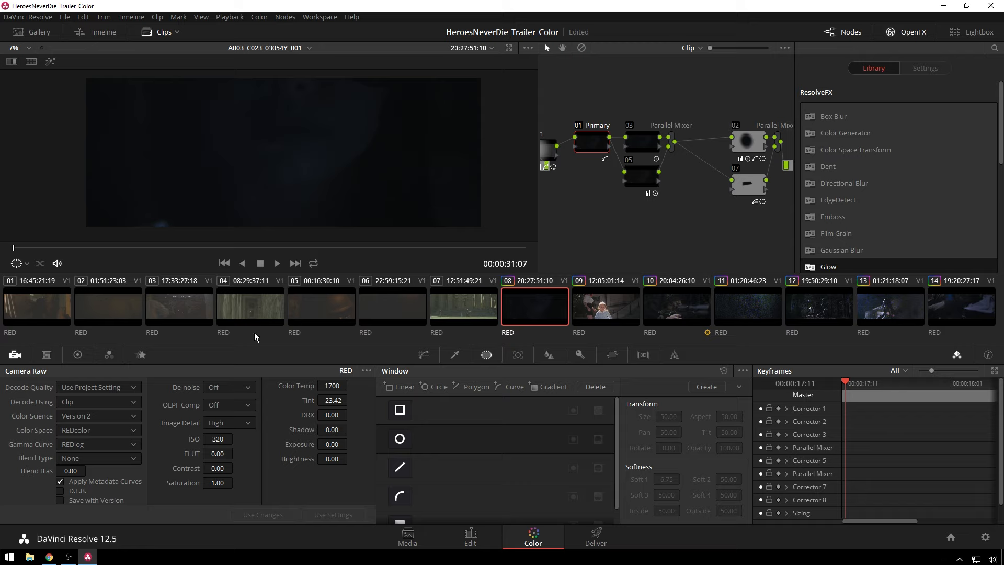
click(331, 384)
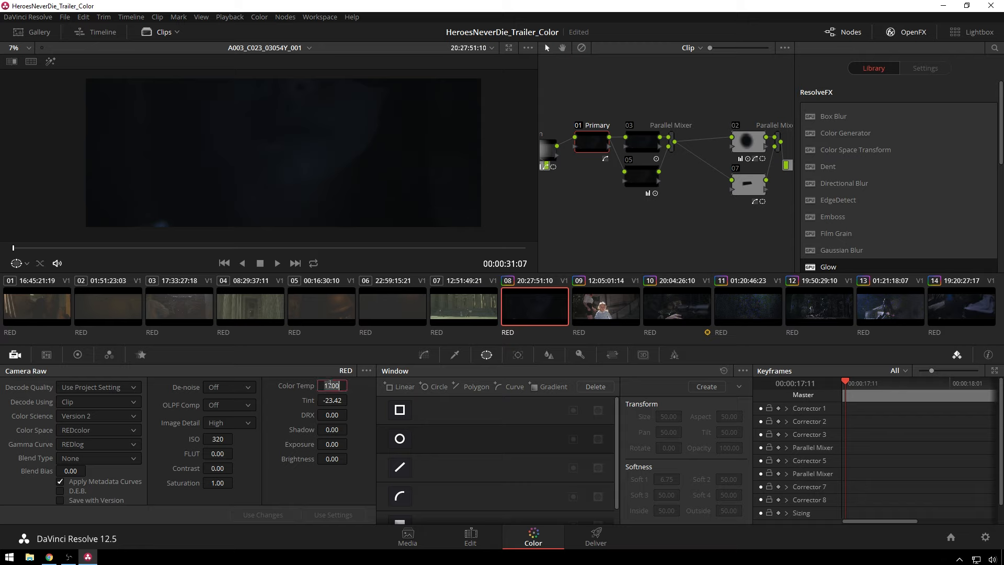
text(2200)
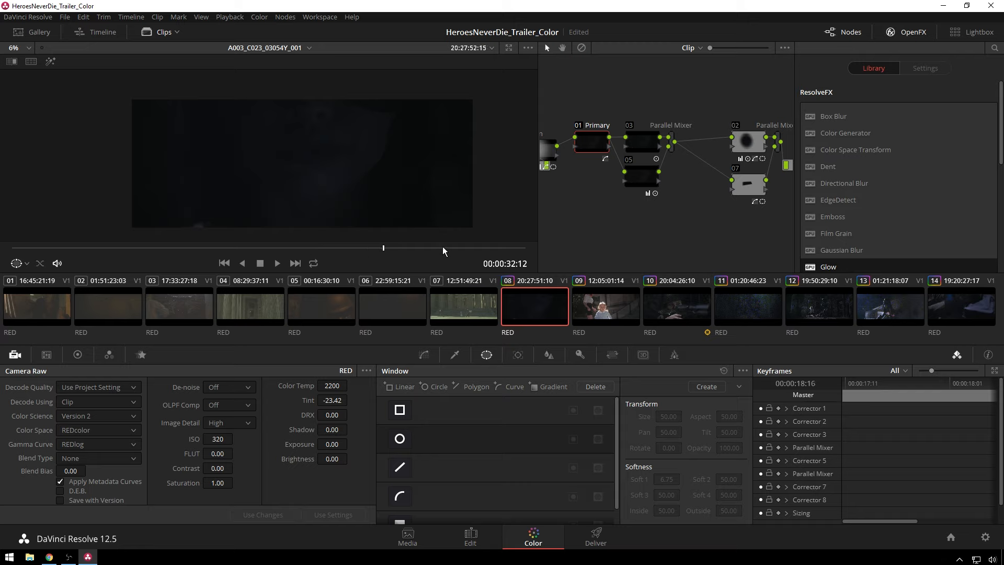
mouse_move(615, 174)
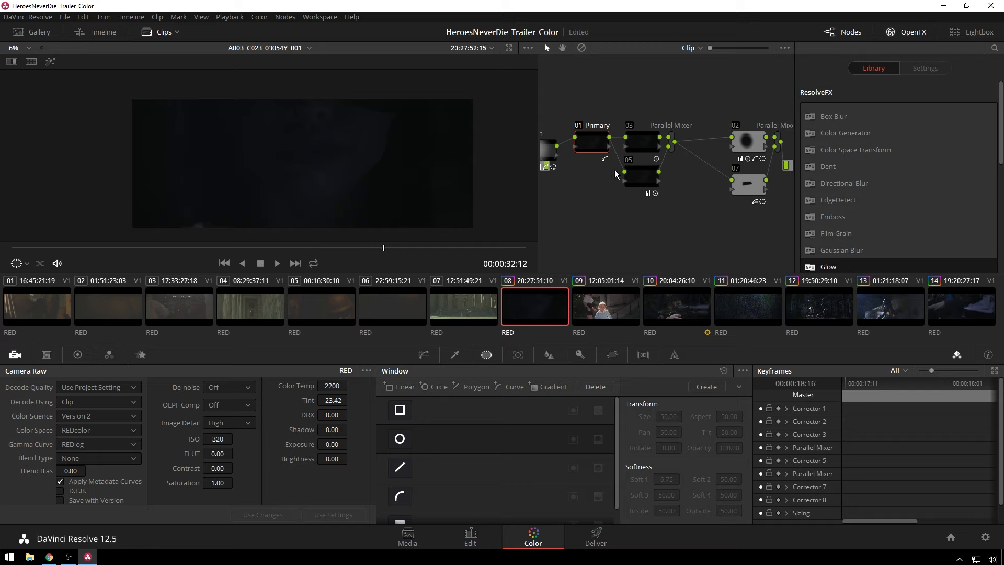
drag(339, 458, 339, 461)
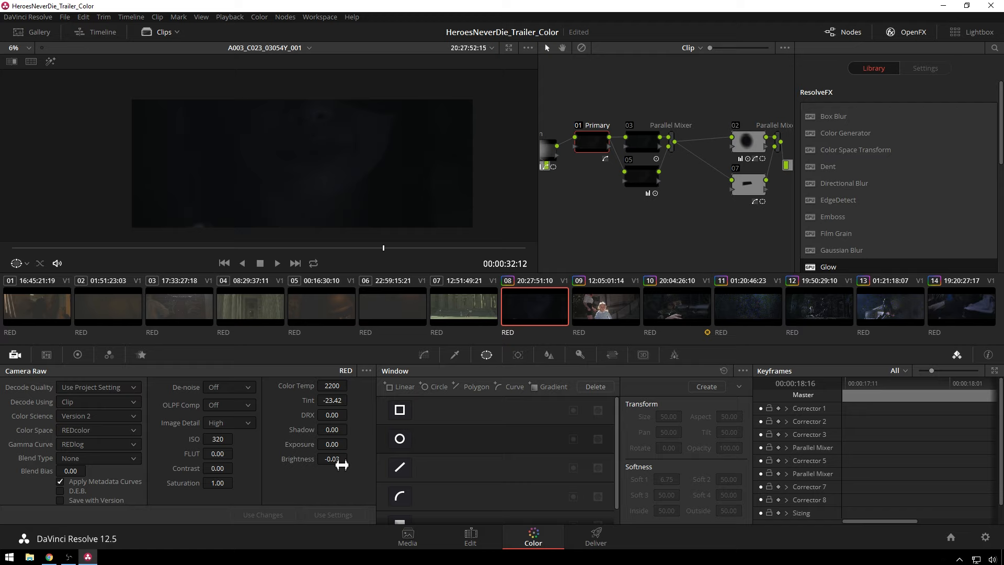
click(331, 459)
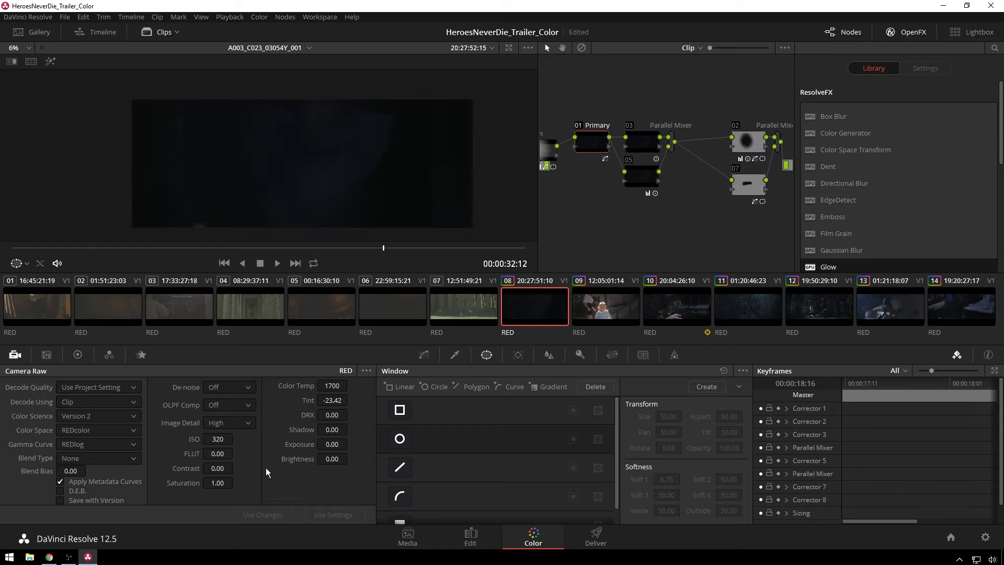
Enter 2550 as clip 08's raw colour temperature, replacing an initial 2200 entry
click(332, 385)
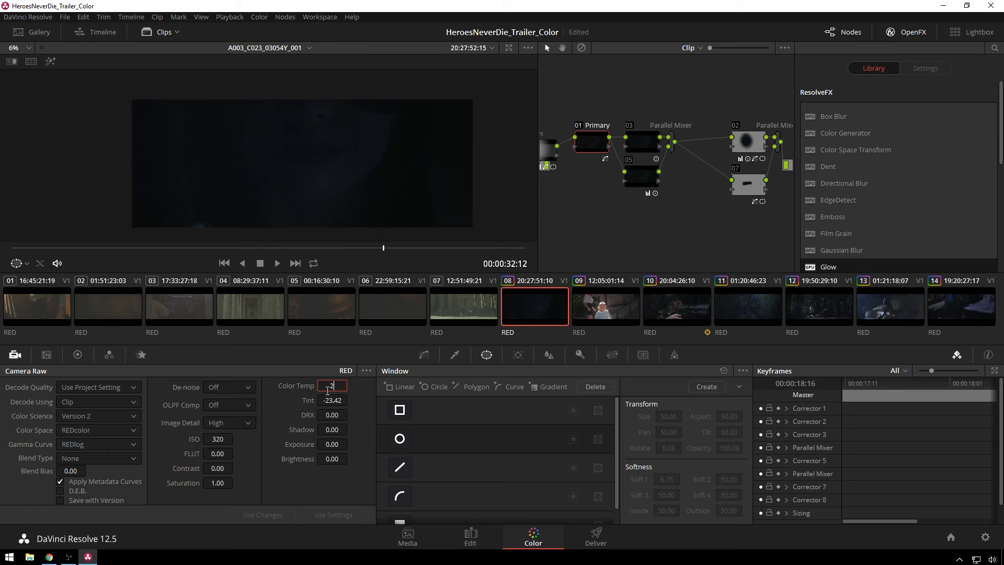
text(2200)
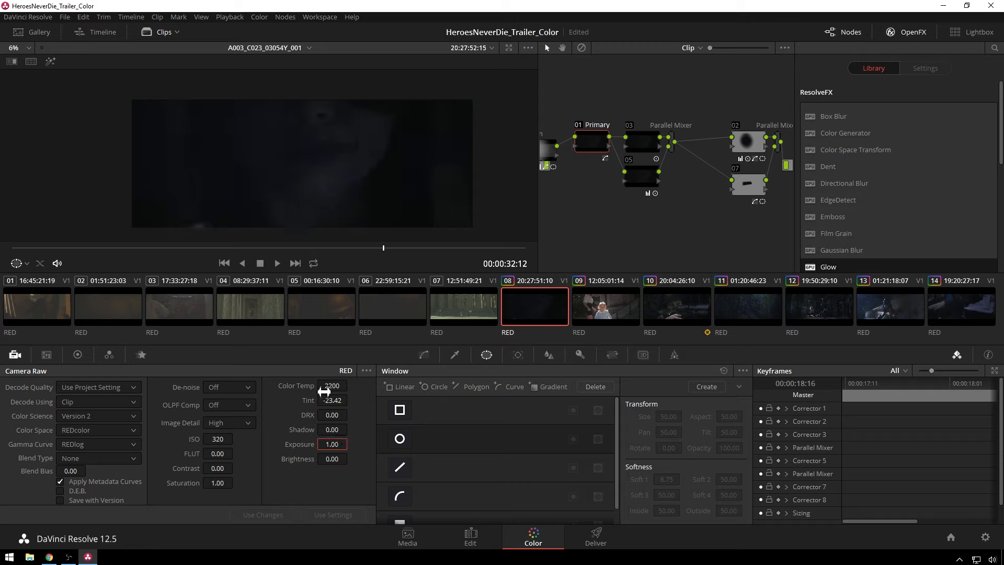
click(331, 385)
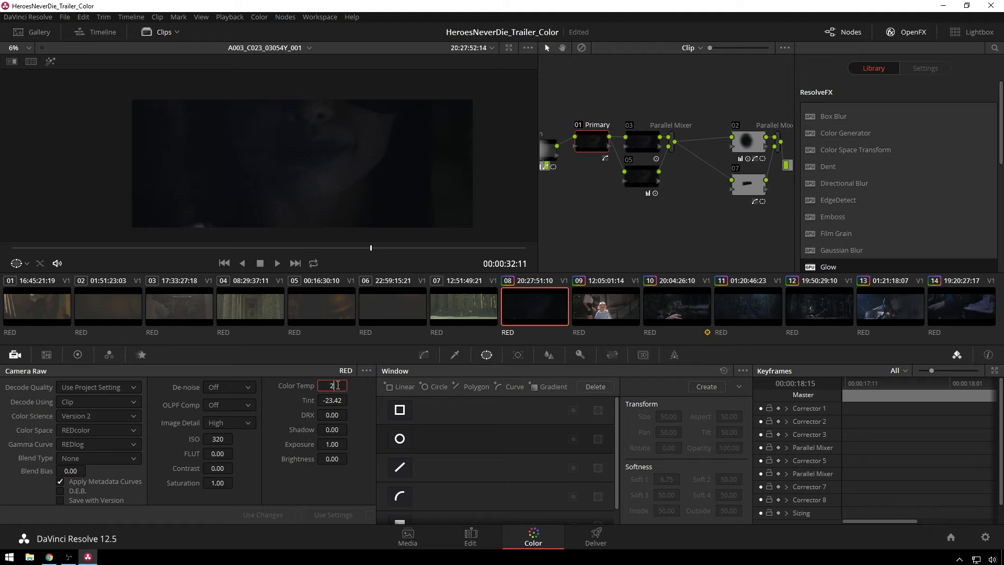
text(2550)
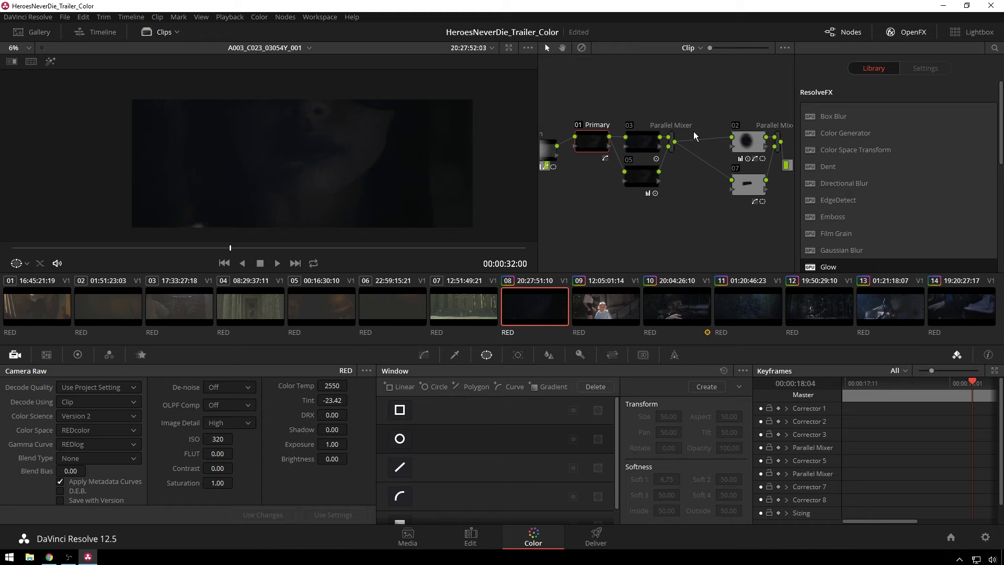
Drag node 02's circle window over the face, soften it, and delete node 07
click(399, 438)
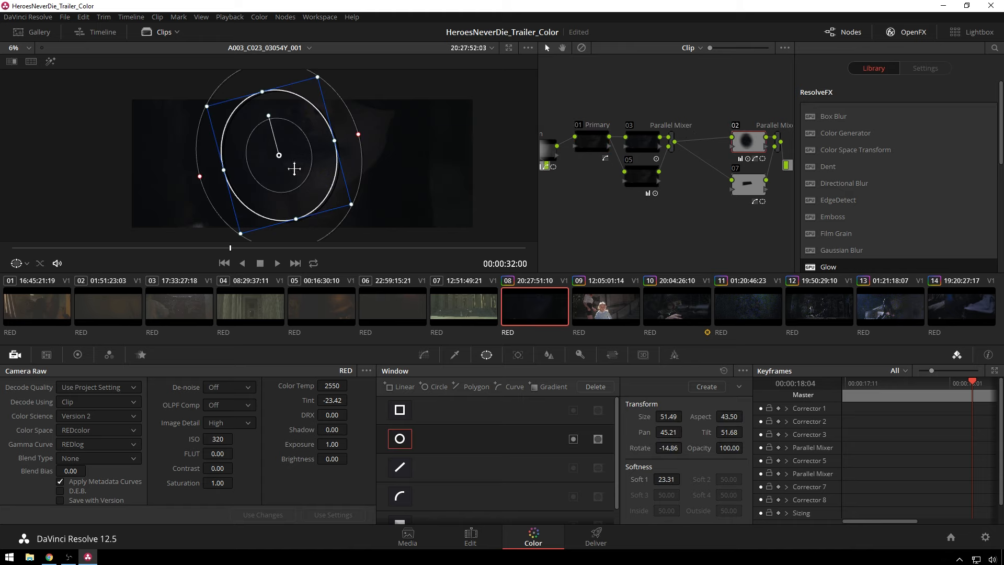
drag(279, 154, 293, 132)
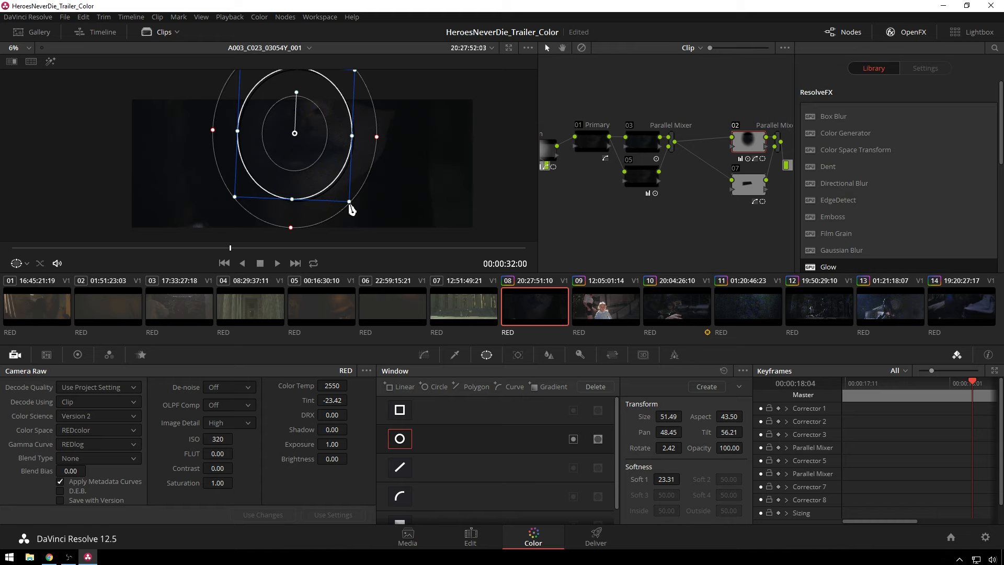
drag(350, 209, 401, 139)
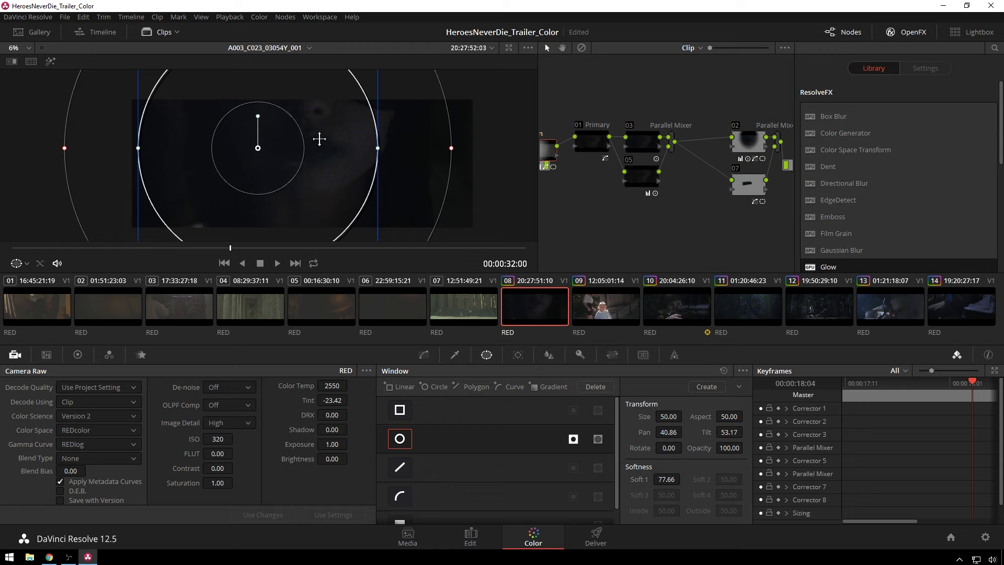
drag(257, 147, 322, 119)
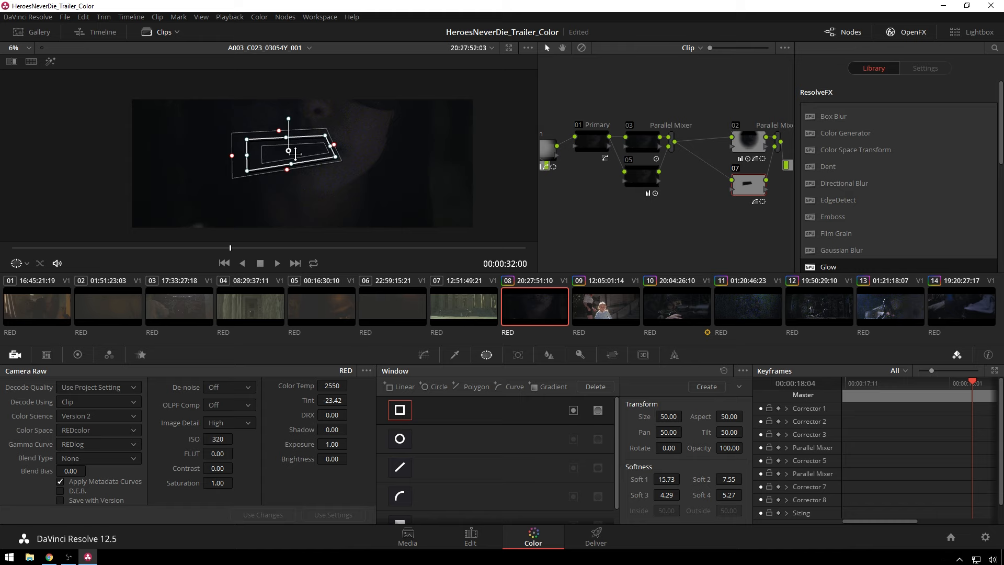
click(400, 439)
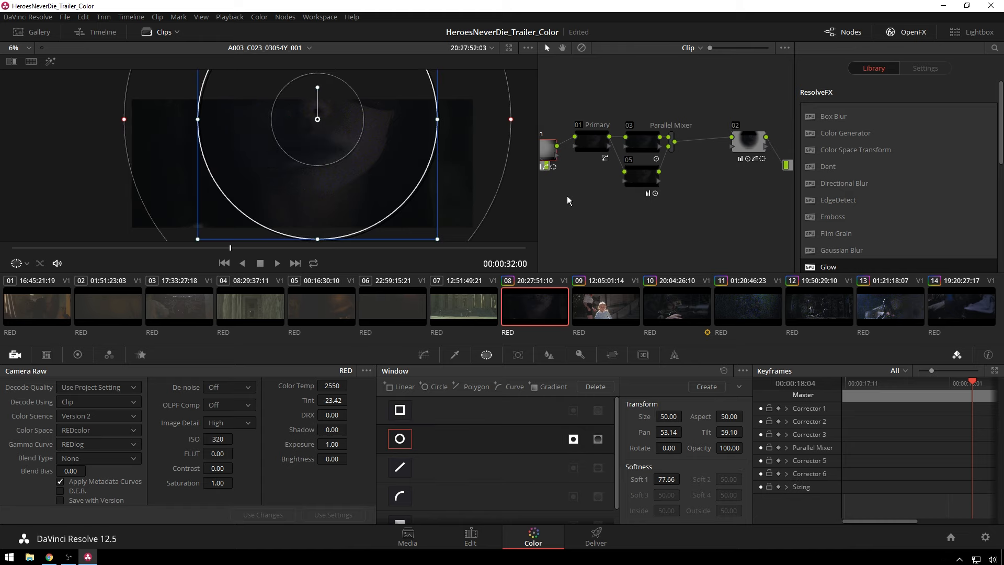
mouse_move(772, 145)
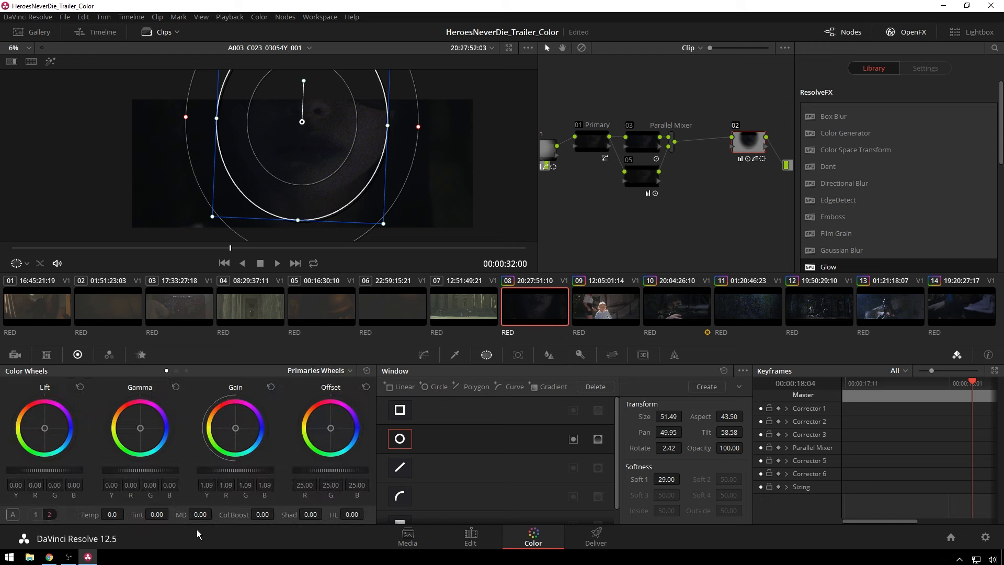
Set the face-window node's contrast to 1.300 on Color Wheels page 2
click(49, 514)
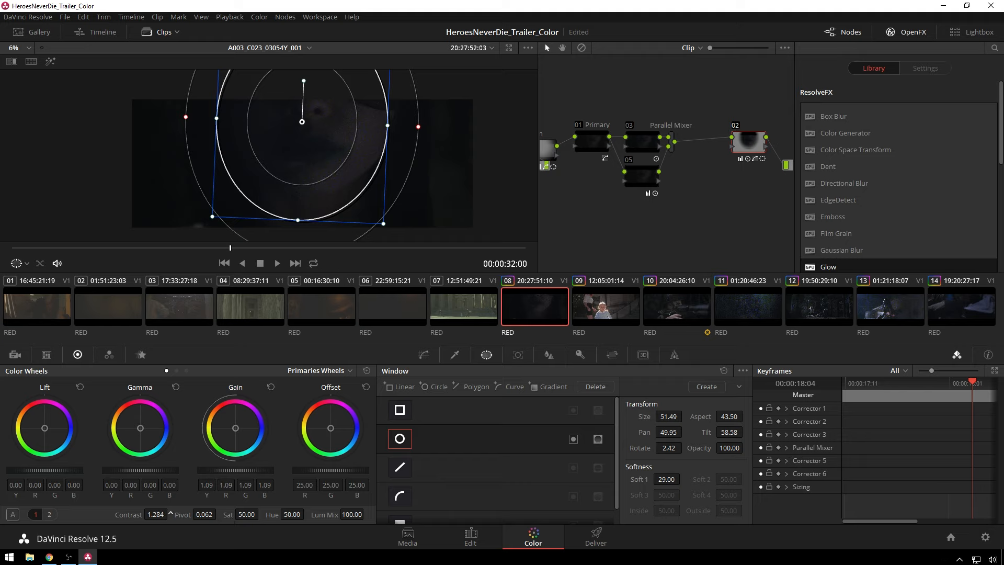
drag(155, 514, 166, 513)
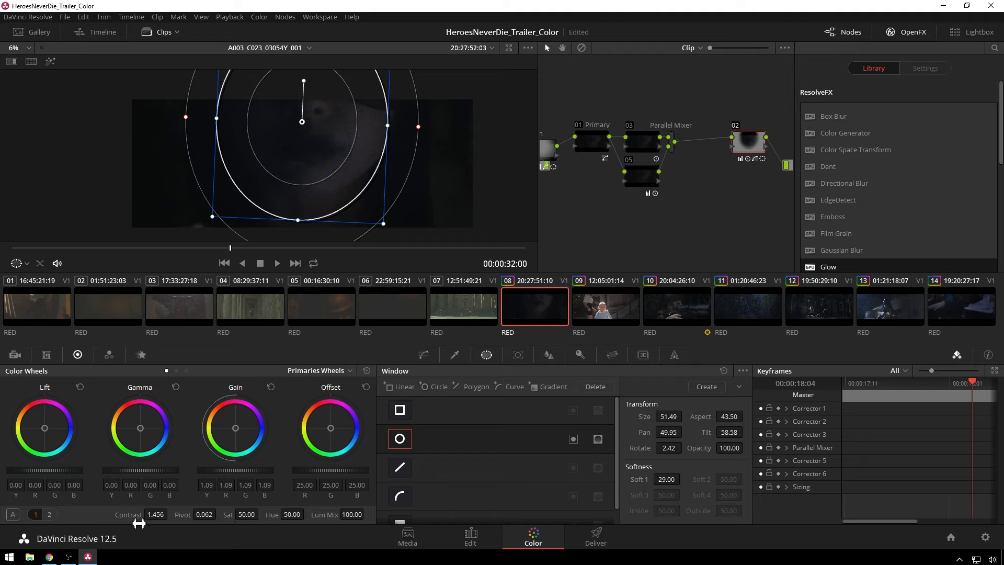
click(154, 513)
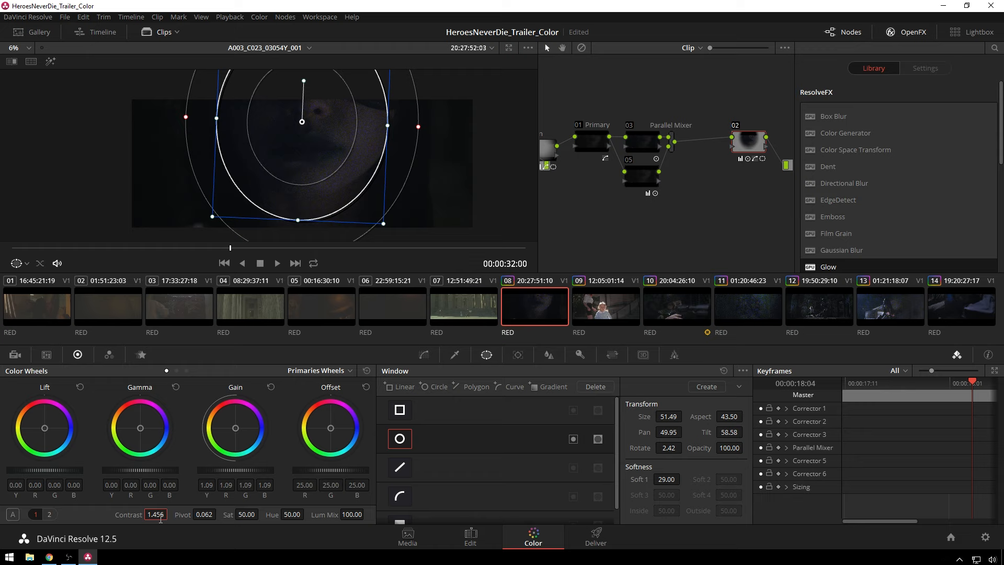
drag(156, 514, 156, 521)
text(1.300)
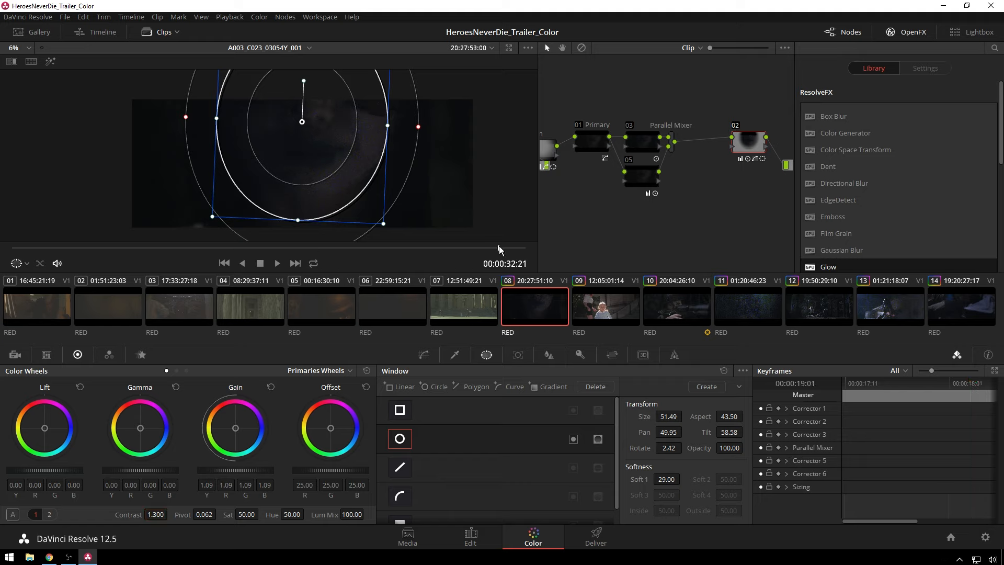
mouse_move(713, 156)
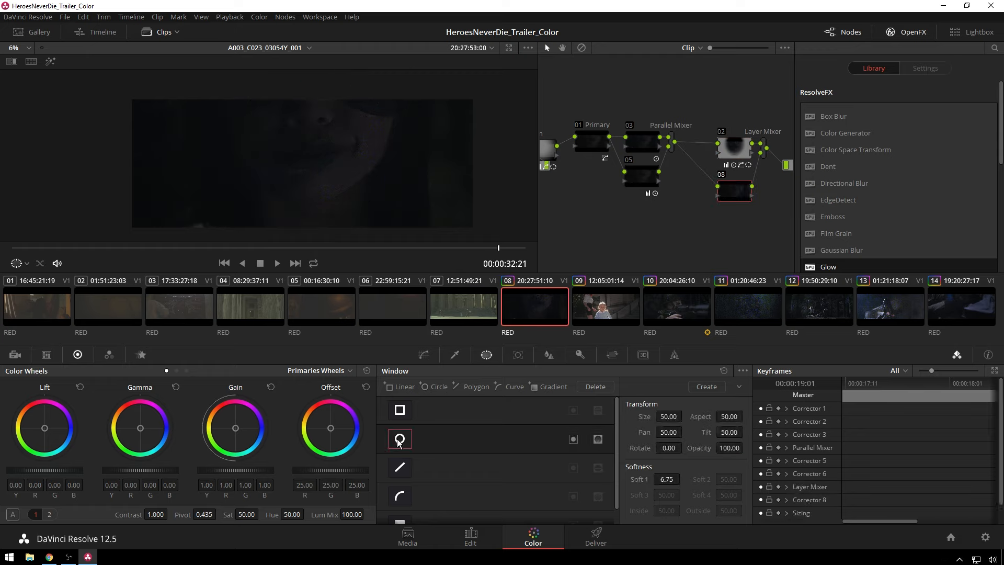
Add parallel node 08 with a circle window squeezed into a small oval
click(399, 438)
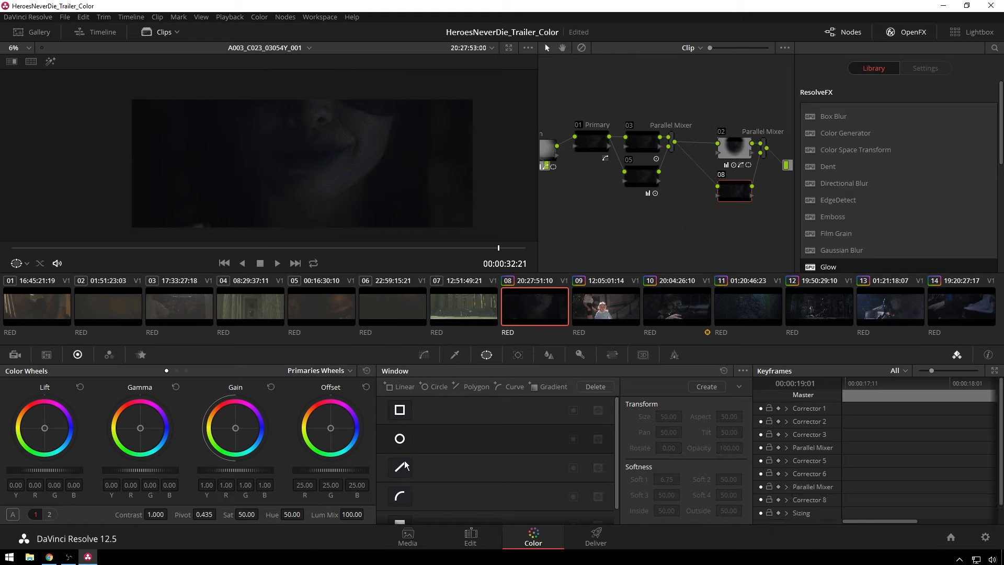
click(400, 438)
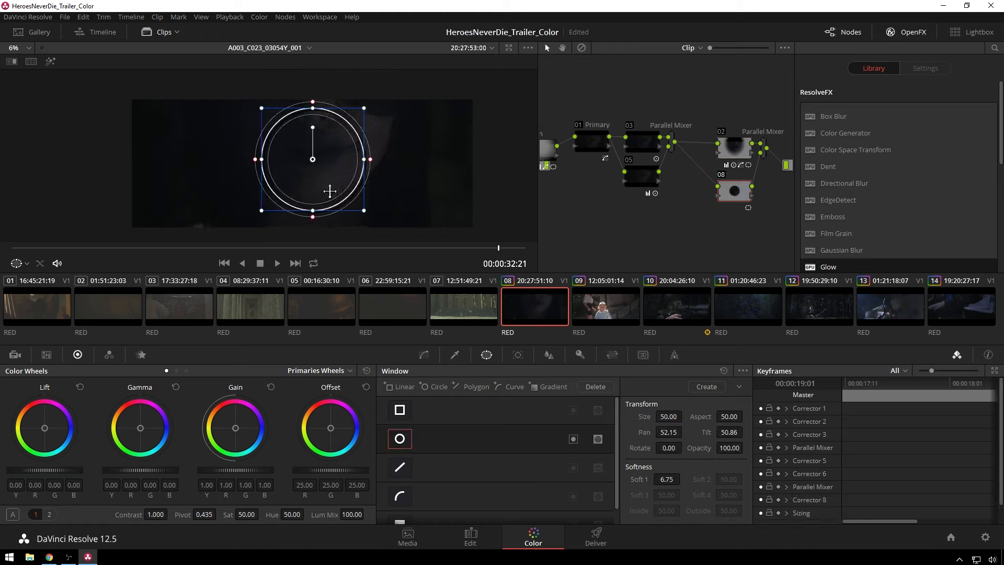
drag(311, 105, 312, 123)
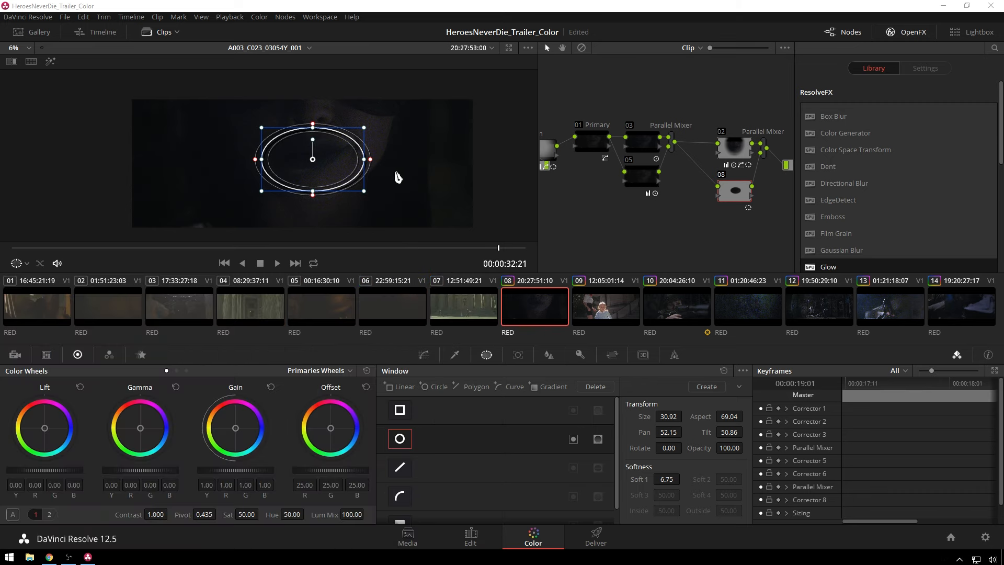
drag(369, 159, 381, 159)
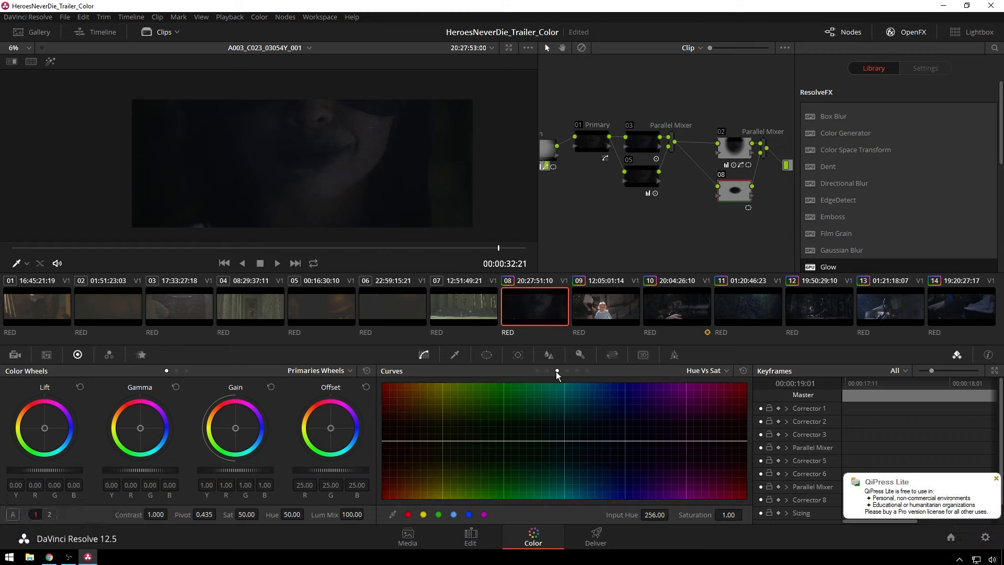
Bend node 08's luma curve upward in the upper mid-tones to brighten the face
click(536, 370)
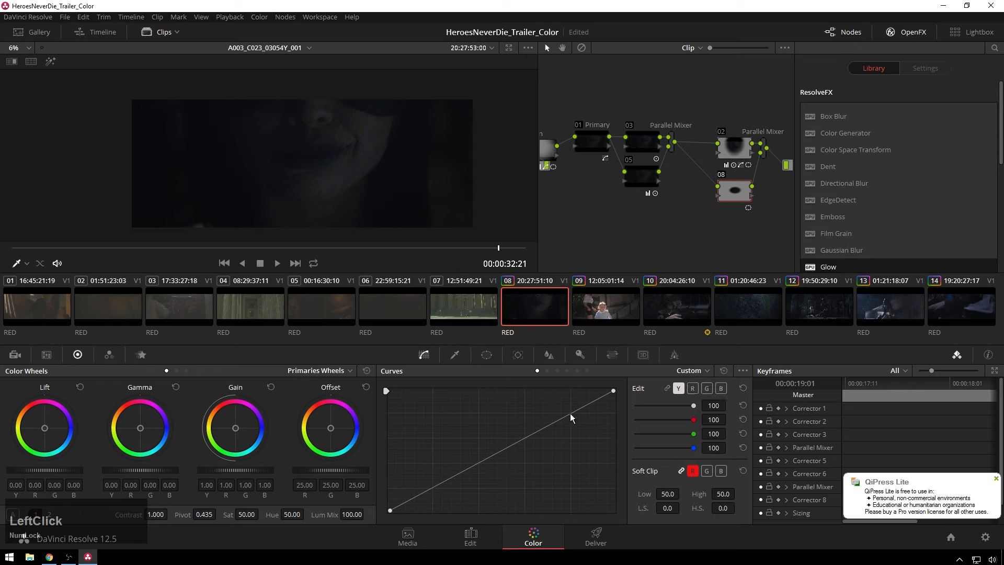
drag(570, 417, 551, 409)
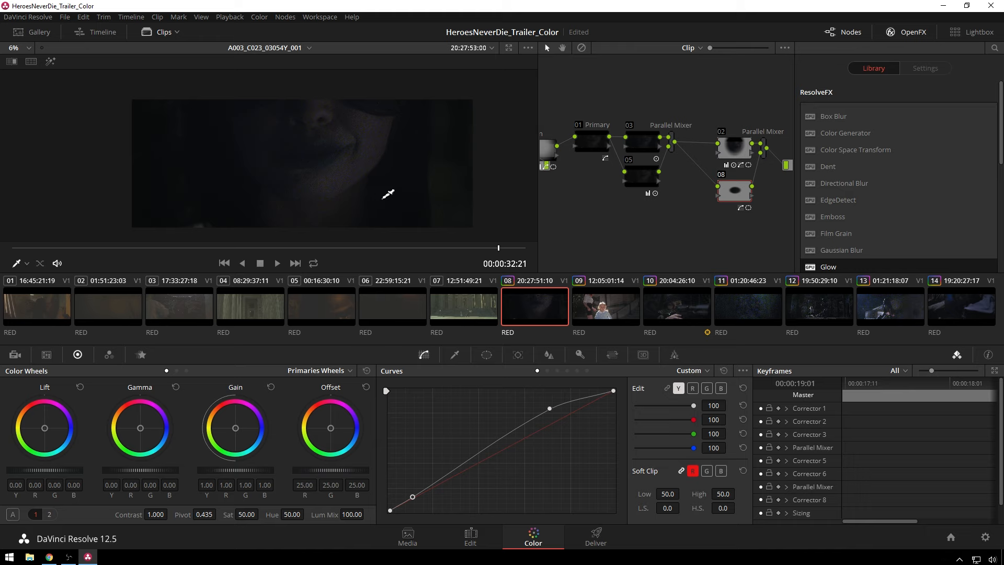
click(464, 305)
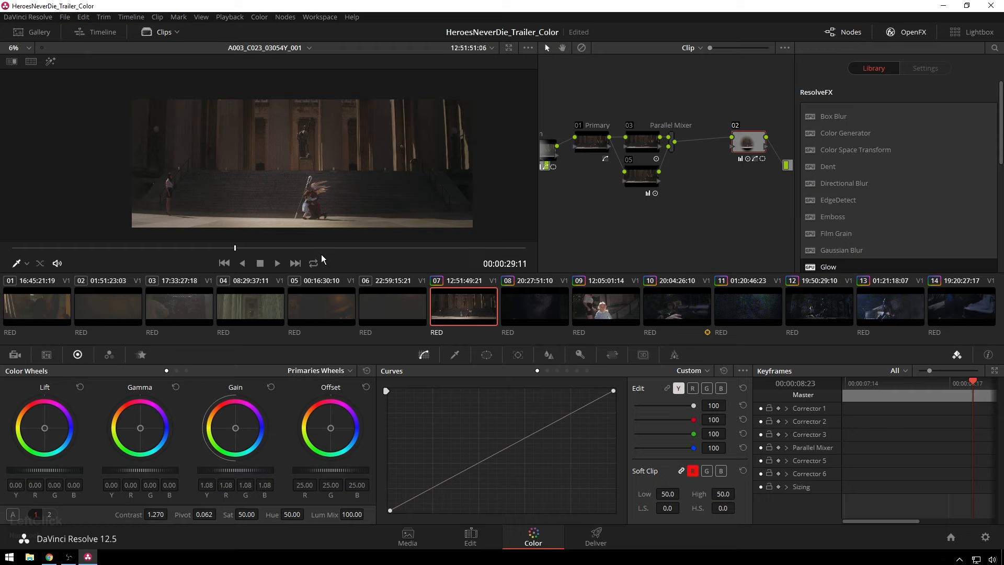
mouse_move(638, 248)
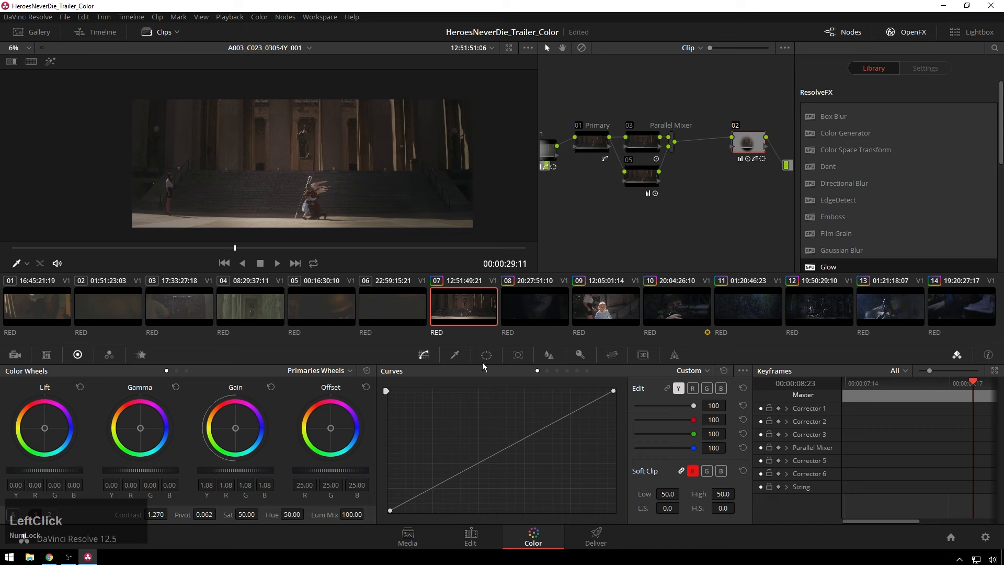
Enlarge clip 07's circle window, centre it on the kneeling figure, and feather it to about 96
click(485, 355)
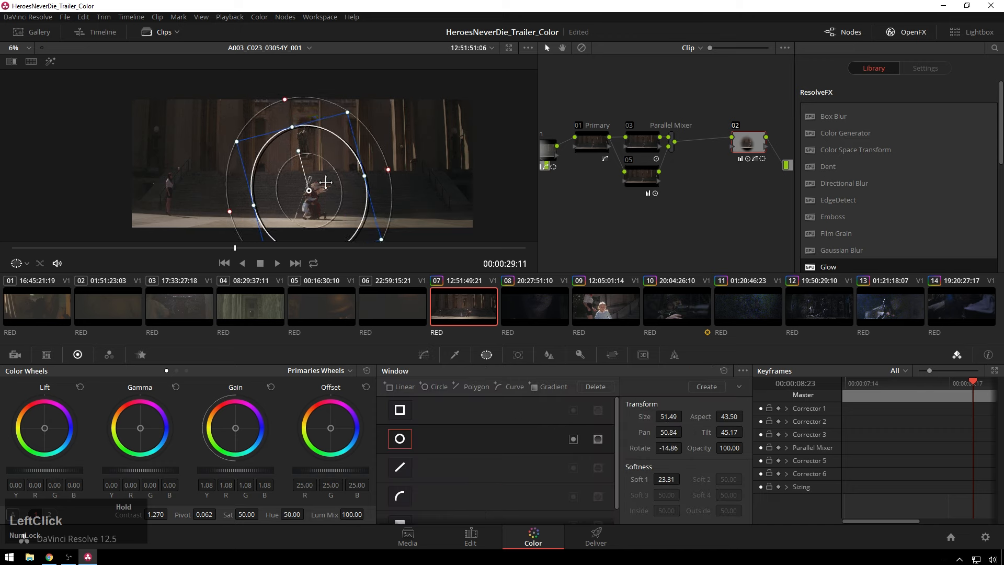
drag(301, 151, 309, 134)
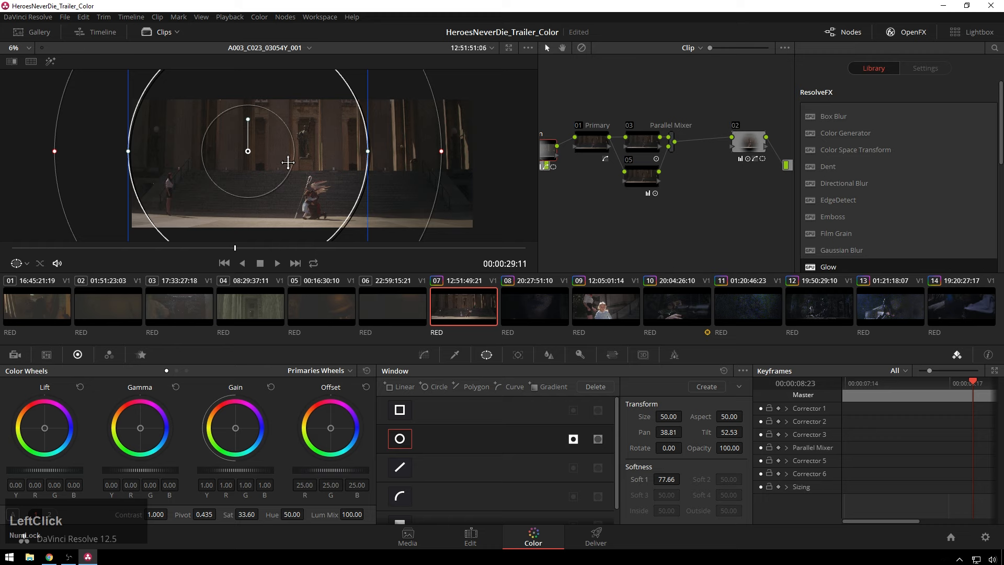
drag(248, 151, 302, 170)
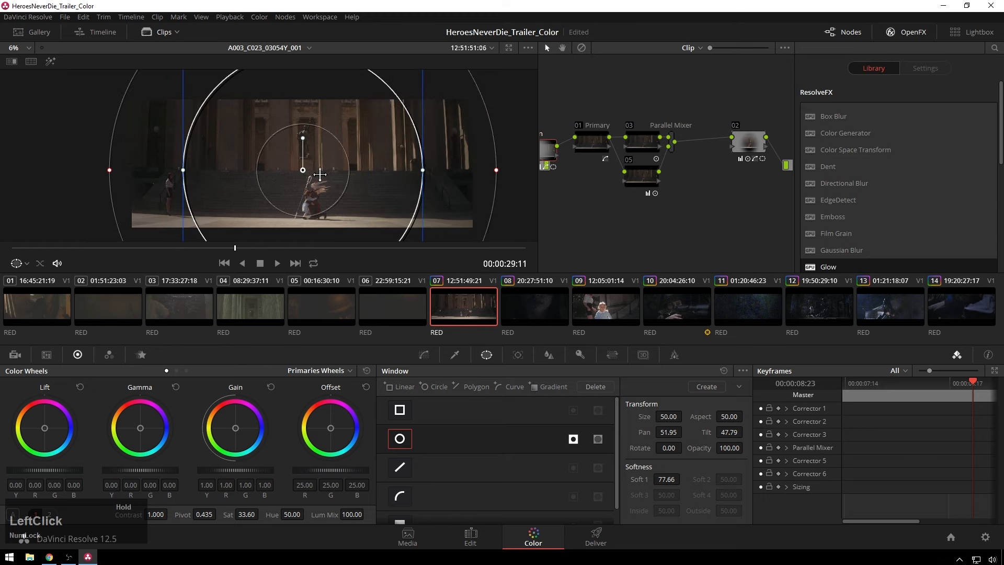
drag(303, 170, 308, 177)
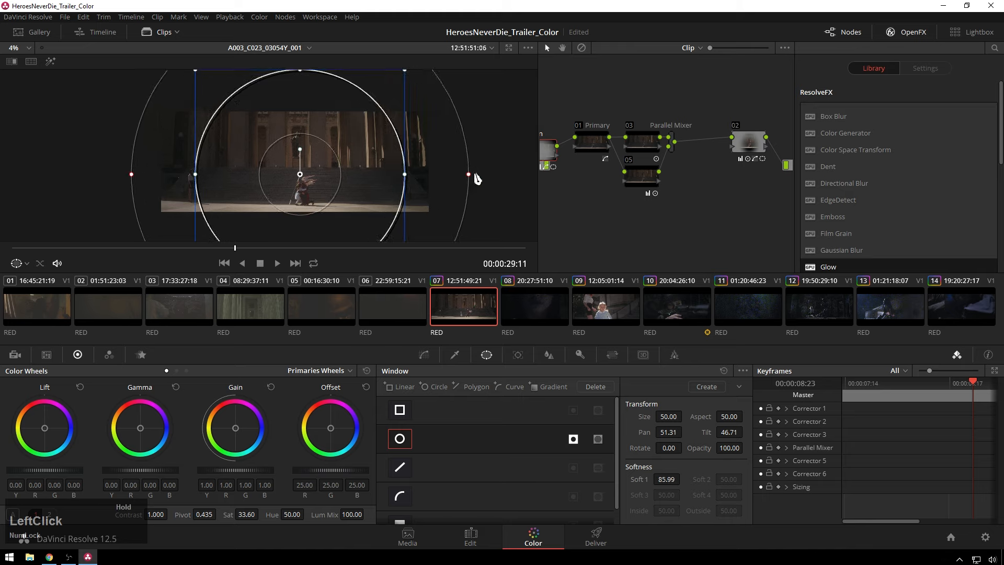
drag(477, 175, 485, 191)
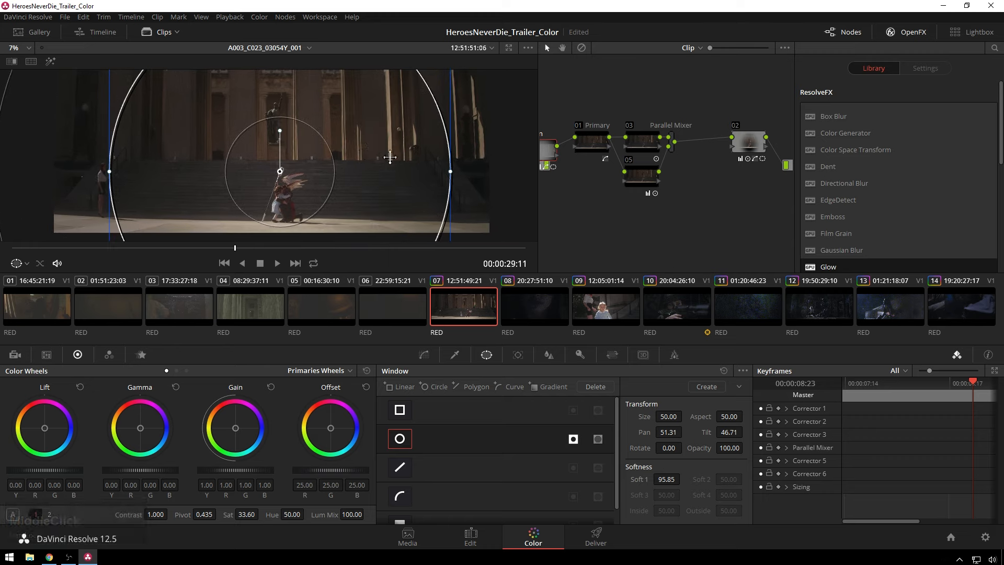
Raise the oval-window node's contrast to 1.400, adjust pivot, and select clip 06
click(747, 143)
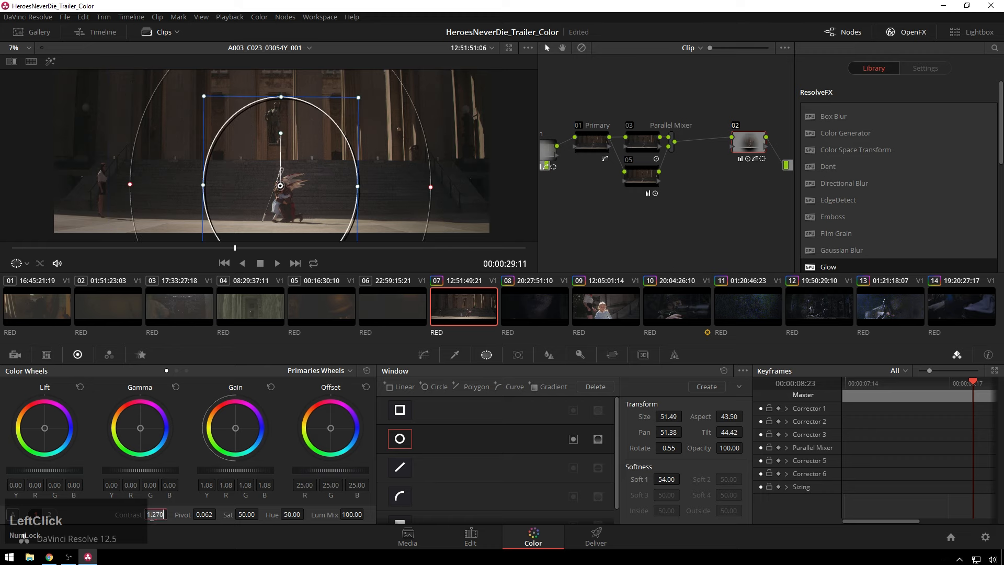
key(enter)
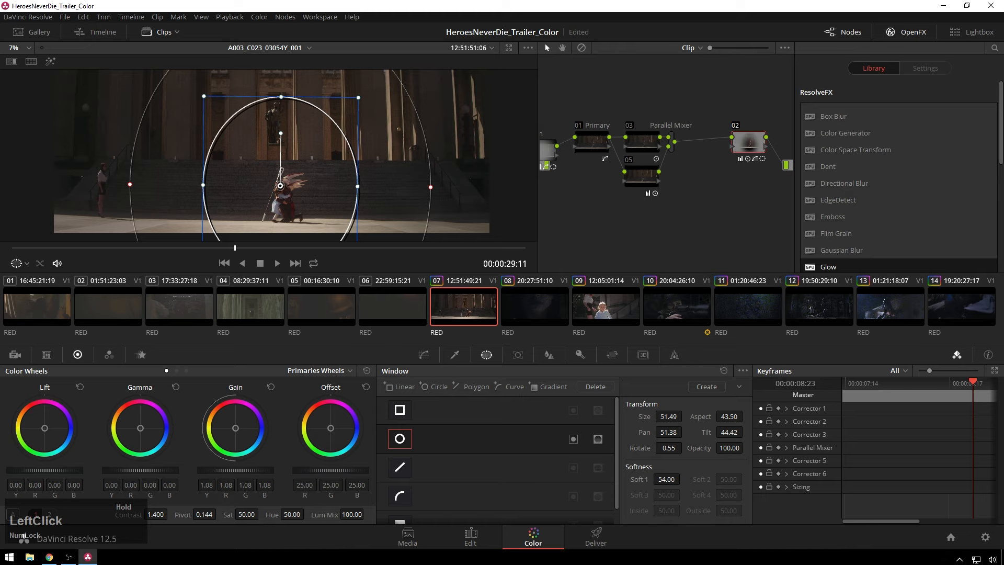
click(205, 514)
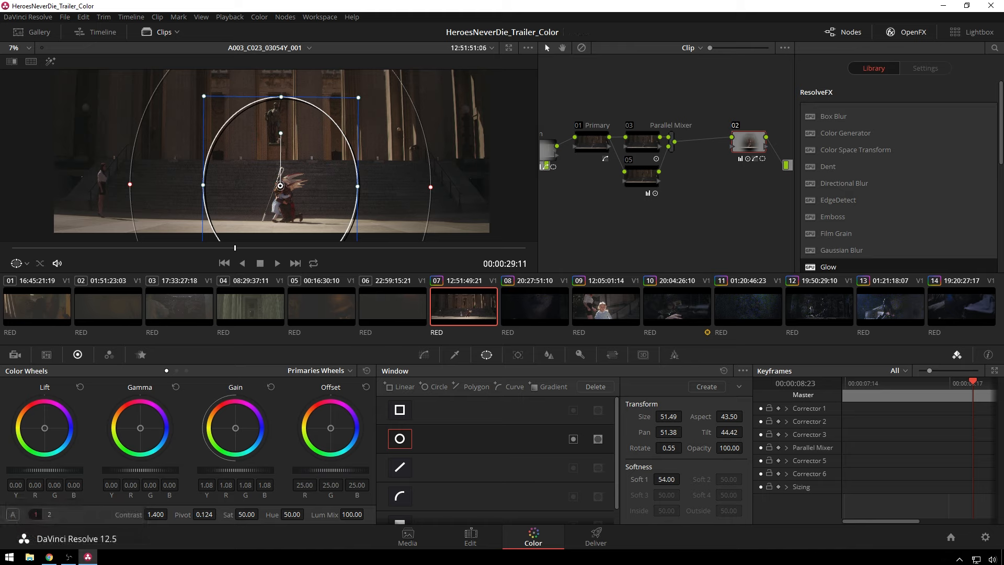
click(392, 305)
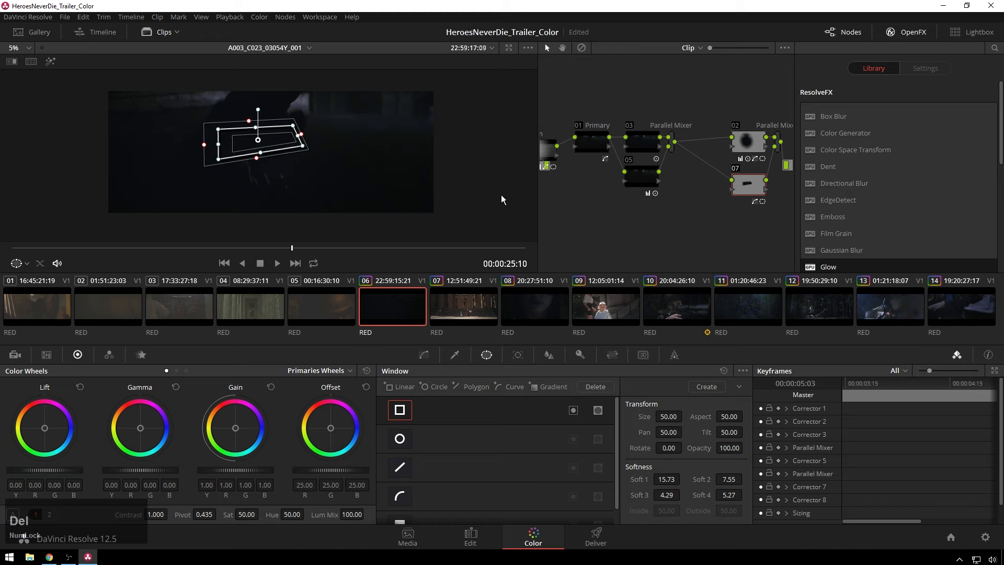
On clip 06's node 02, lift a mid-point curve and re-angle the oval window
click(400, 439)
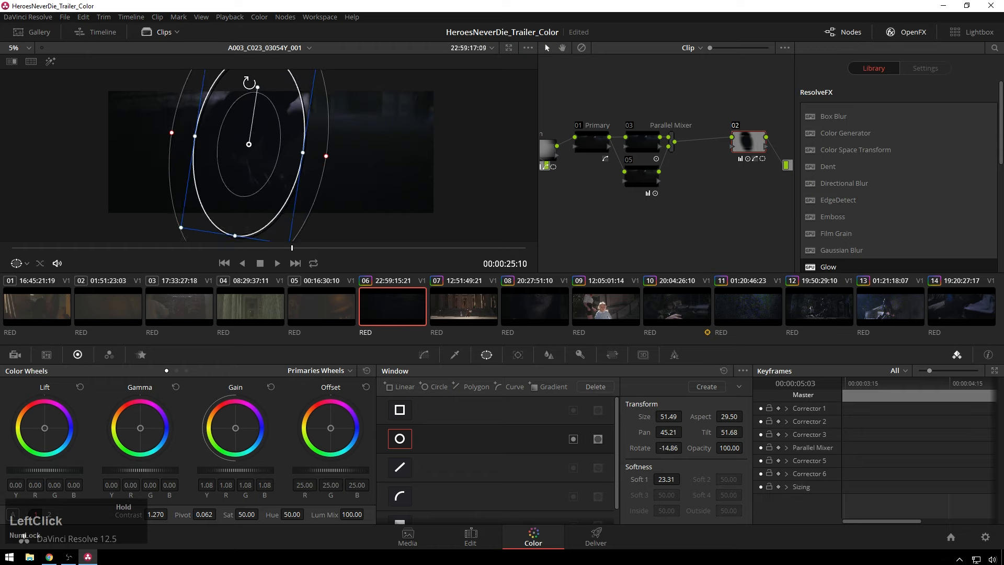
drag(248, 145, 333, 144)
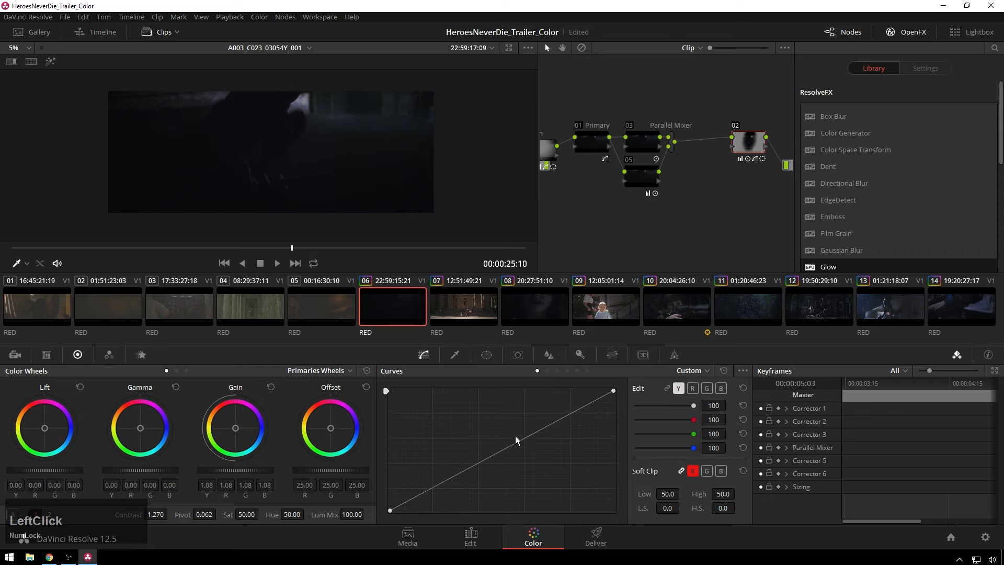
click(517, 440)
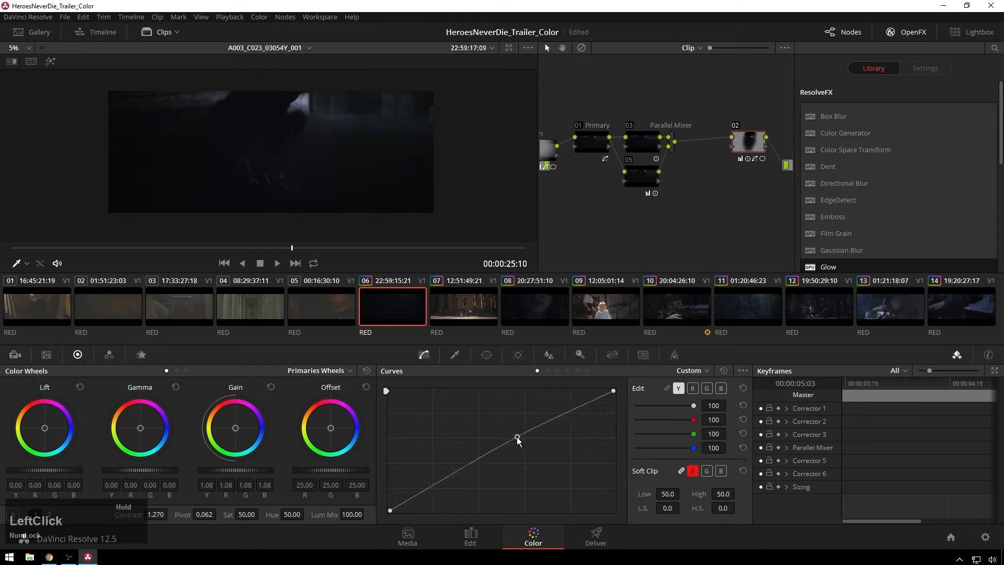
drag(517, 438, 508, 431)
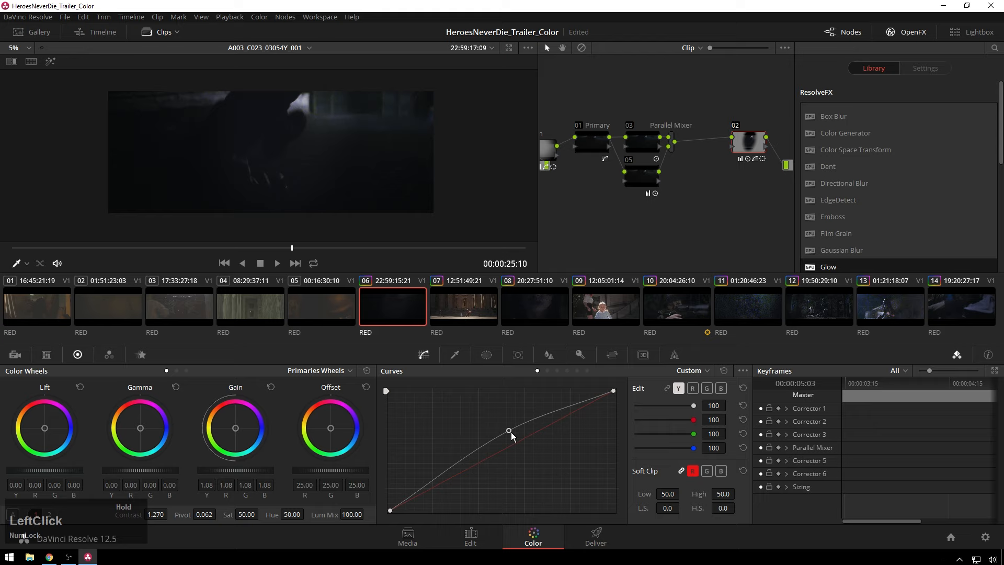
drag(508, 430, 516, 435)
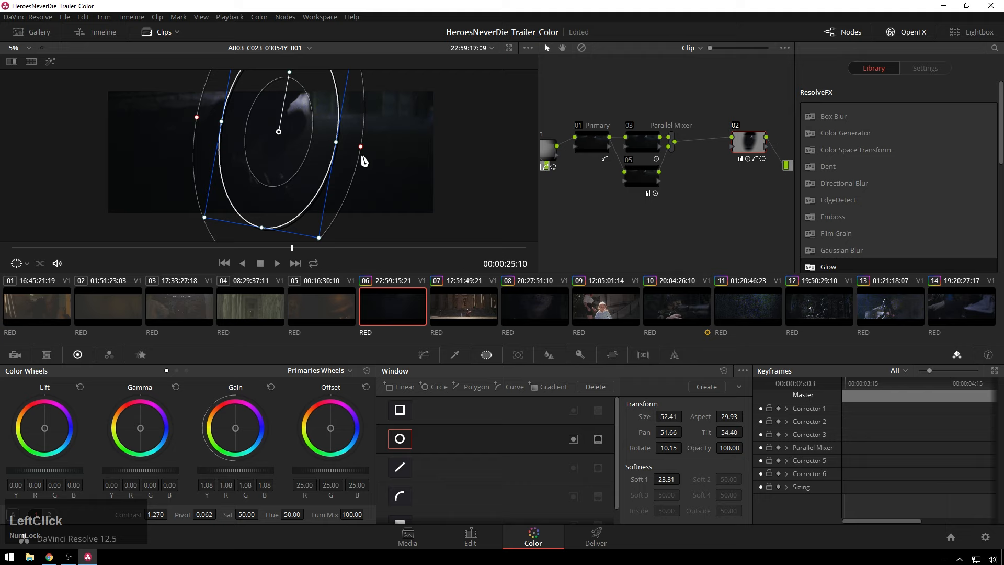
drag(359, 146, 386, 152)
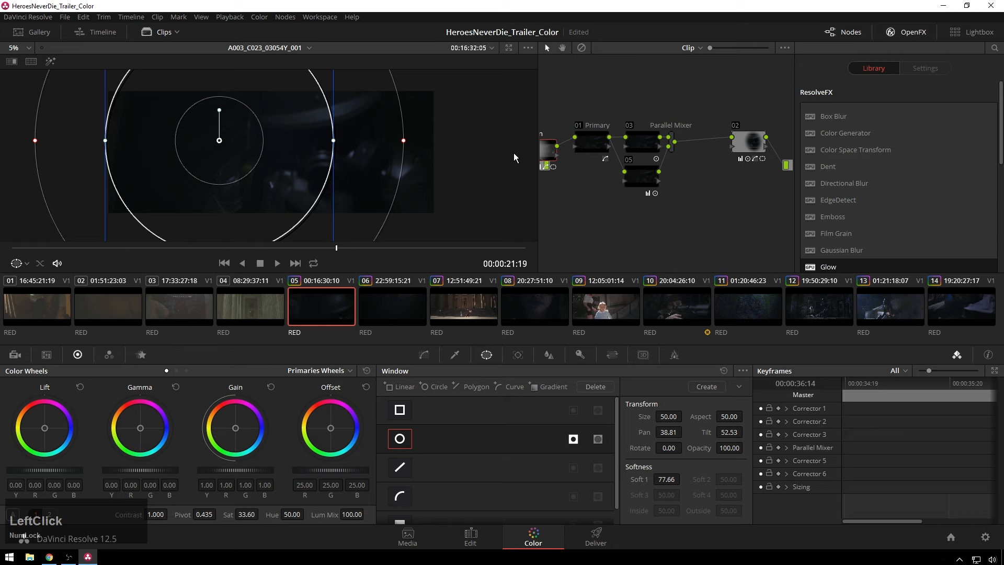
Lift the upper point of clip 05's luma curve to brighten highlights, then select clip 04
drag(219, 140, 308, 140)
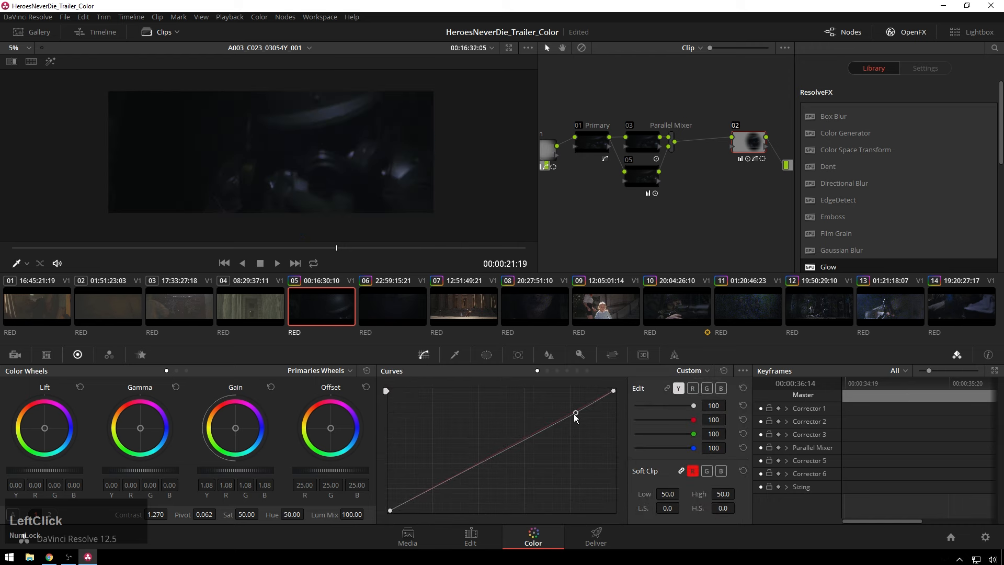
drag(575, 413, 548, 410)
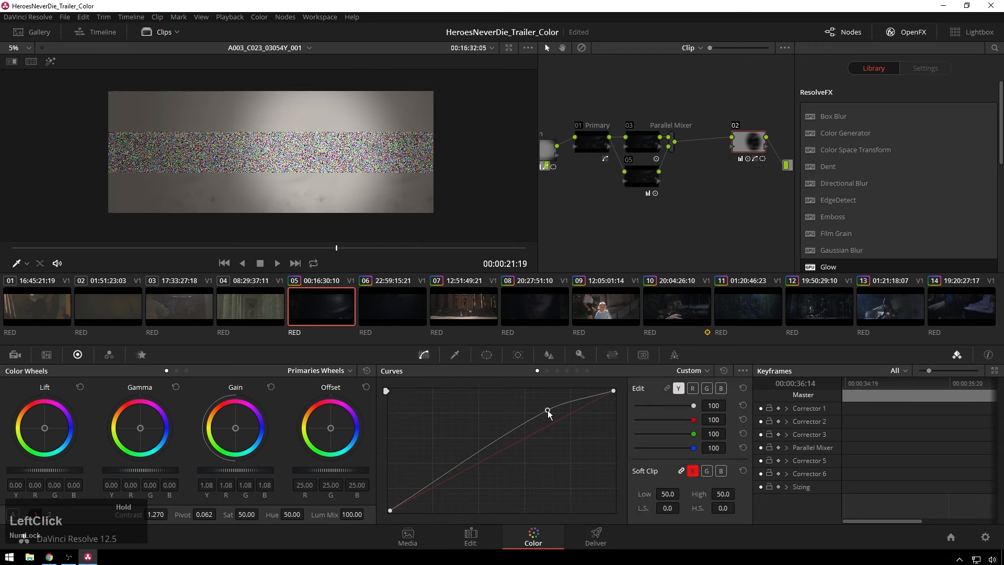
drag(548, 411, 532, 425)
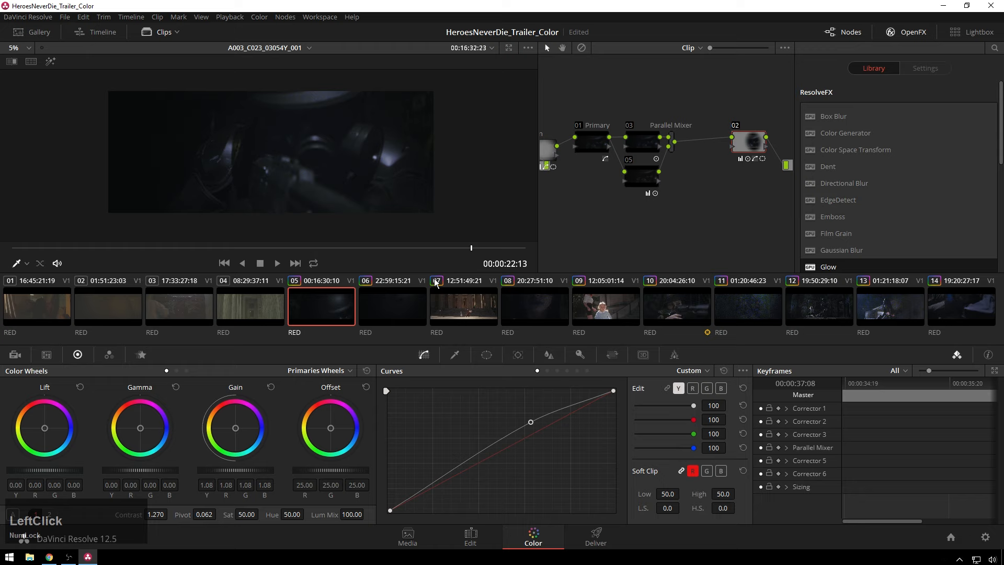
click(250, 305)
text(1700)
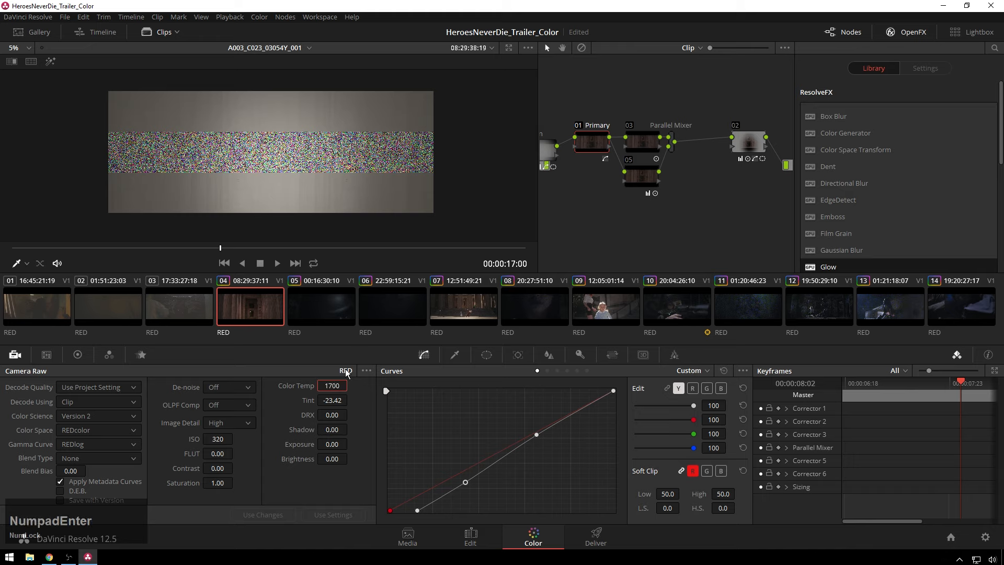
Set clip 04's raw colour temperature to 5000
text(4000)
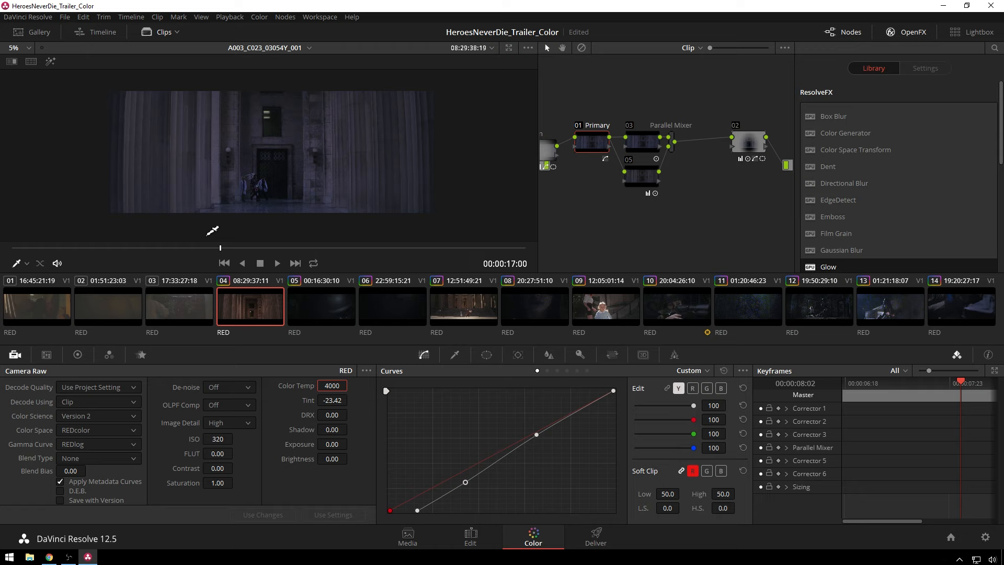
click(331, 385)
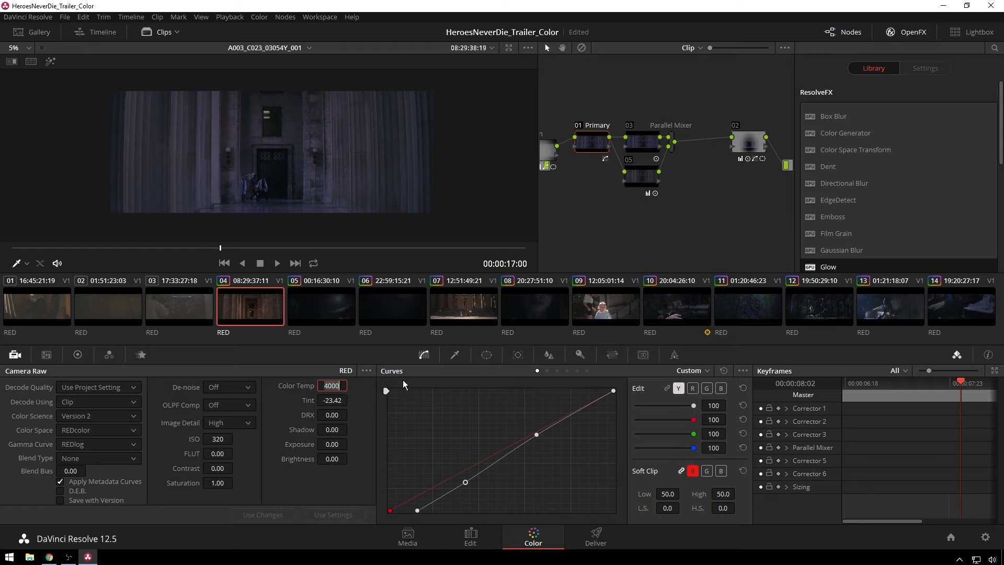
text(1700)
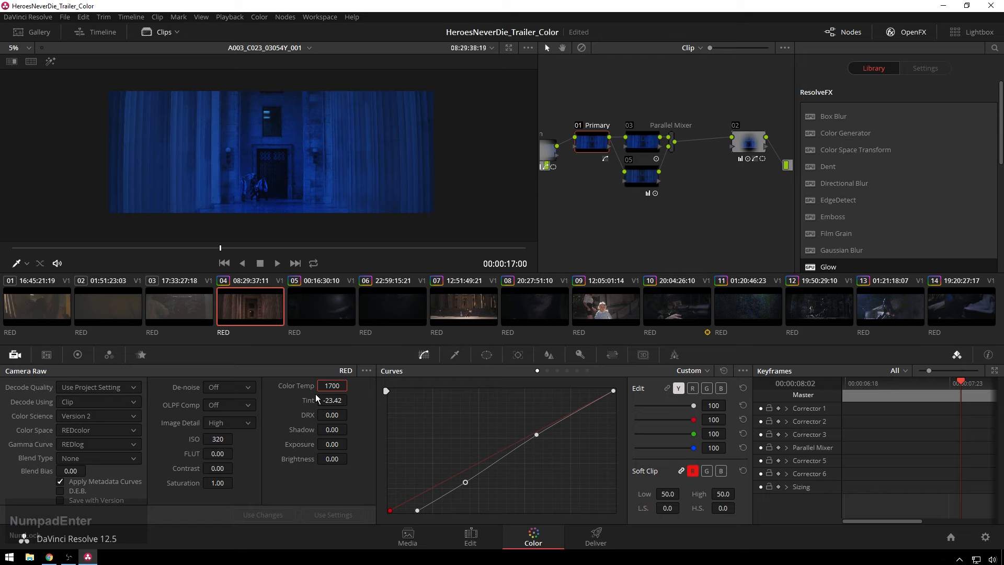
click(331, 385)
text(5000)
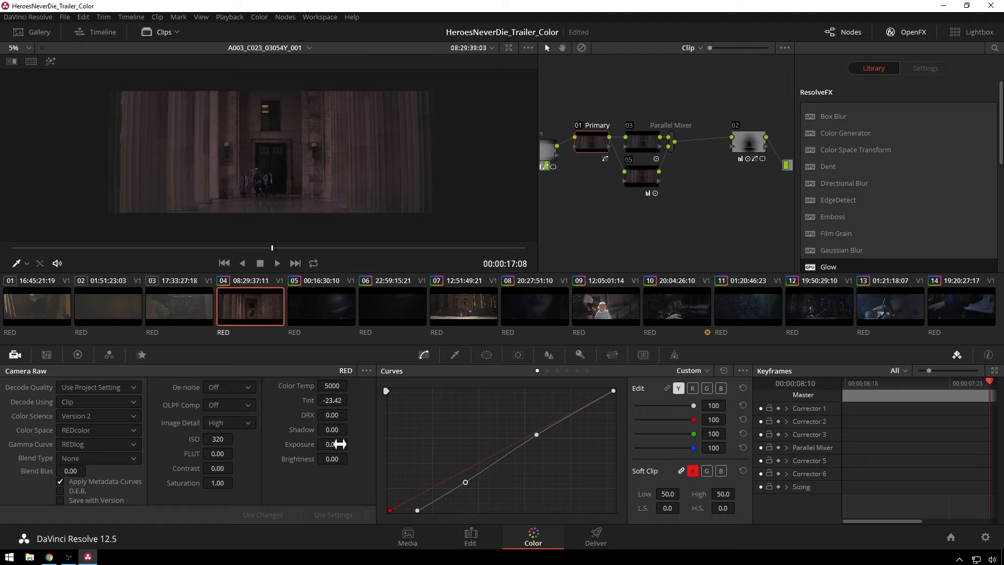
click(331, 444)
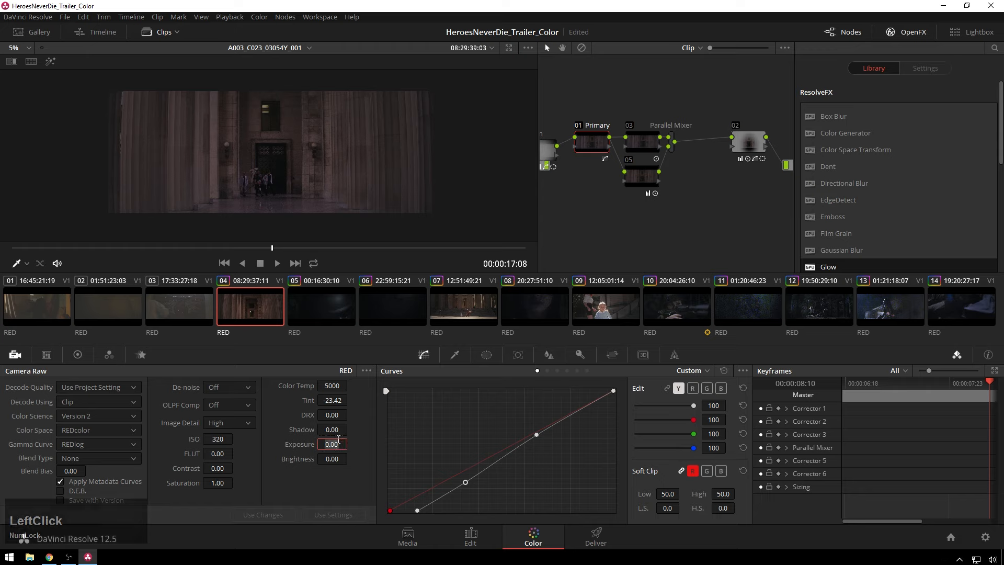
Set clip 04's raw ISO to 640
click(217, 439)
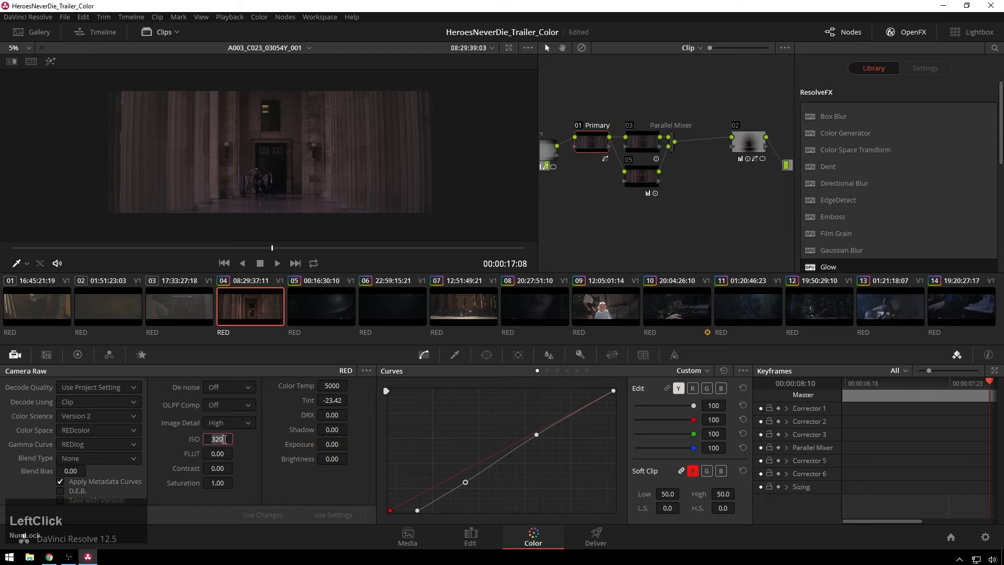
text(800)
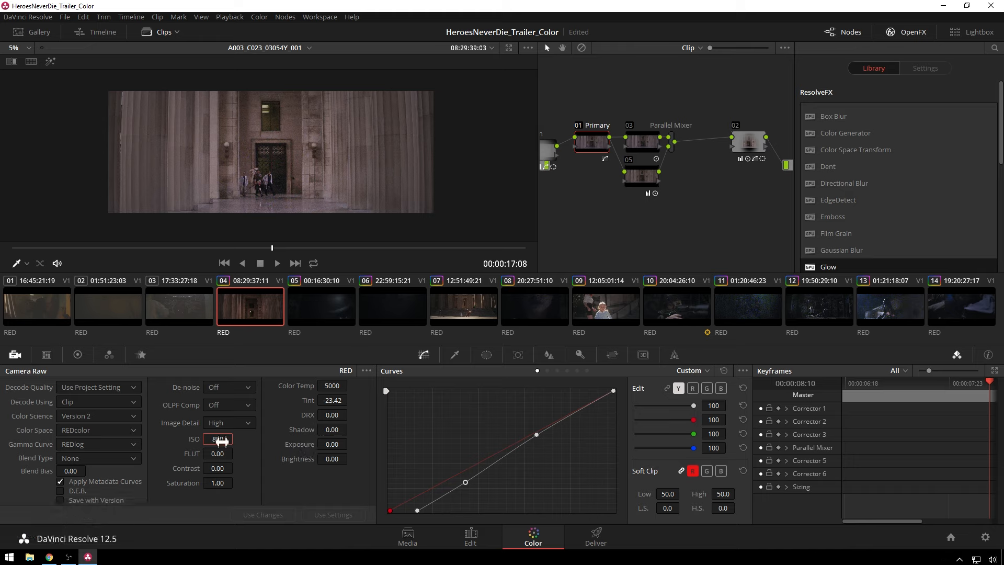
click(234, 436)
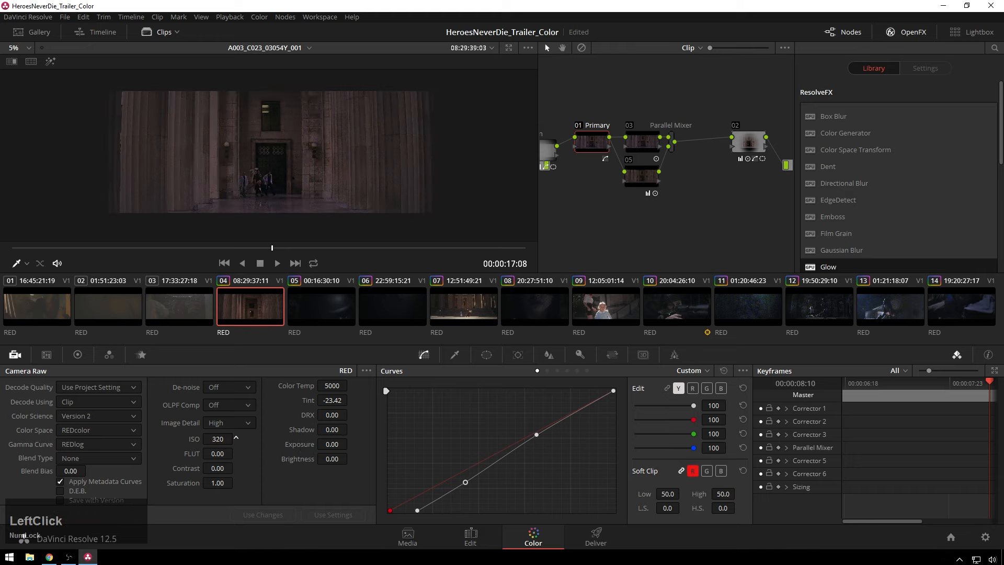
click(217, 438)
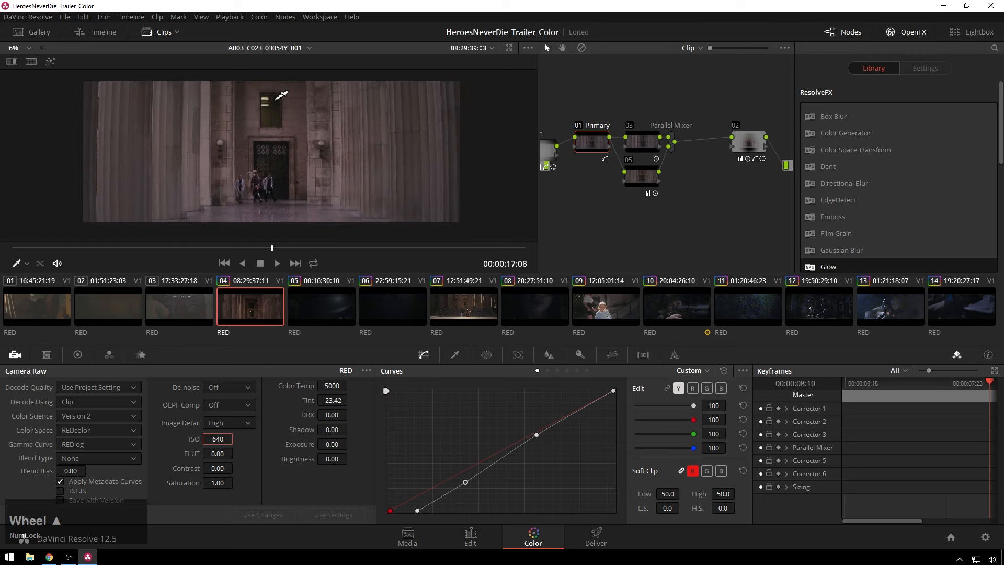
key(alt+z)
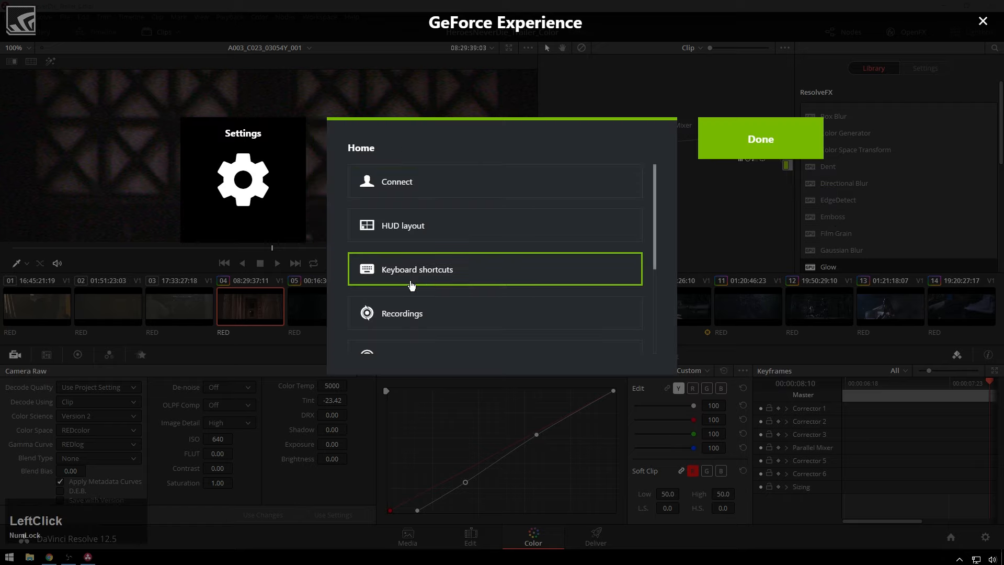
Rebind the Open/close share overlay shortcut to Ctrl+Shift+Alt+U in GeForce Experience
scroll(down, 3)
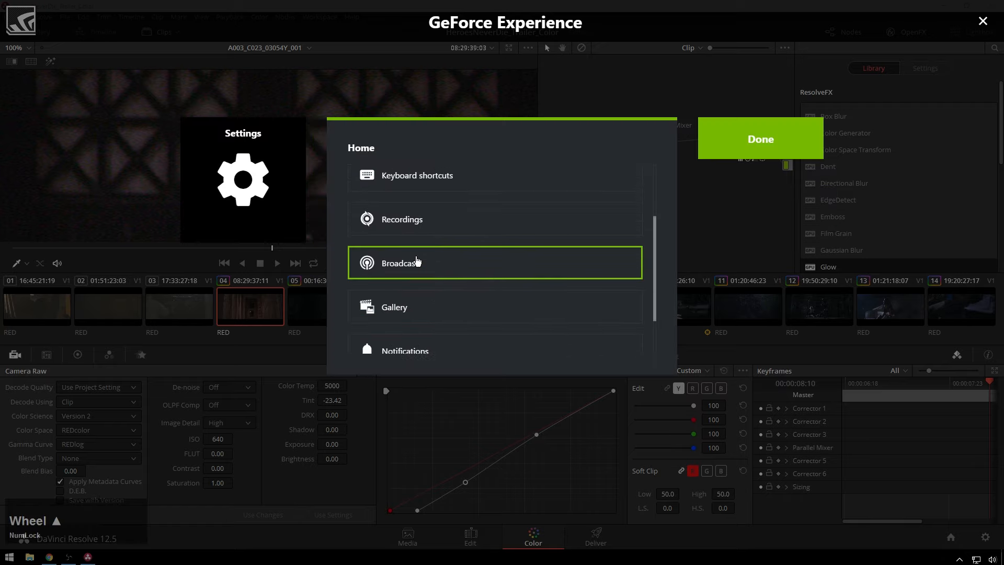
click(416, 175)
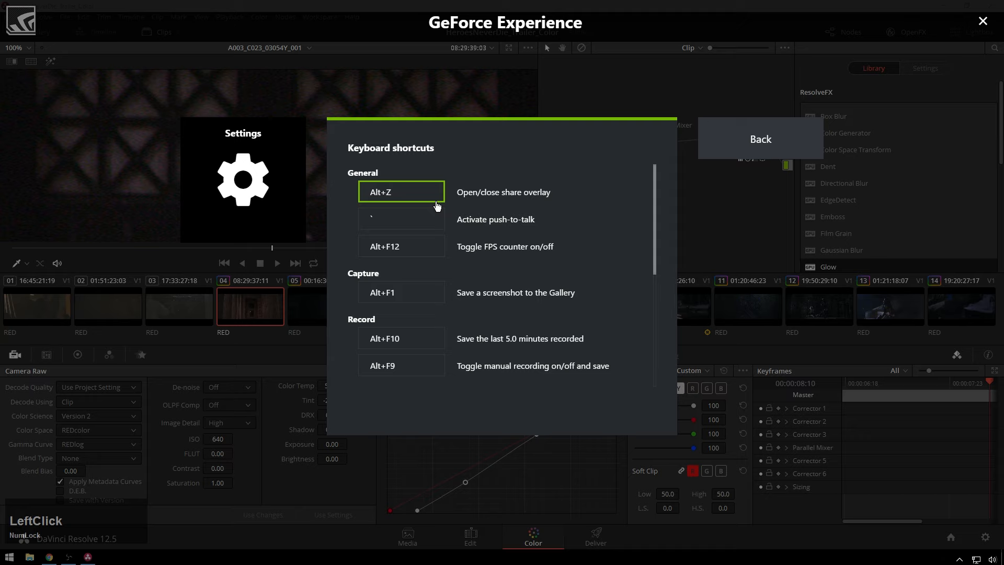
click(400, 191)
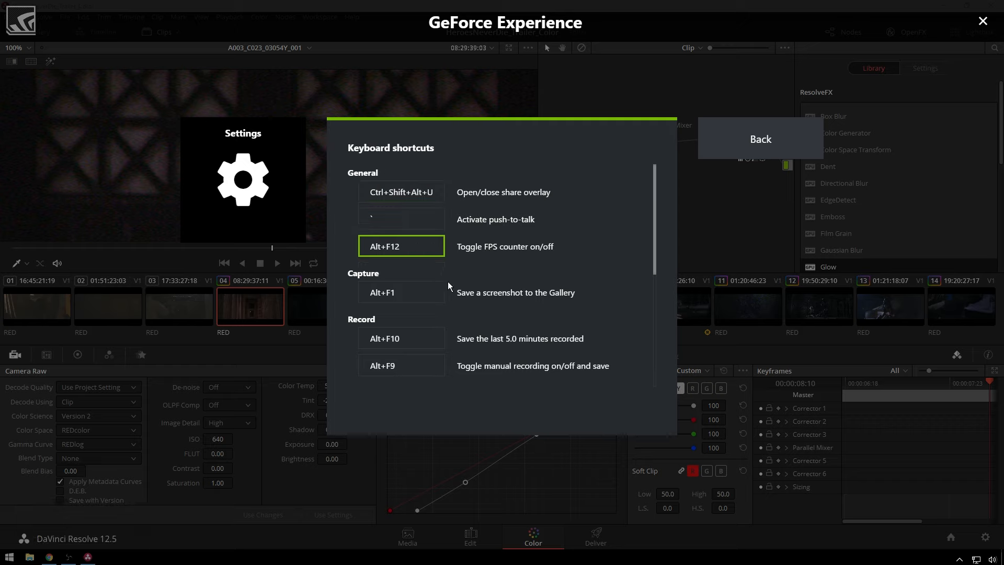
Set push-to-talk, FPS counter, screenshot and recording shortcuts to None, then close the overlay
scroll(down, 3)
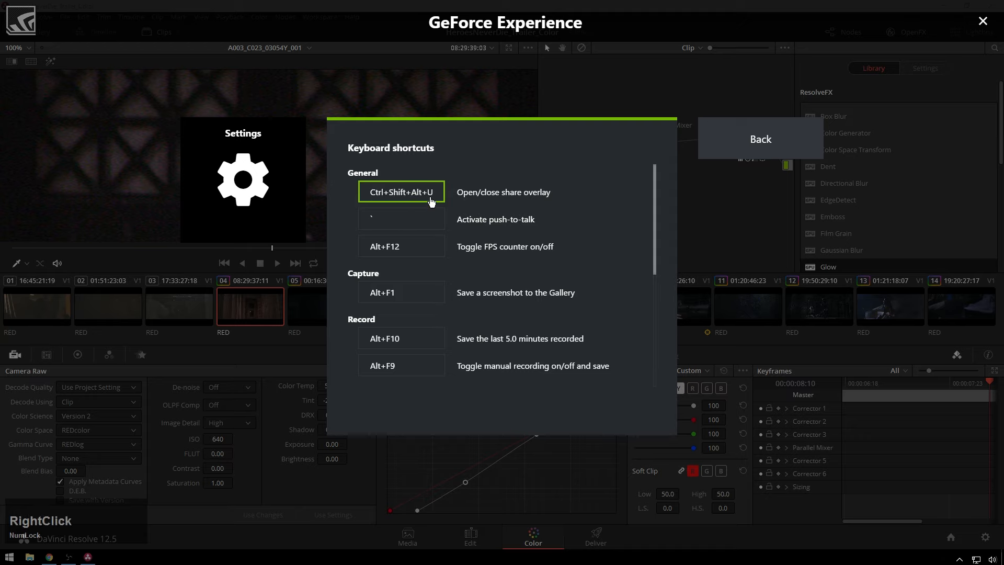
click(402, 219)
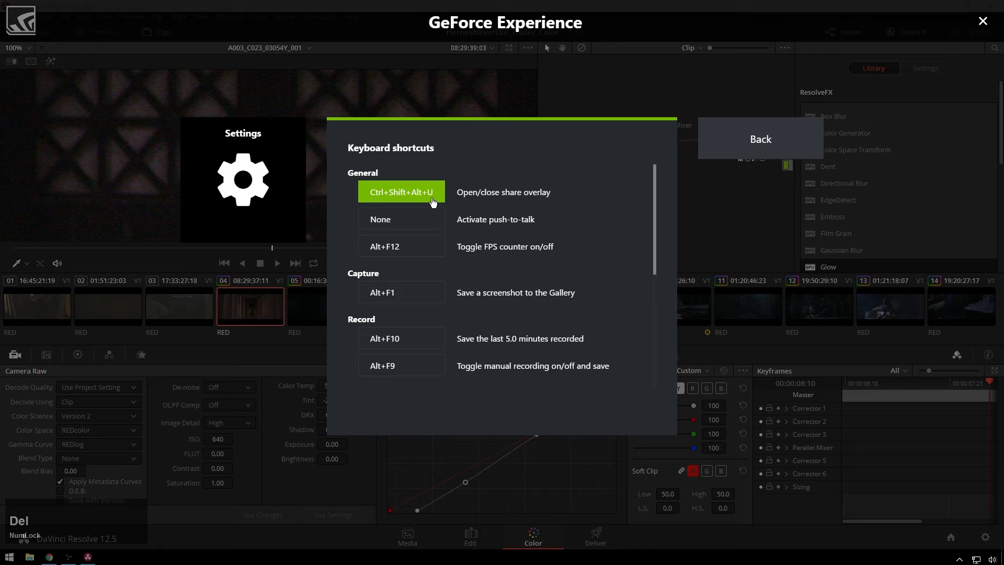
click(401, 364)
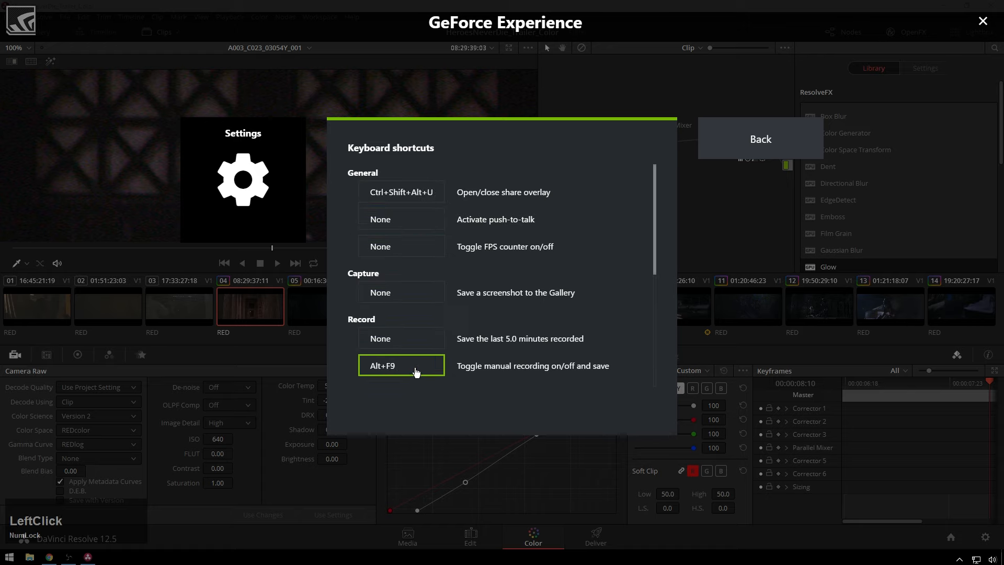
scroll(down, 3)
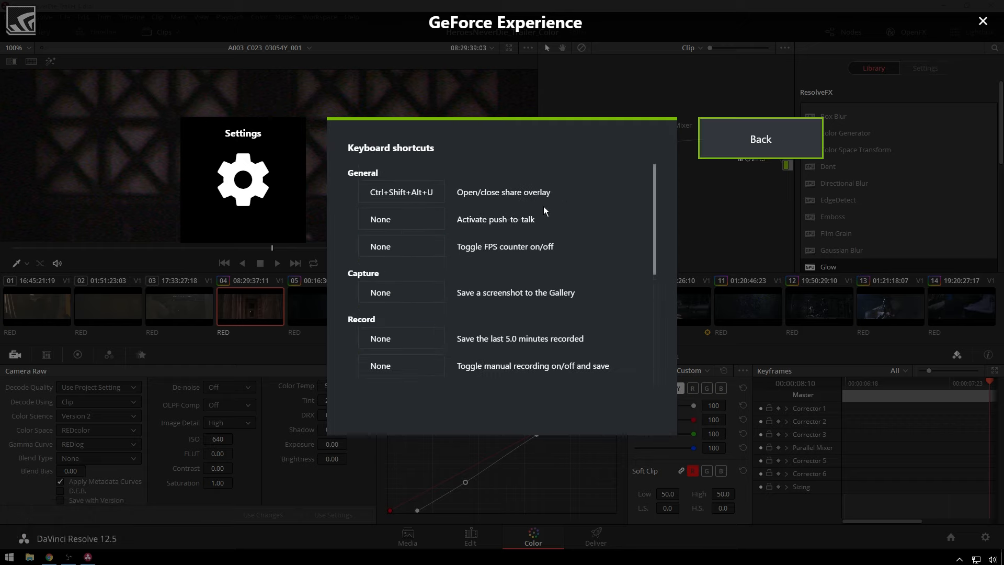
click(759, 138)
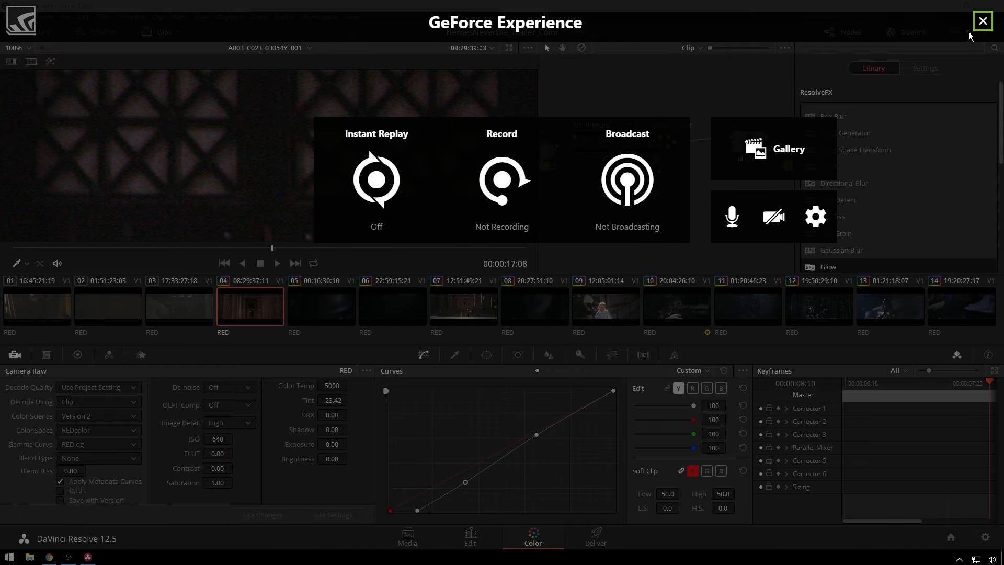
click(981, 21)
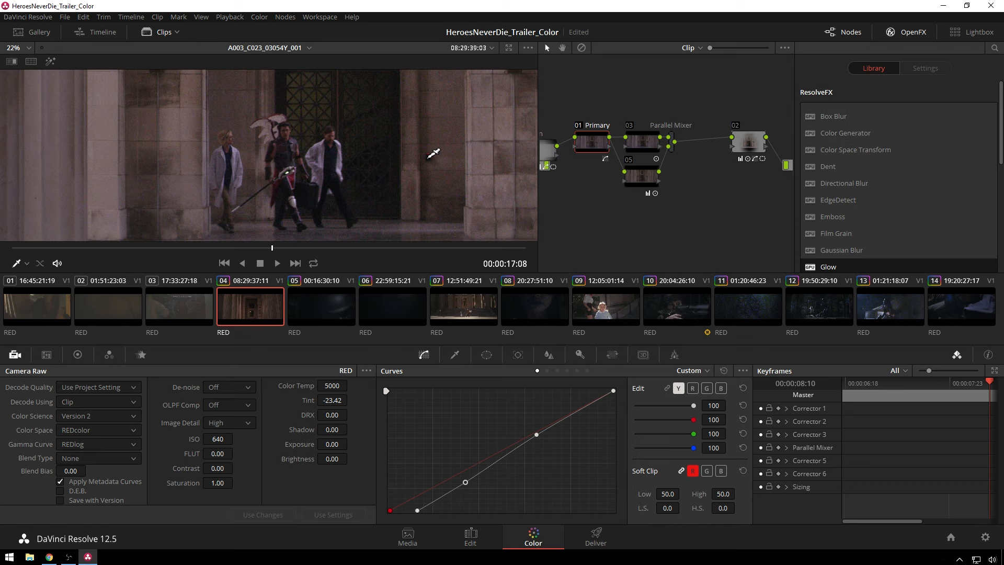
mouse_move(437, 158)
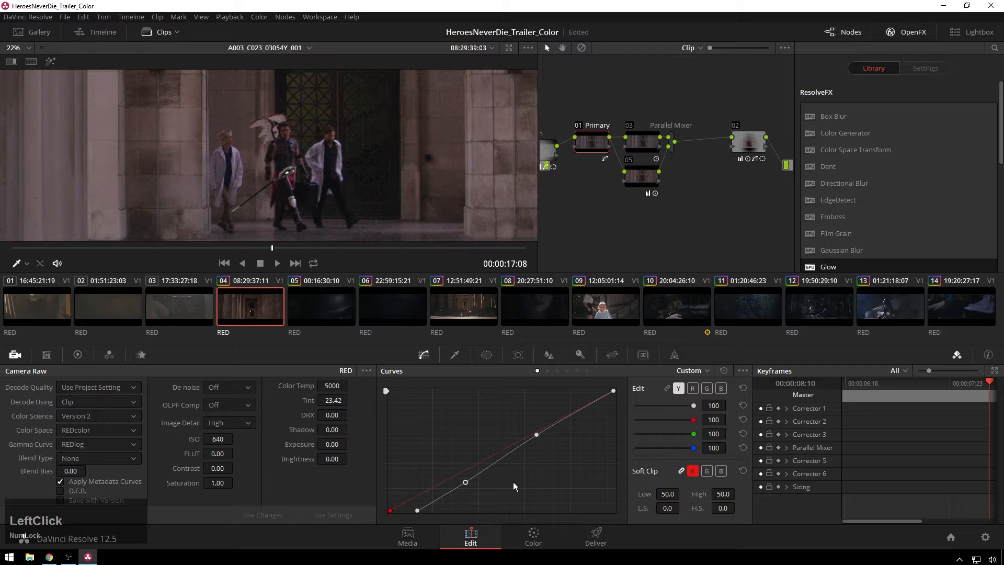
click(470, 536)
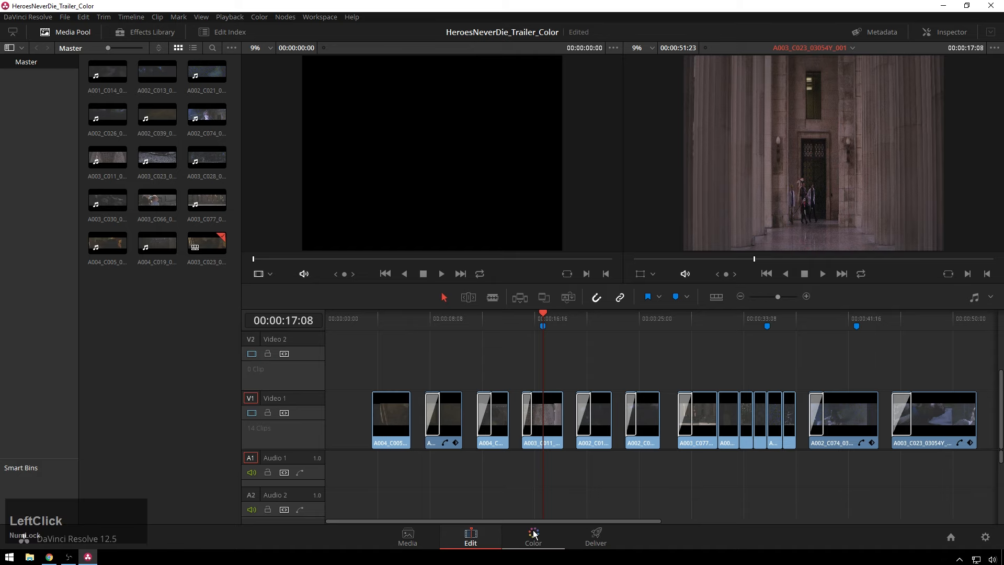
click(532, 537)
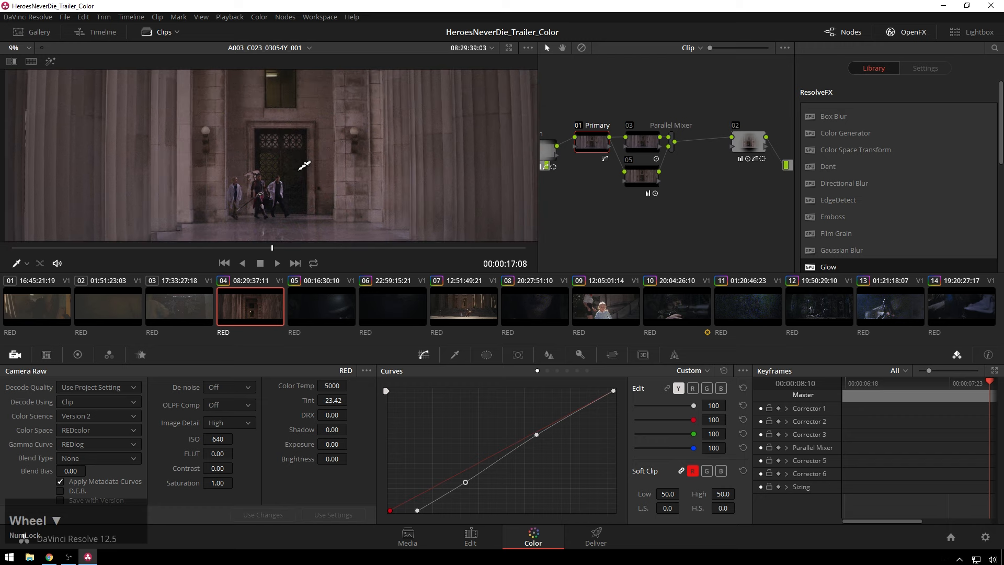
Place a tall oval Circle window over the doorway figures, soften to about 43, lift upper tones
drag(465, 482, 432, 488)
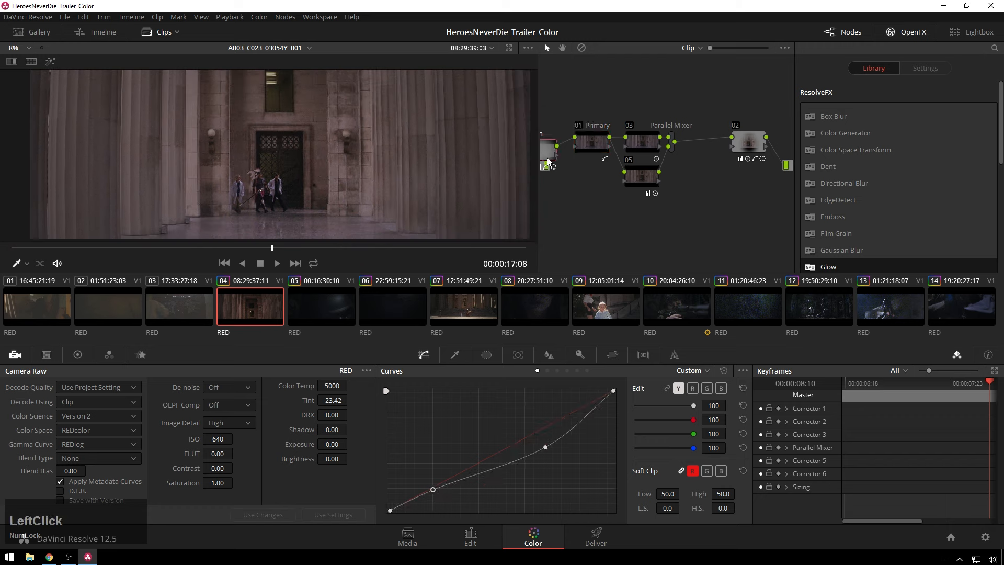
click(485, 354)
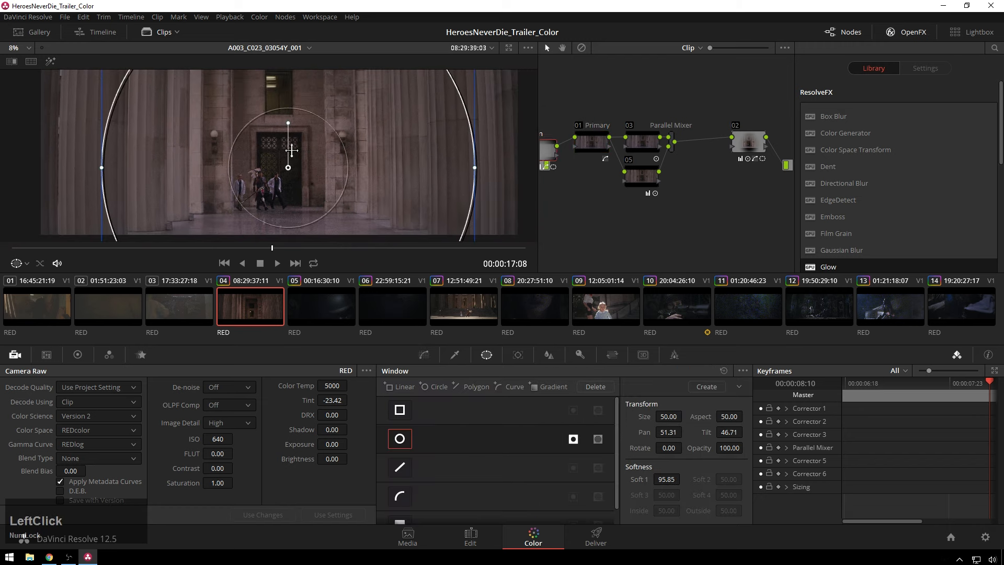
drag(287, 151, 275, 173)
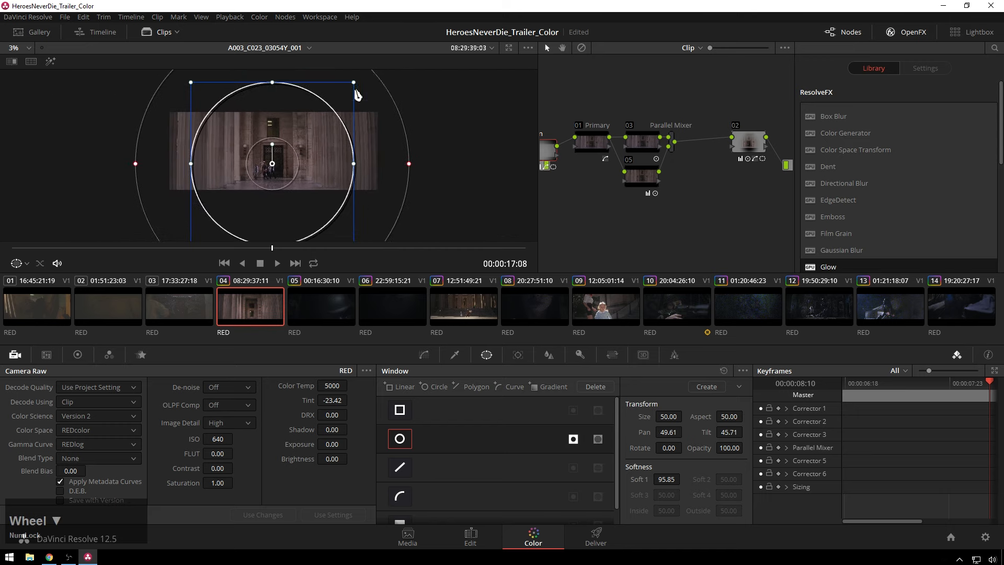
drag(353, 82, 348, 89)
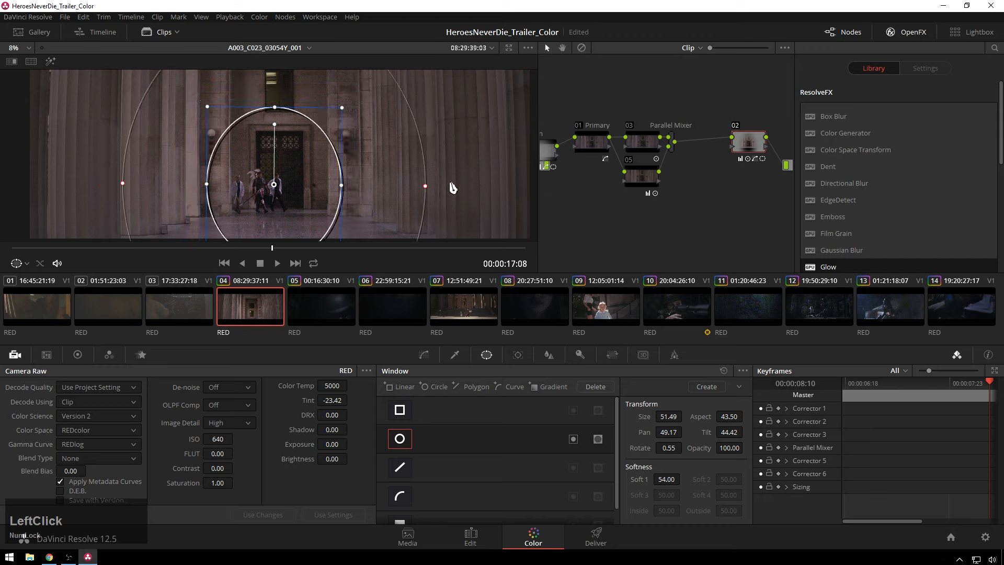
drag(424, 186, 408, 185)
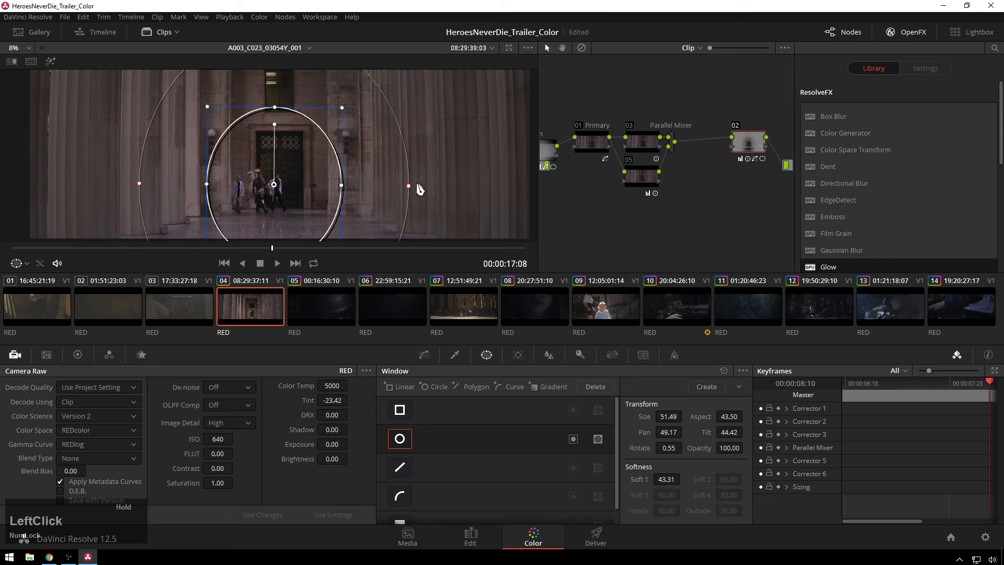
mouse_move(352, 107)
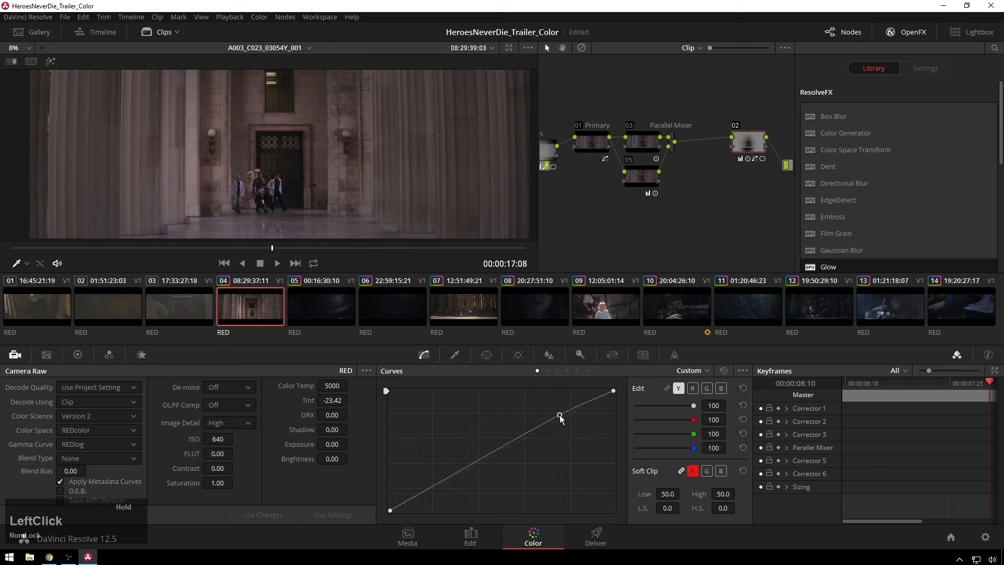
drag(558, 416, 556, 413)
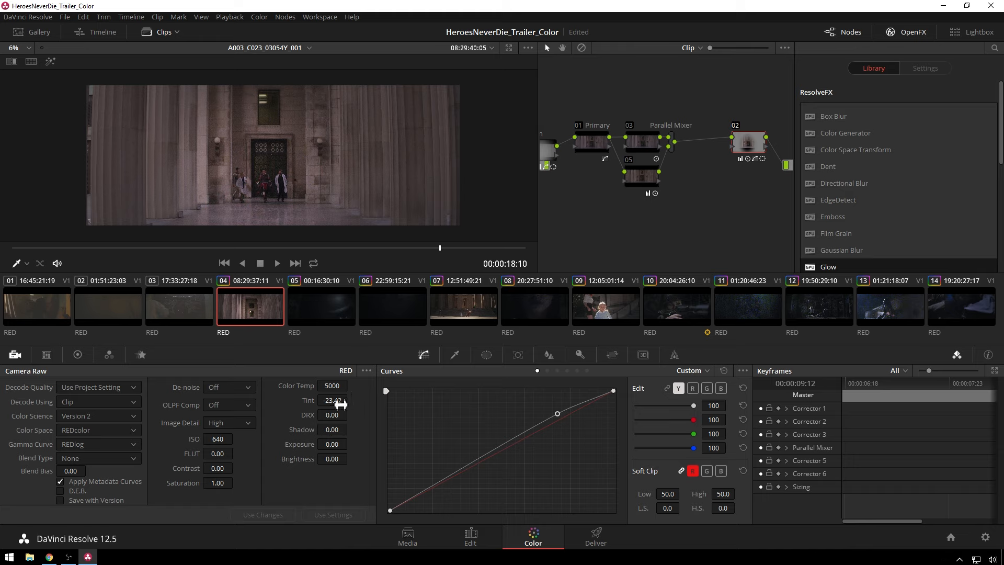
Give clip 04 a Camera Raw Tint of -16.50 and a Color Temp of 4800
click(331, 400)
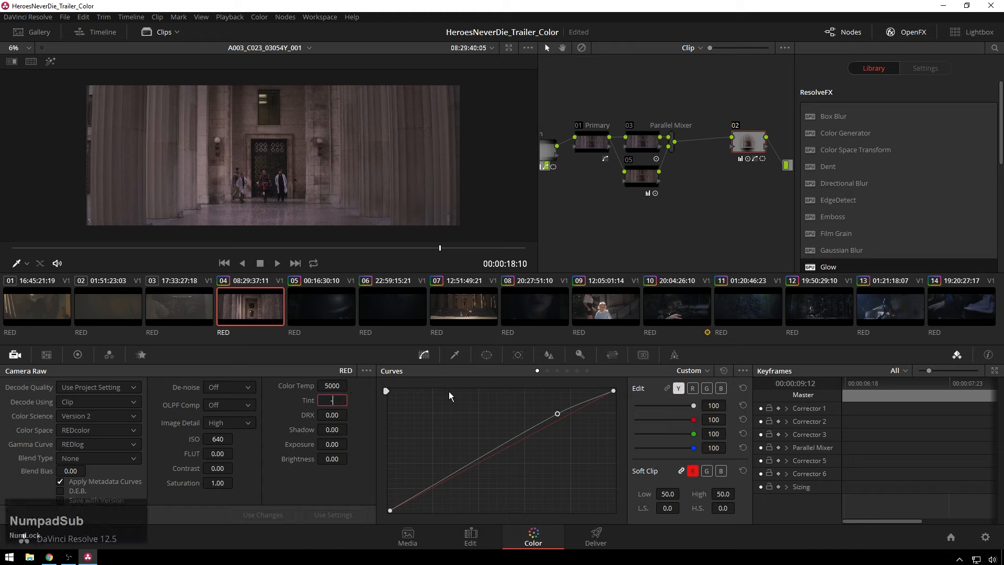
text(-10.00)
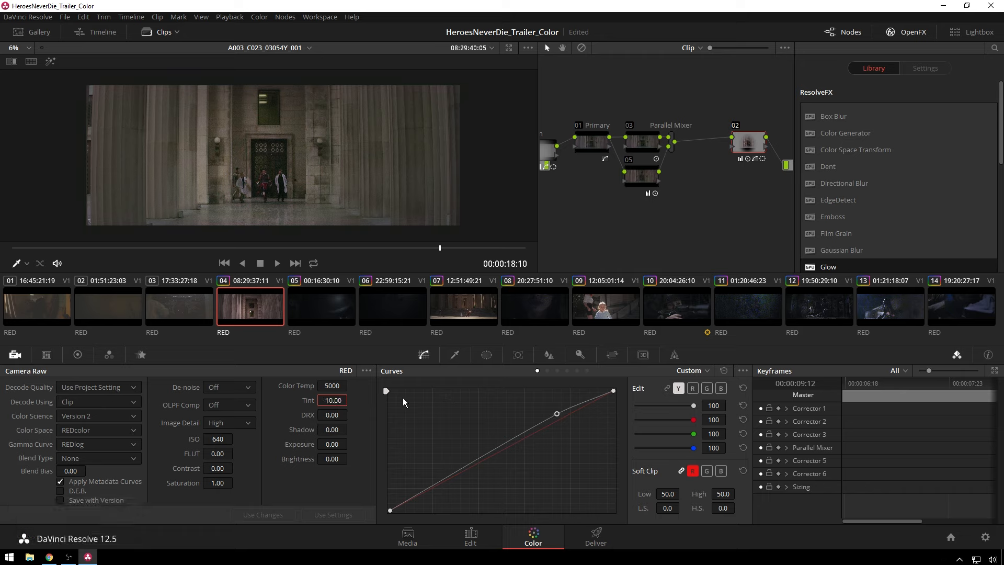
click(332, 399)
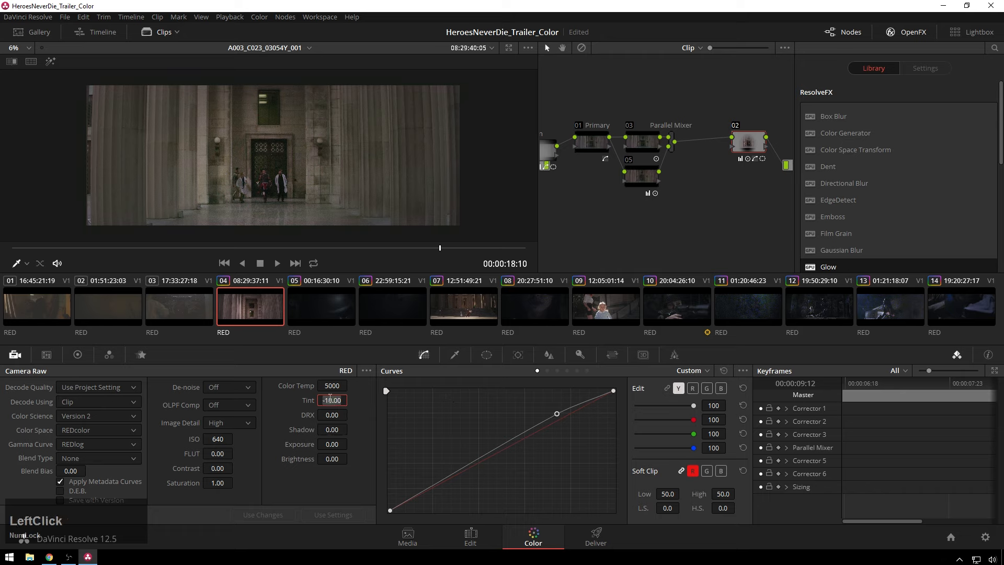
text(-15)
key(enter)
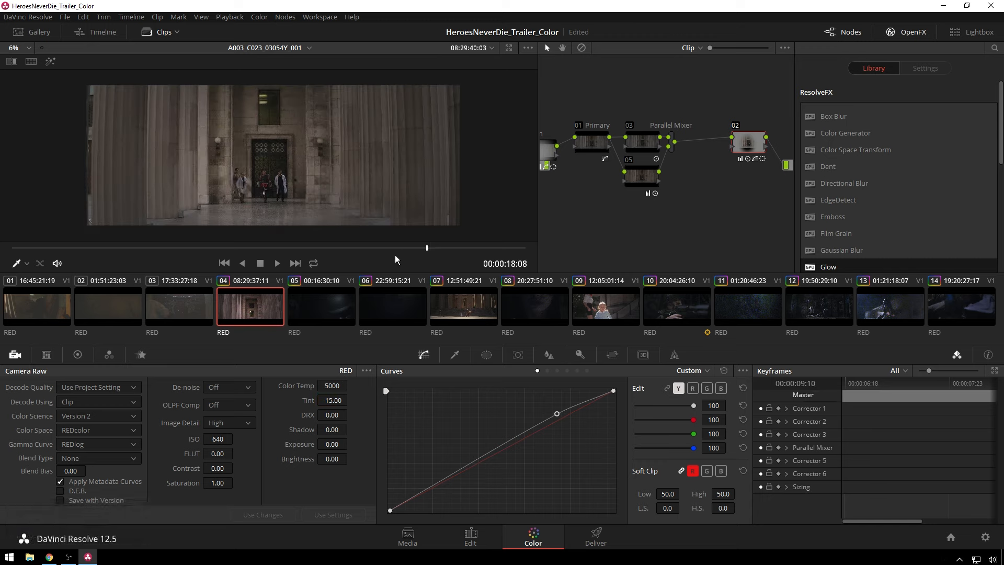
click(332, 400)
text(-18)
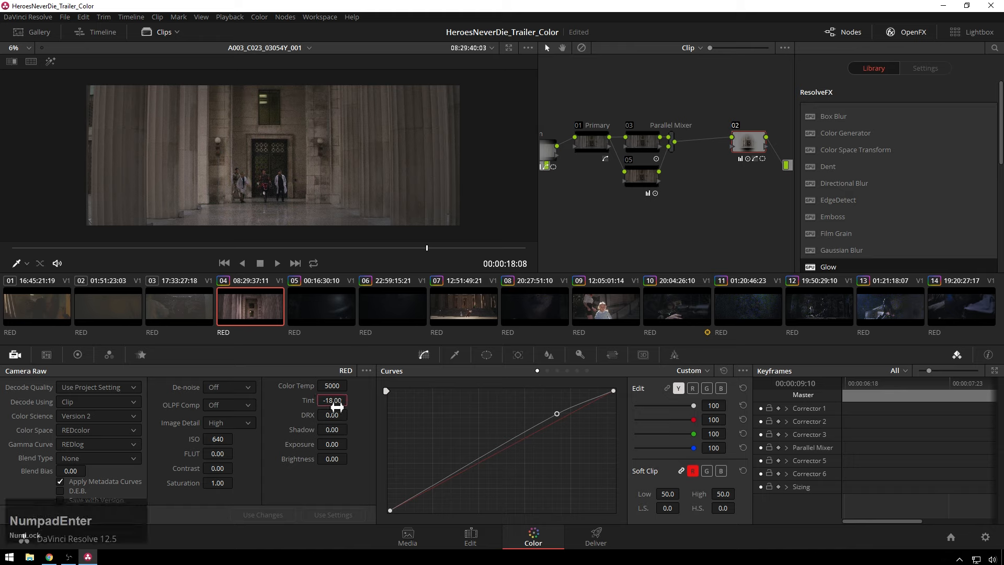
click(331, 399)
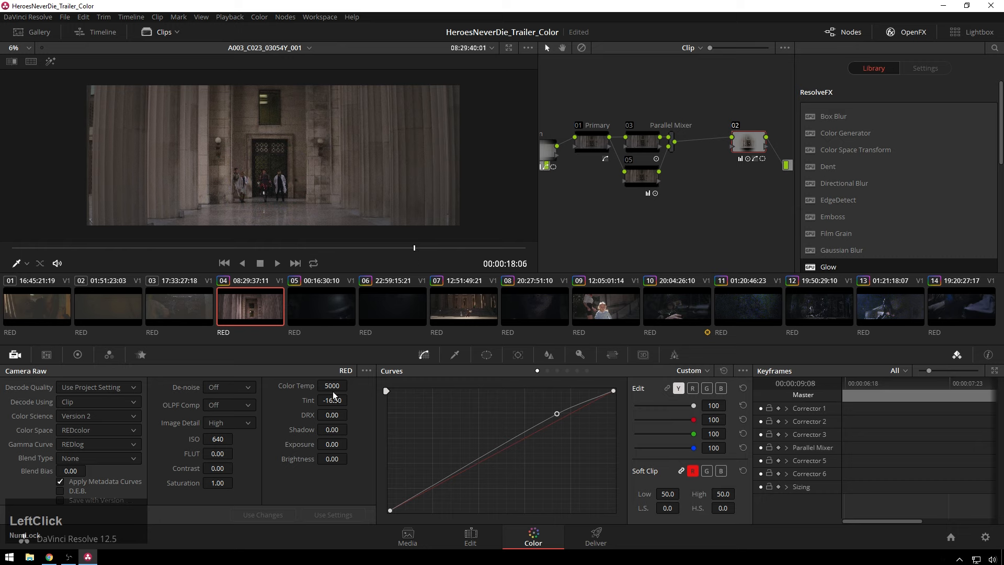
click(331, 385)
text(4800)
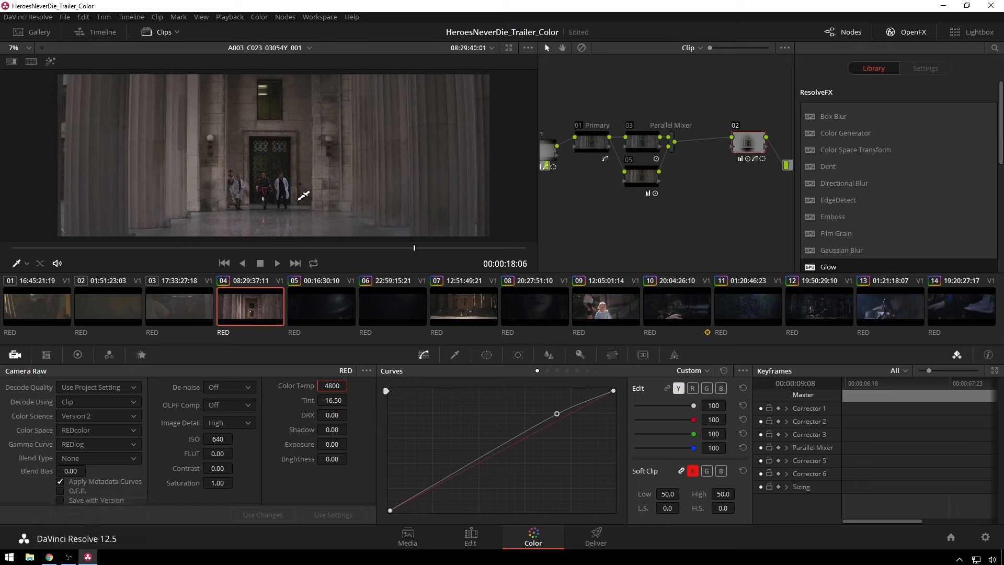
click(721, 388)
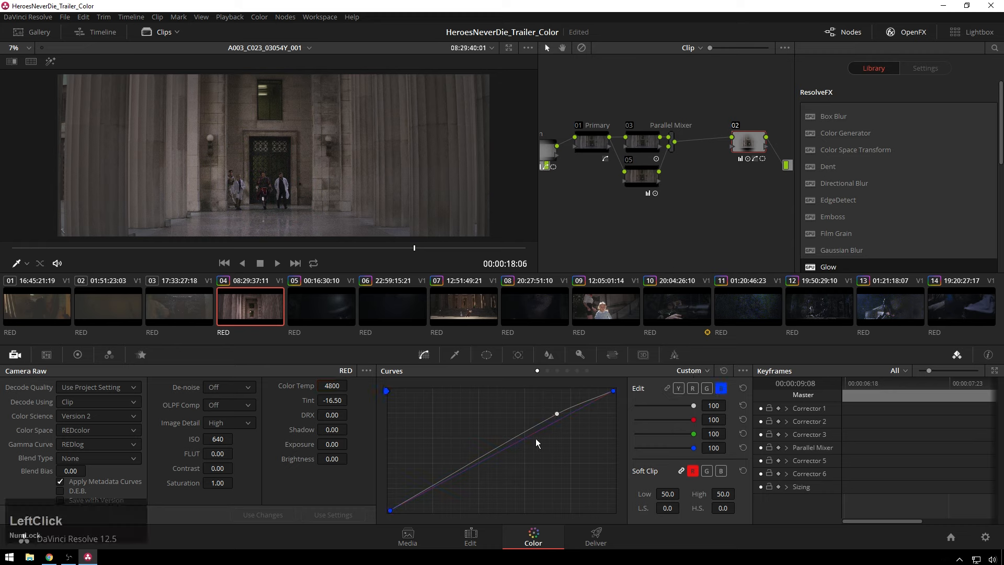
drag(555, 413, 522, 433)
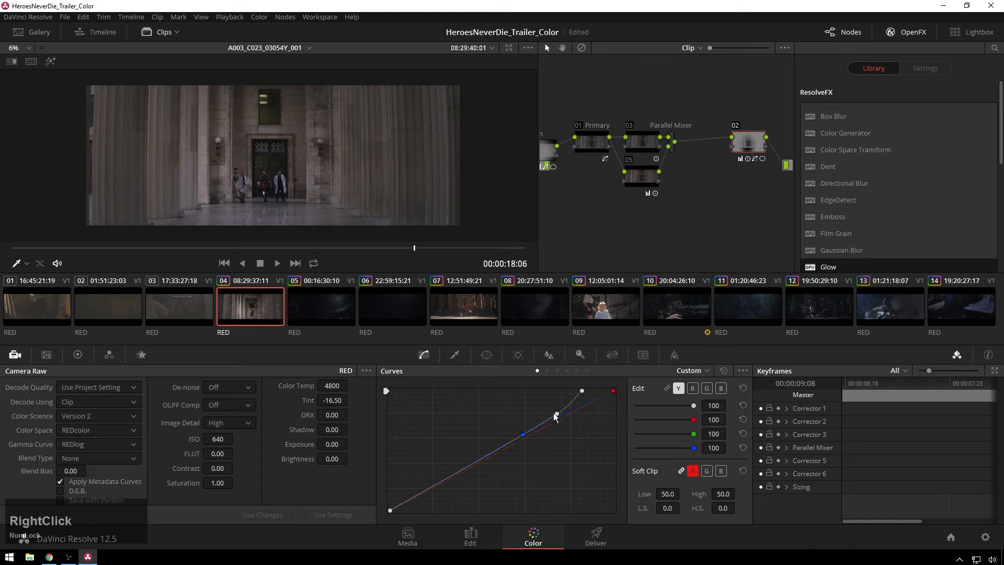
drag(555, 415, 581, 391)
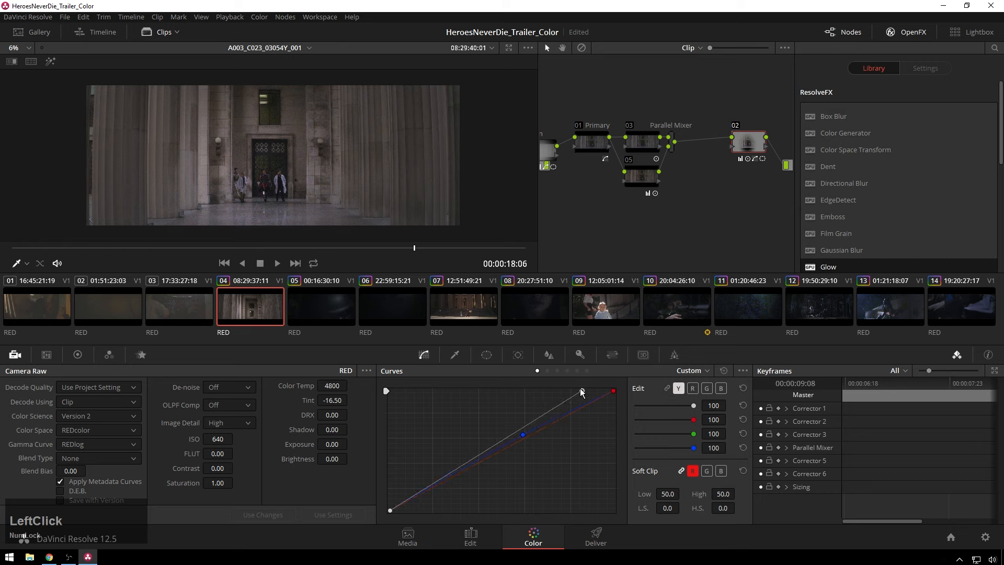
drag(581, 391, 555, 389)
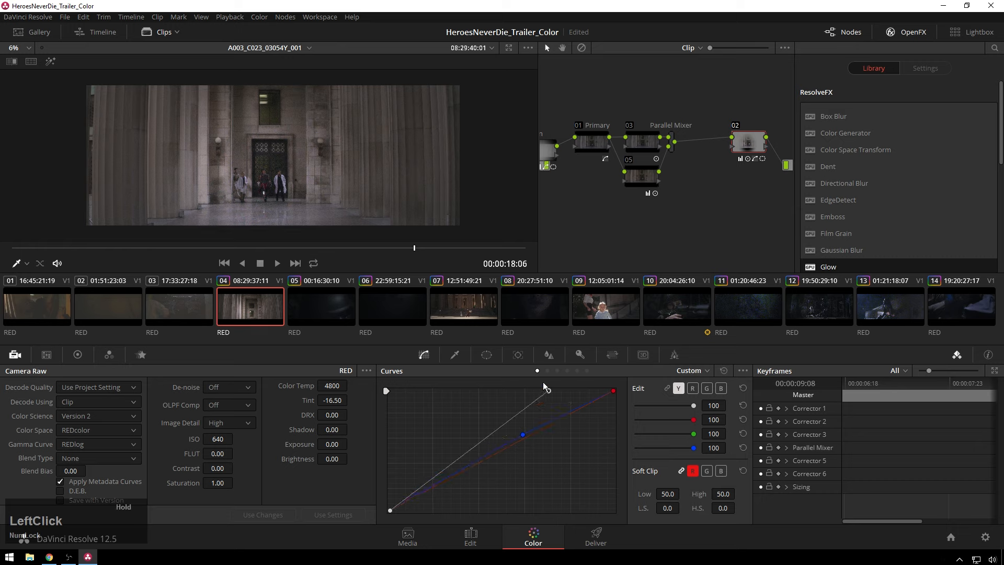
drag(545, 387, 538, 389)
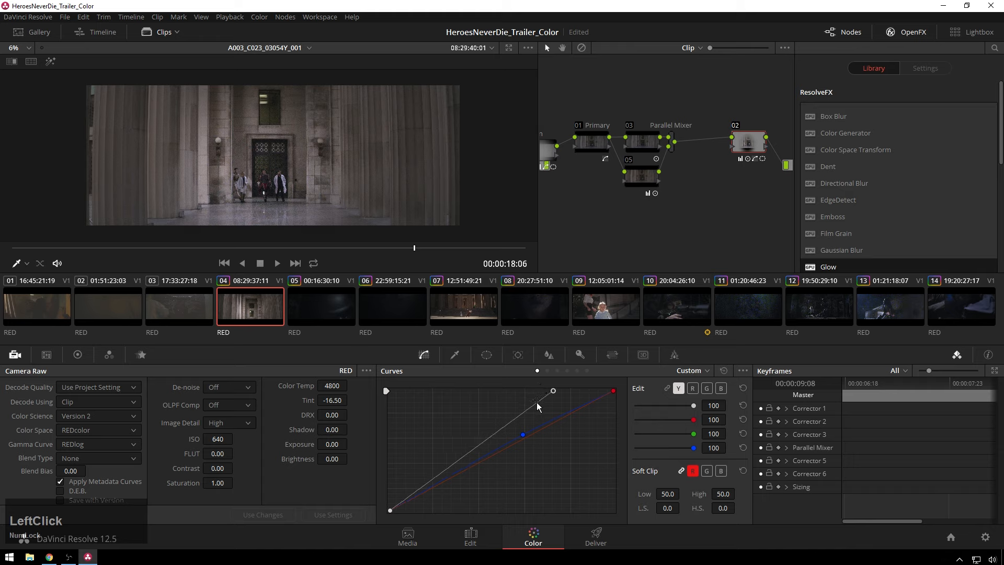
drag(538, 407, 496, 428)
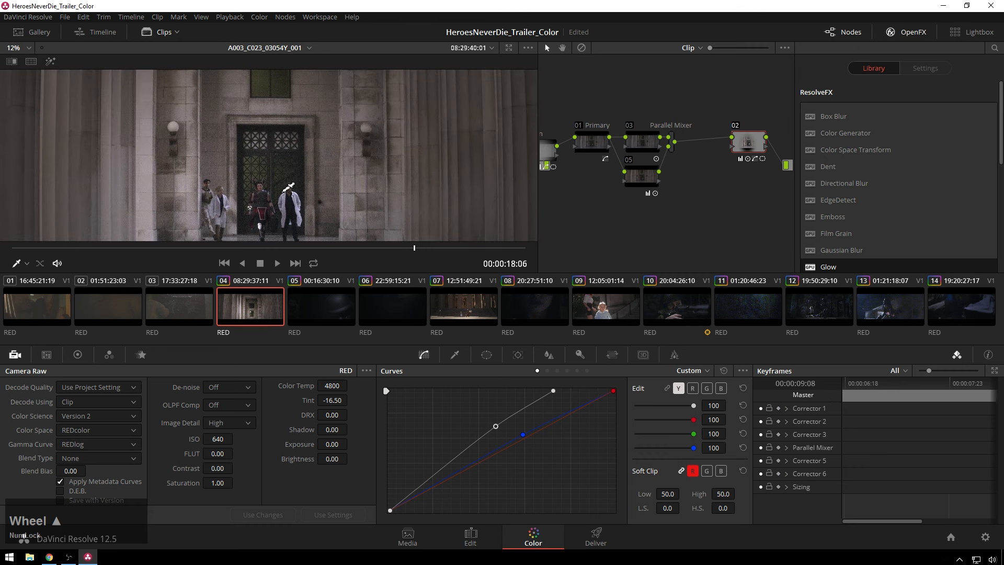
click(16, 47)
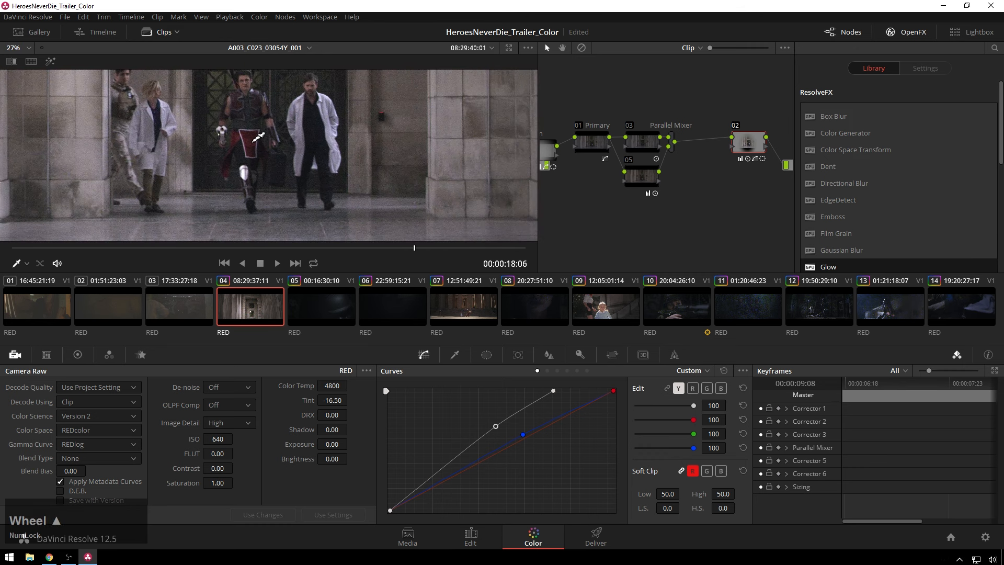
middle_click(262, 154)
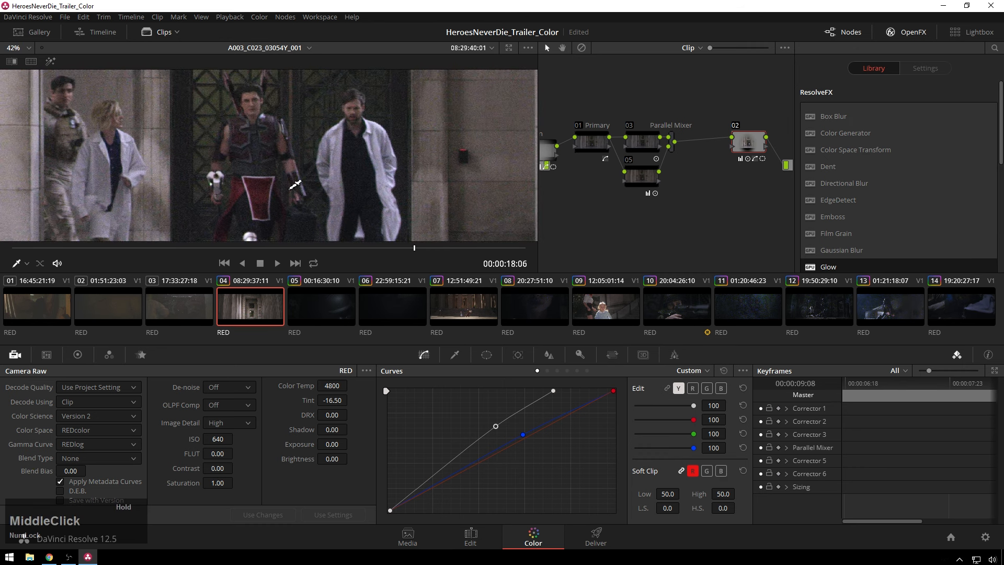
scroll(down, 3)
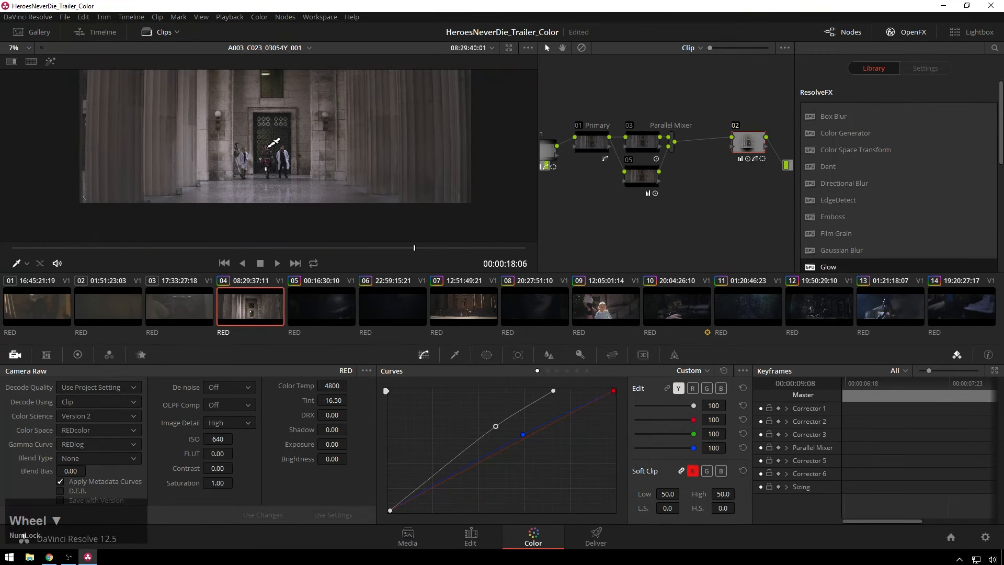
middle_click(747, 140)
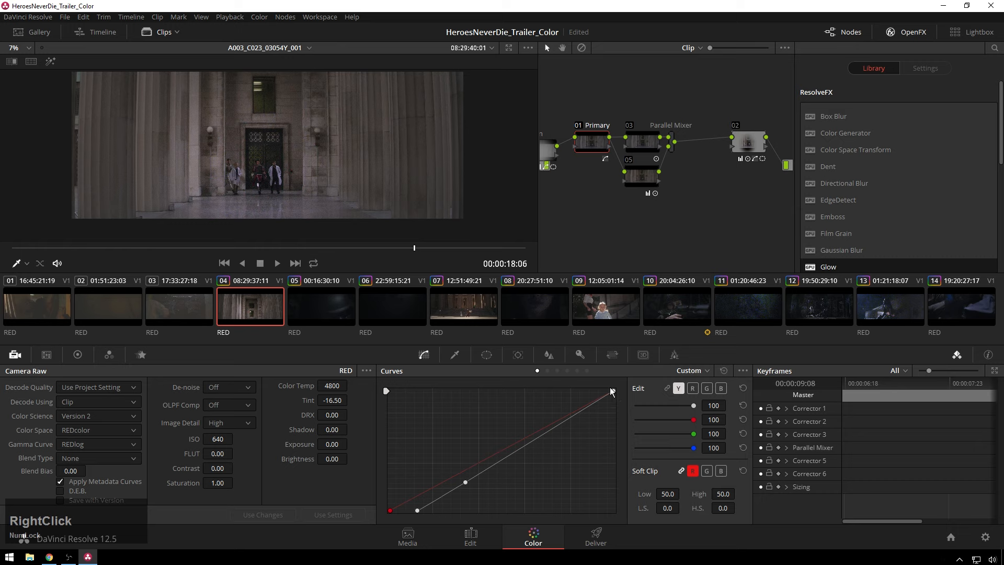
Shape node 01 Primary's luminance curve into an S: top end pulled in, shadows lowered
drag(610, 391, 560, 390)
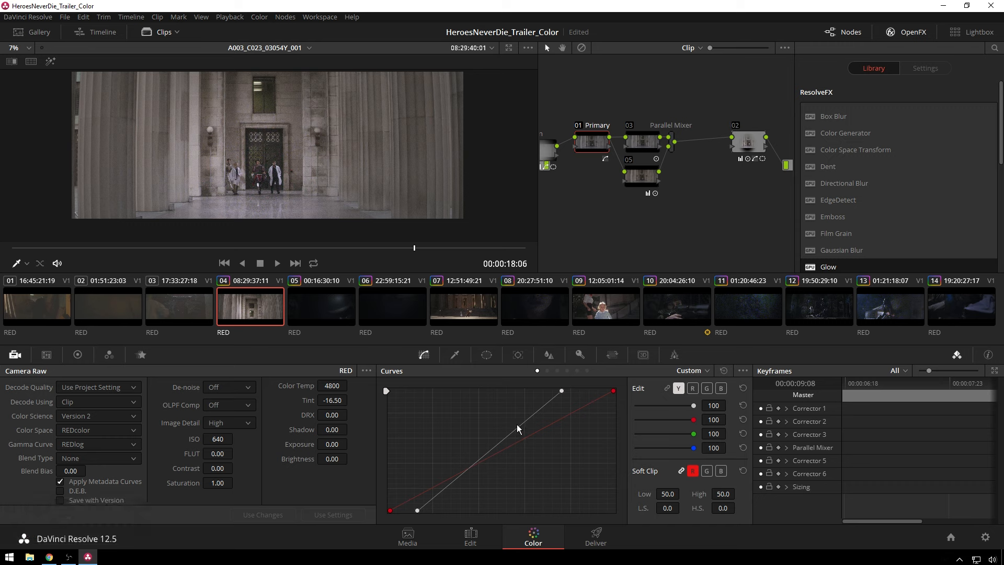
drag(519, 428, 445, 490)
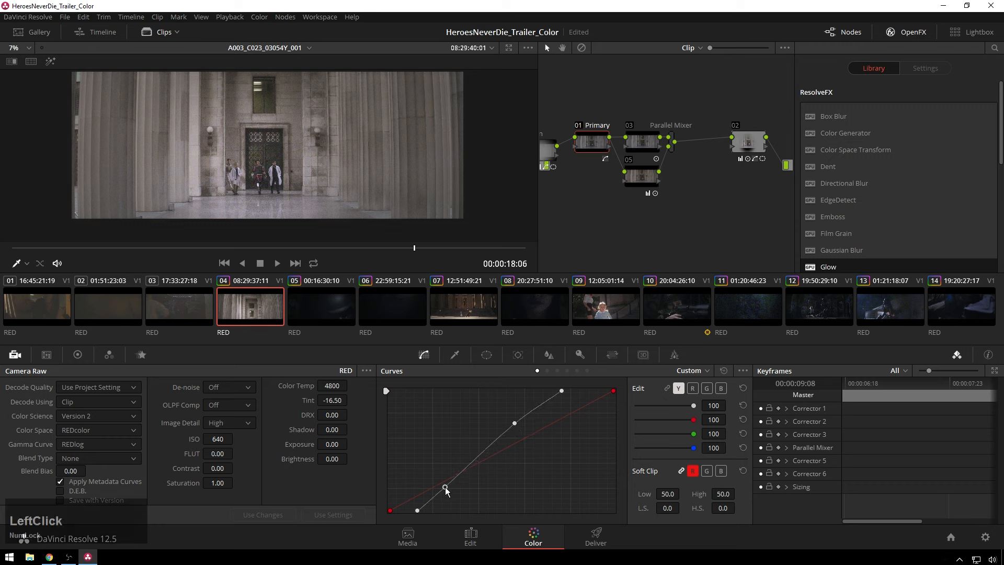
drag(446, 487, 453, 489)
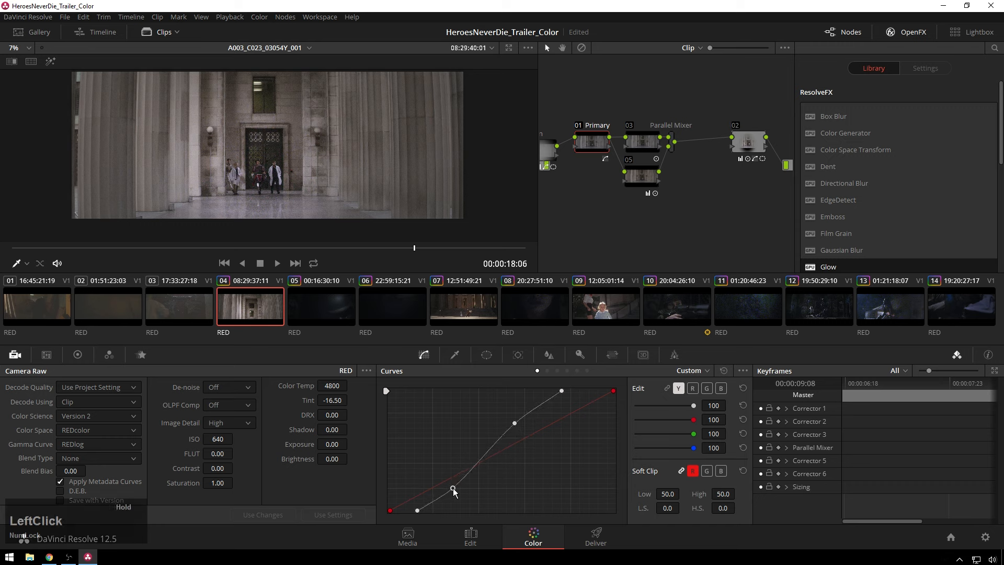
drag(453, 487, 450, 493)
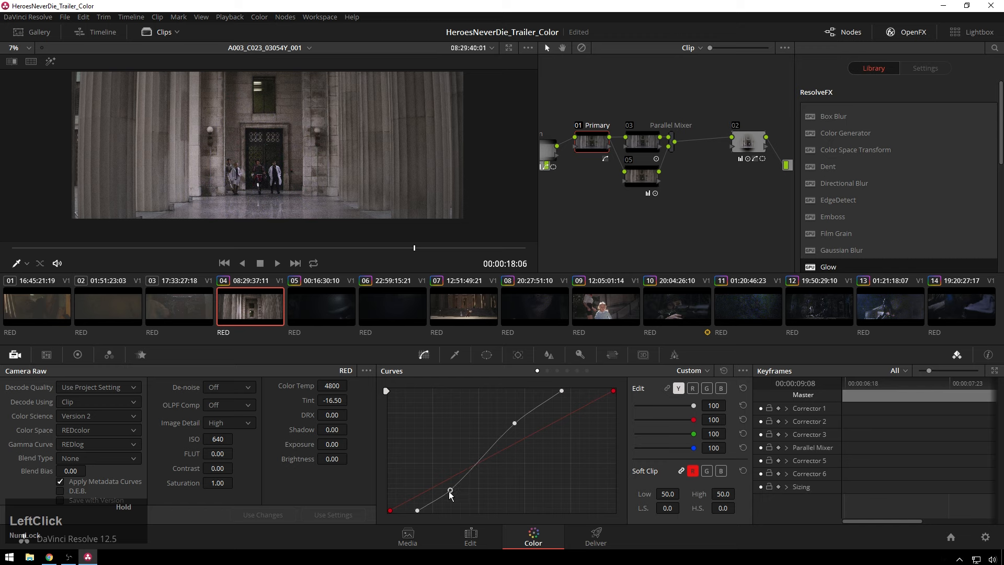
drag(449, 493, 442, 499)
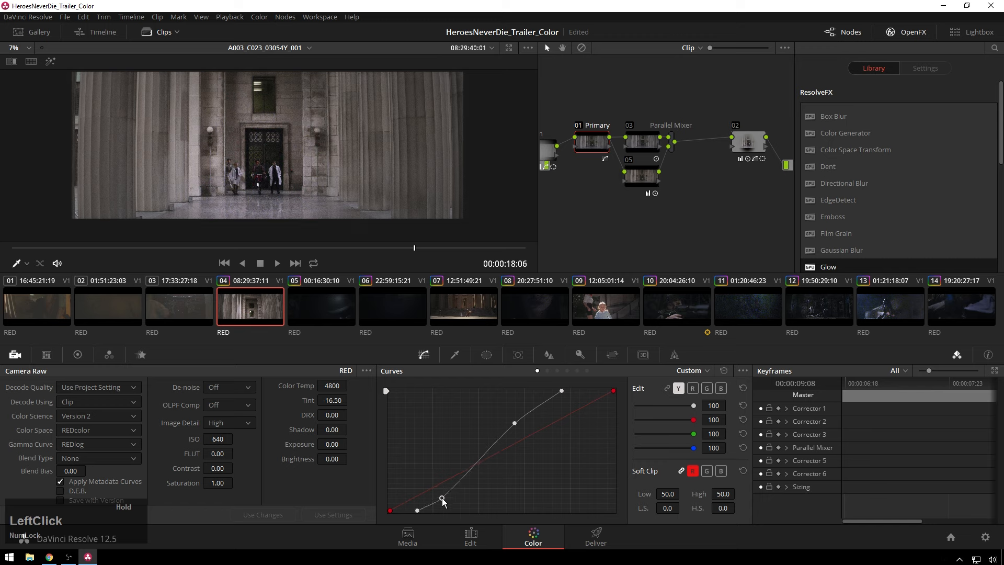
drag(441, 498, 447, 491)
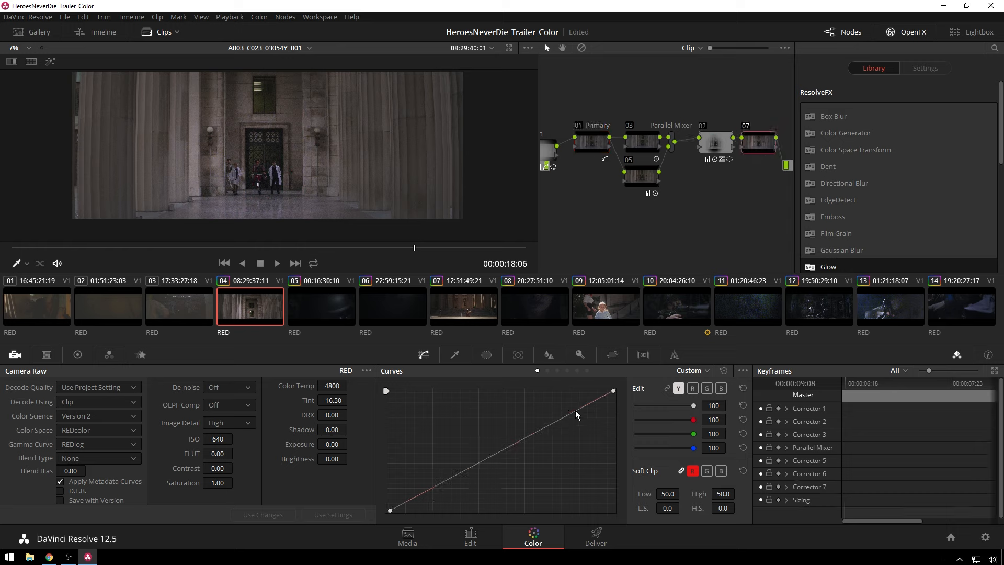
Bow node 07's curve below the diagonal by pulling midtone and shadow points down
drag(557, 416, 556, 411)
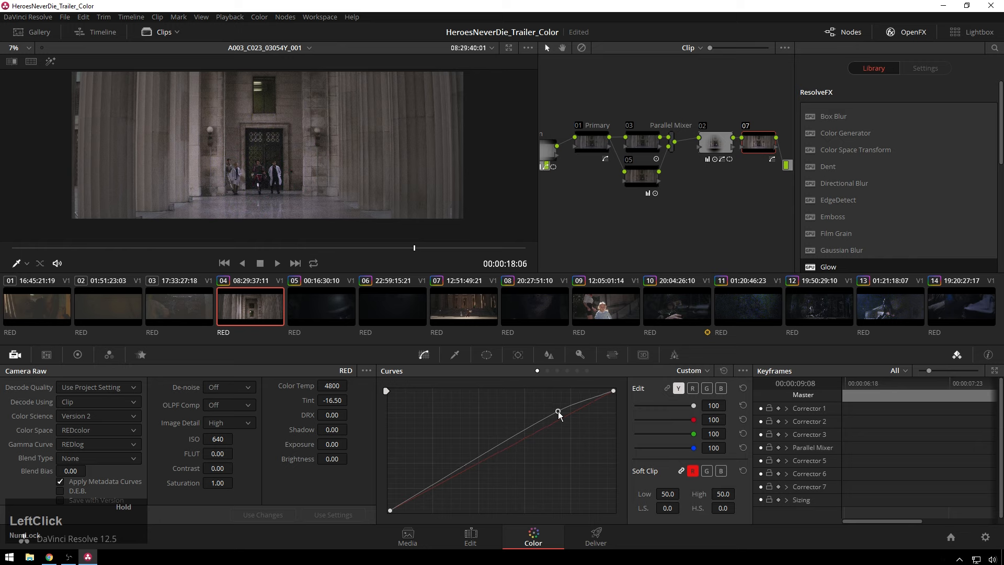
drag(557, 412, 545, 413)
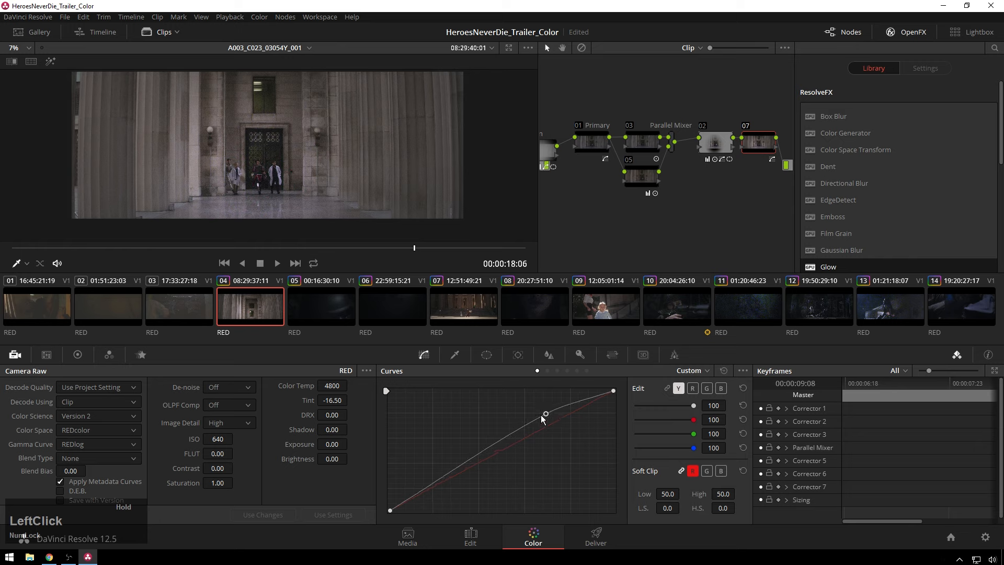
drag(545, 413, 532, 414)
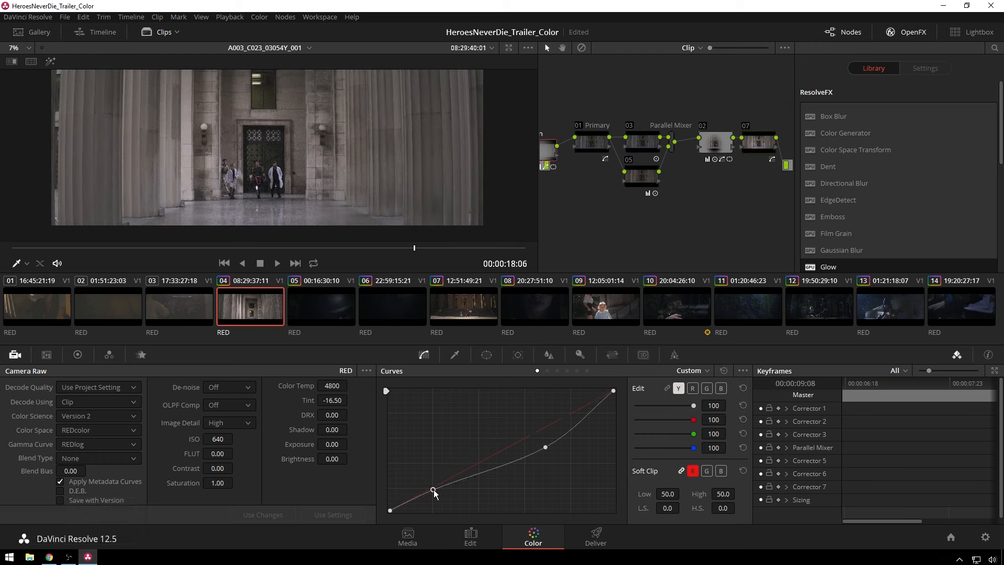
drag(434, 489, 417, 494)
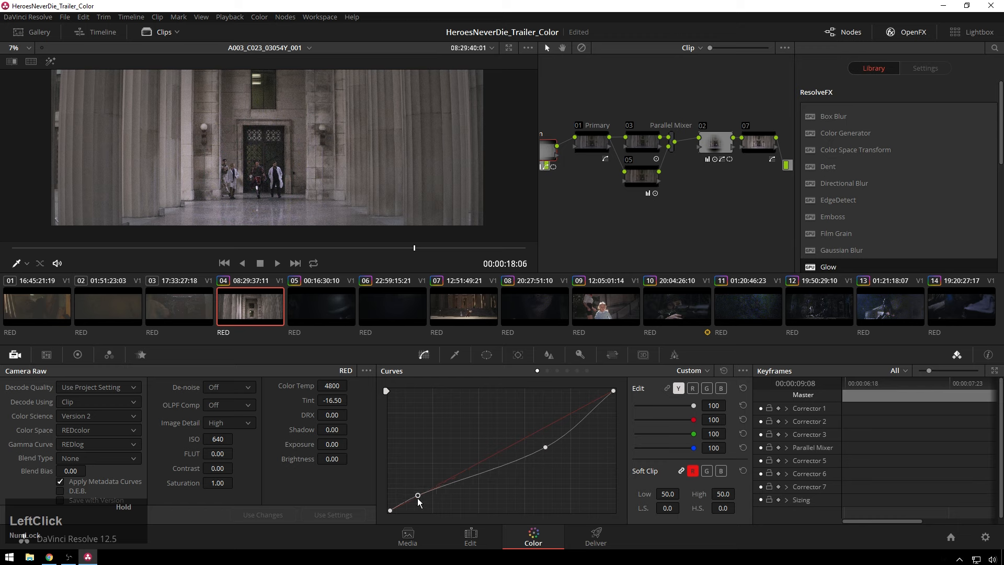
drag(416, 495, 539, 461)
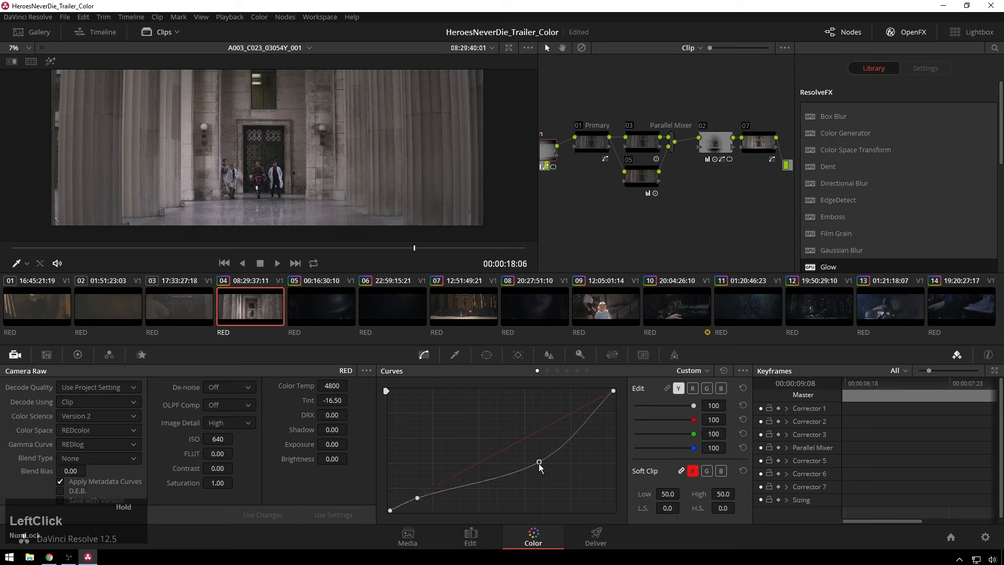
drag(539, 462, 532, 465)
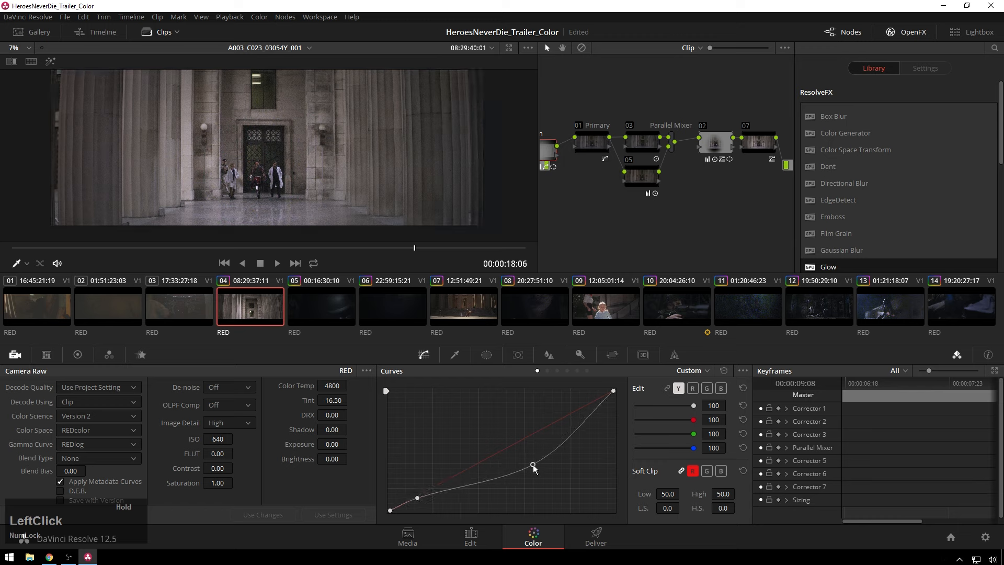
drag(533, 465, 530, 458)
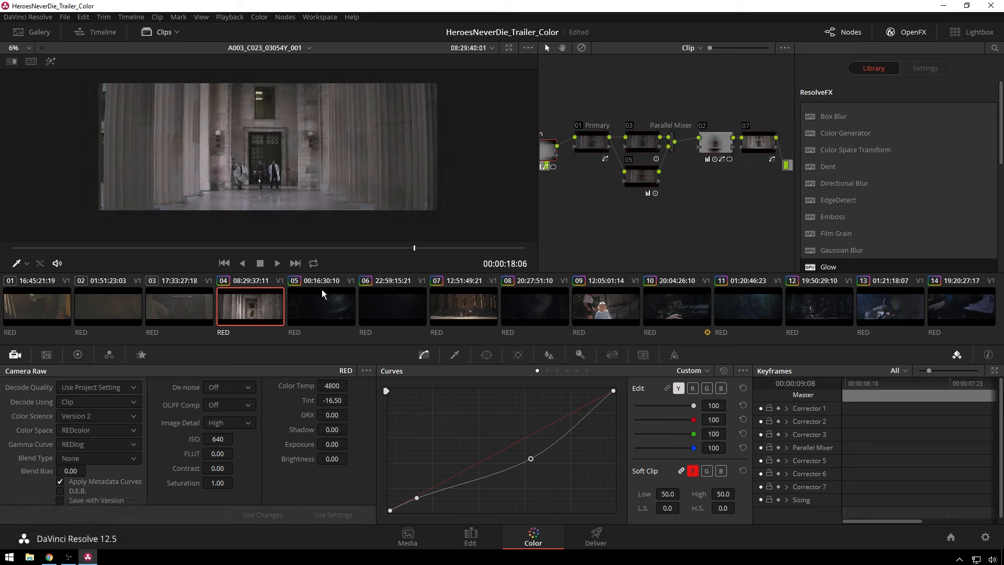
Switch to clip 03, set Color Temp to 3600 and enter a -10.00 Tint
click(179, 306)
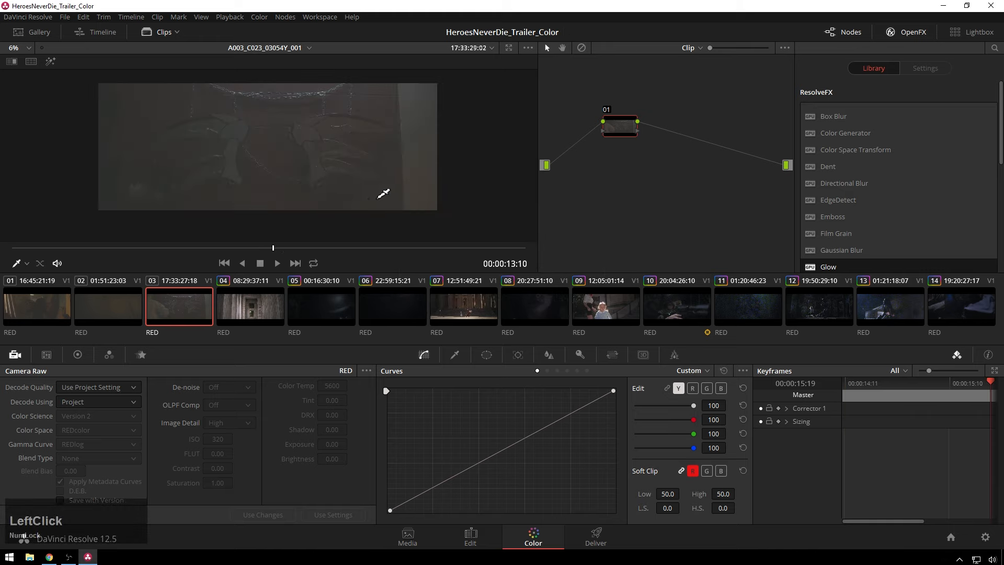
mouse_move(701, 344)
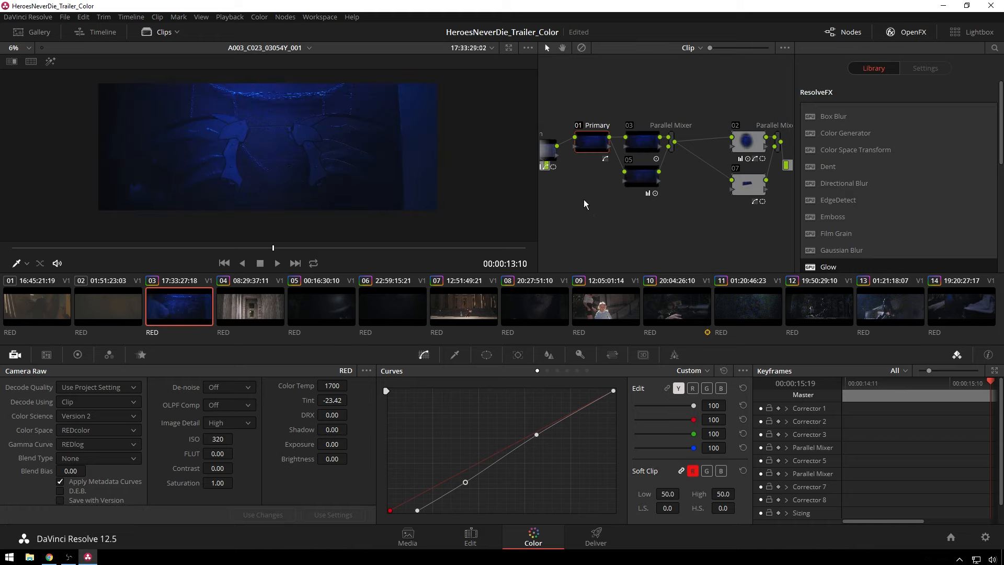
click(332, 384)
text(3600)
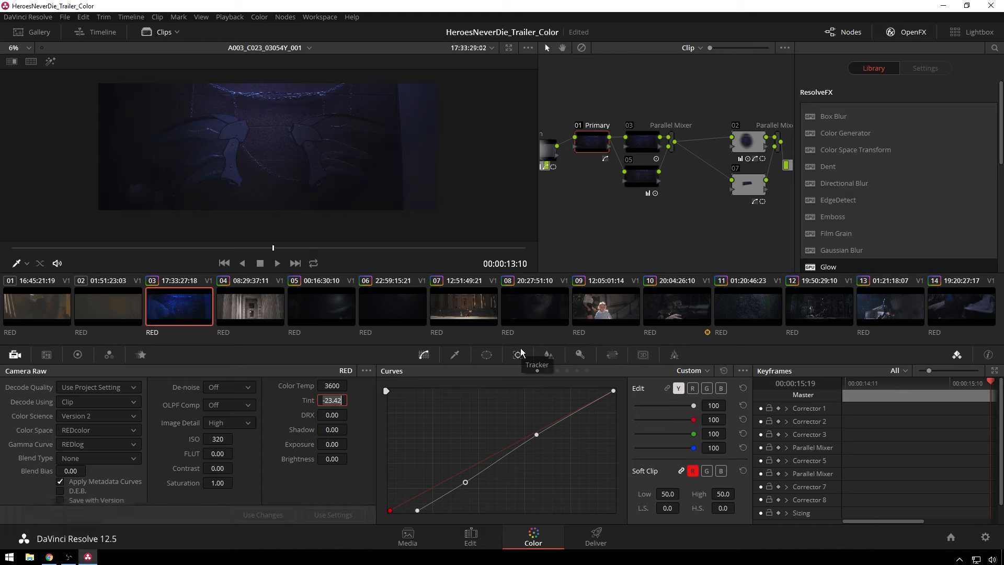
key(NumpadSubtract)
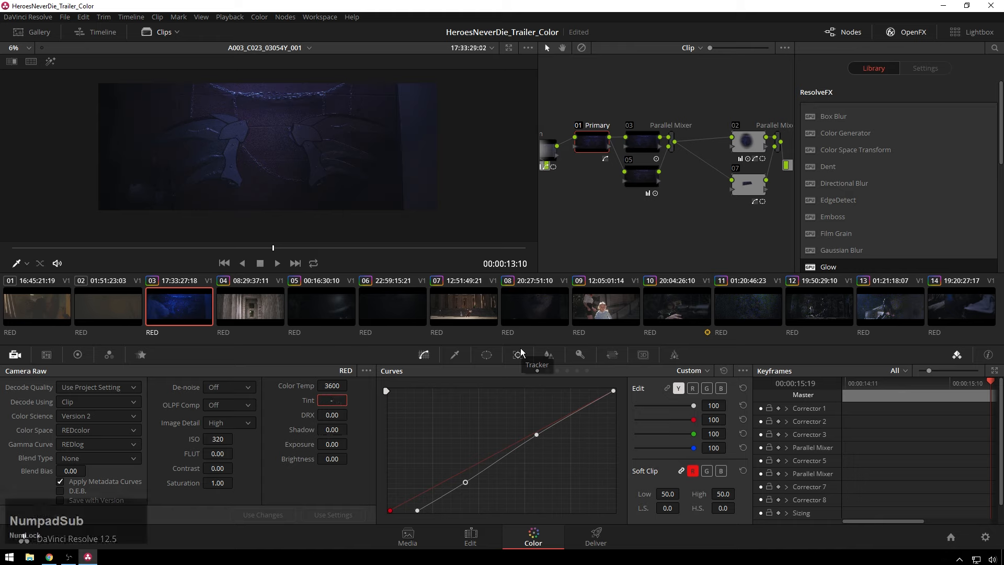
text(-10.00)
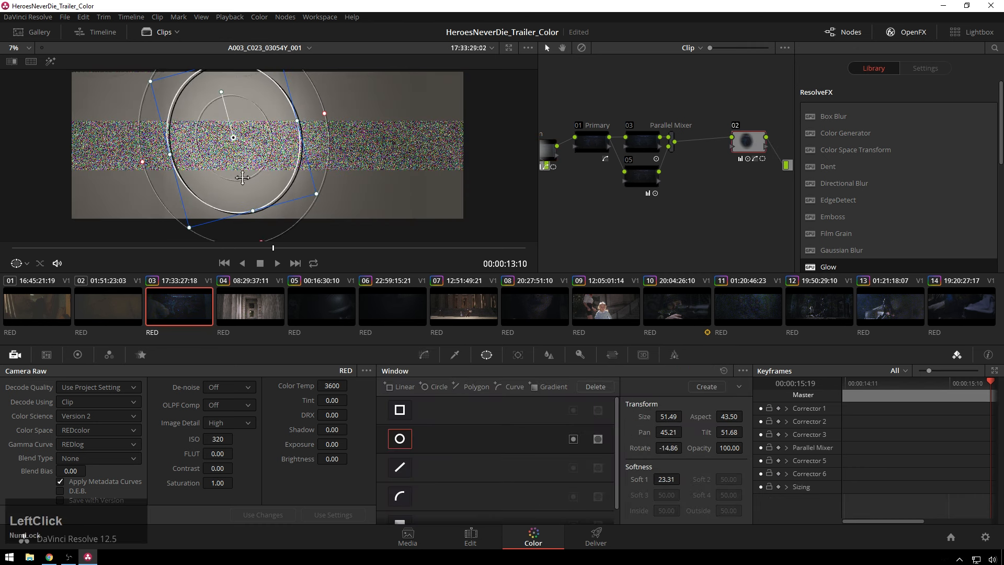
Drag clip 03's circular window on node 02 over the figure
drag(242, 177, 182, 105)
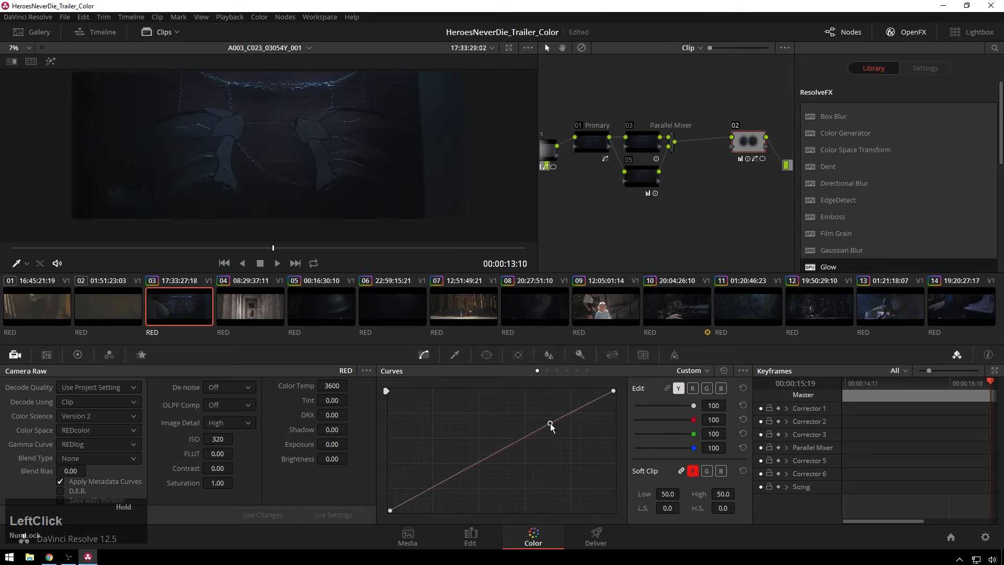
Pull a point on node 02's windowed luminance curve downward
drag(549, 425, 516, 438)
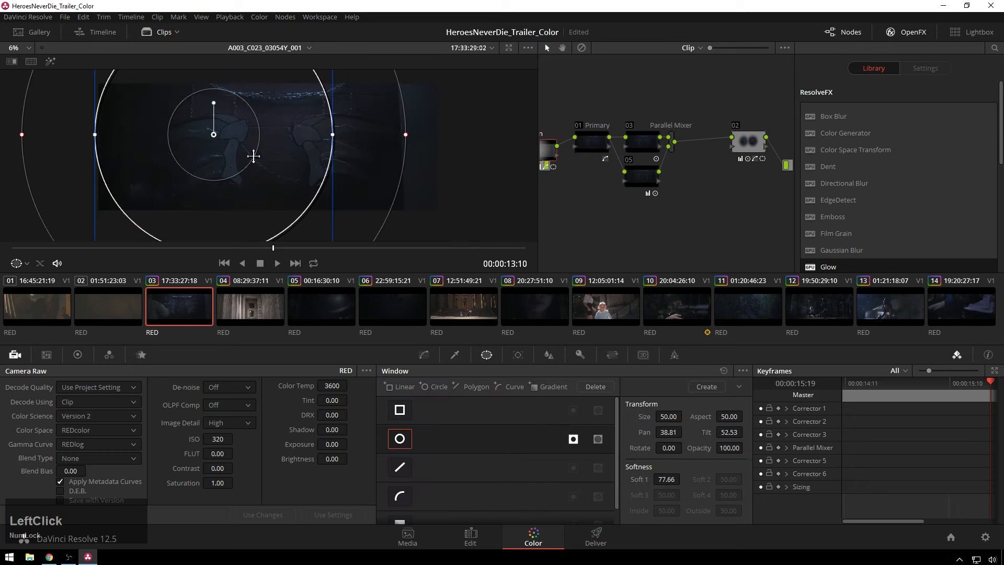
Centre clip 03's large soft circle in the frame, then select clip 02
drag(214, 134, 267, 143)
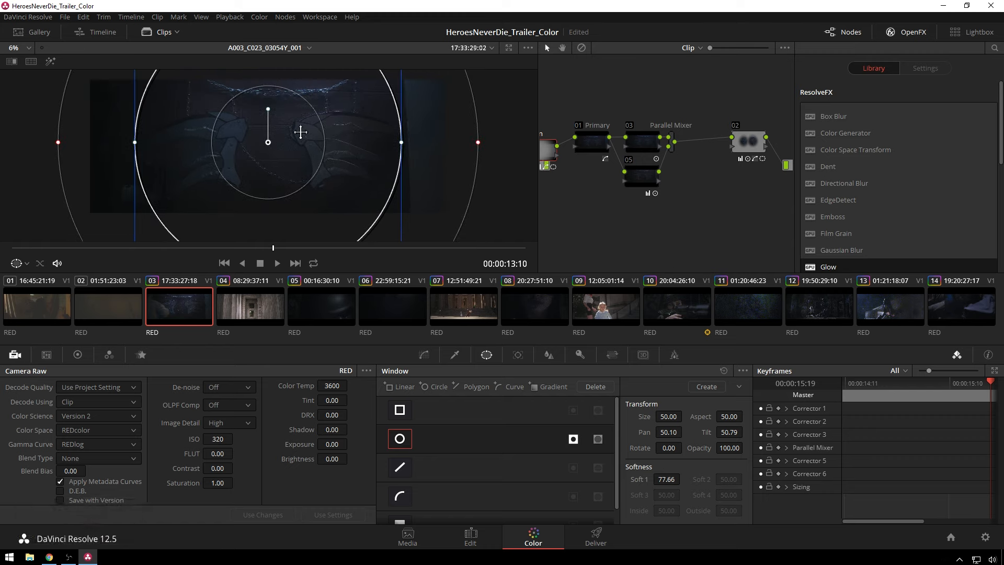
click(108, 306)
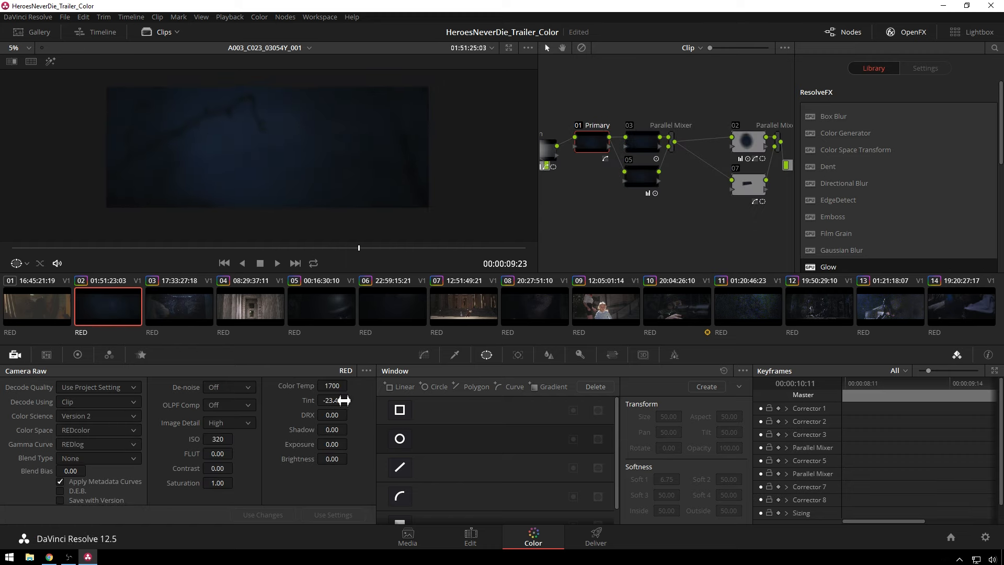
Set clip 02's Color Temp to 3200 and drag its large soft circle window into place
click(331, 384)
text(3200)
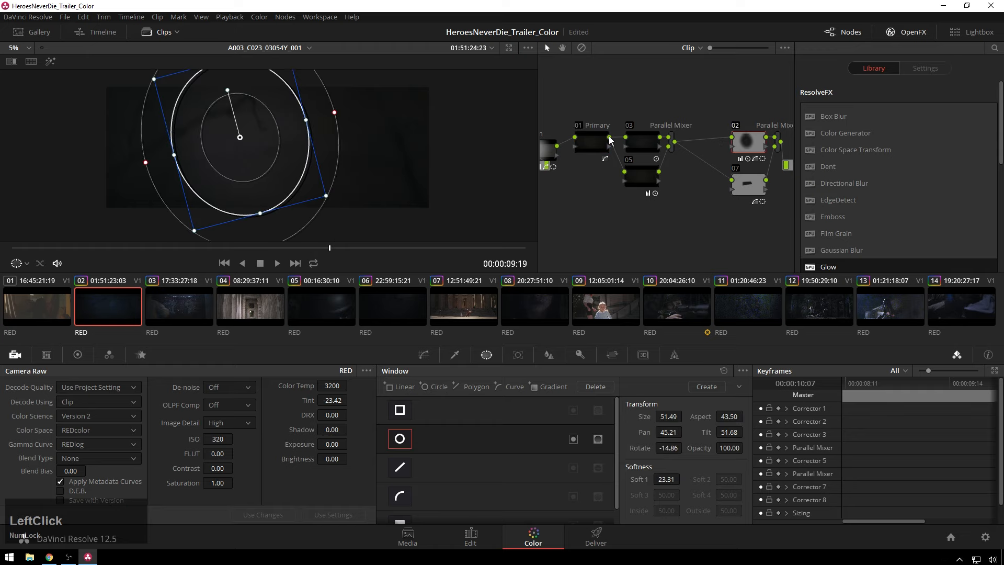
drag(239, 137, 322, 140)
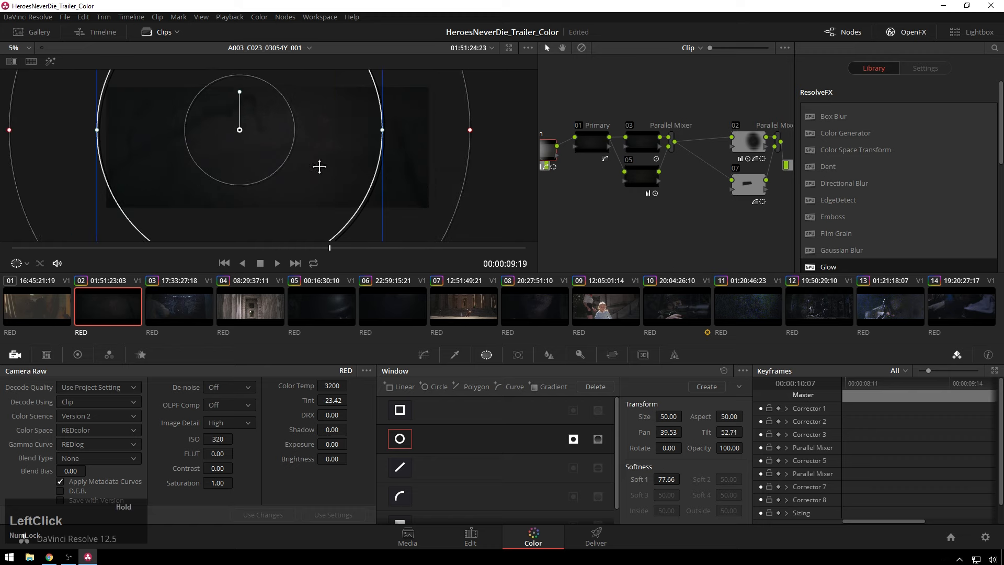
drag(239, 128, 296, 135)
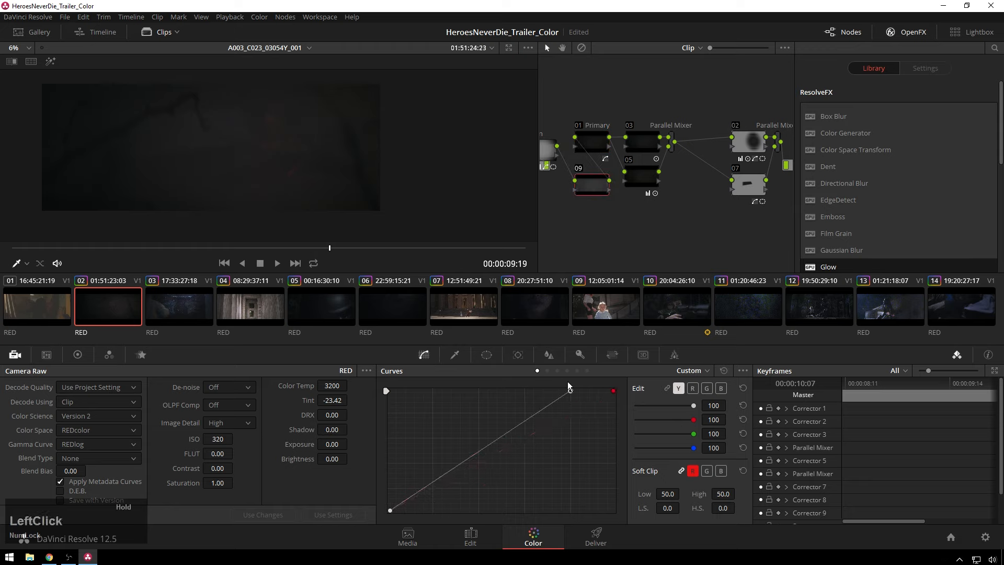
Steepen clip 02's luma curve: black point right, midtone point raised; then select clip 01
drag(568, 389, 549, 391)
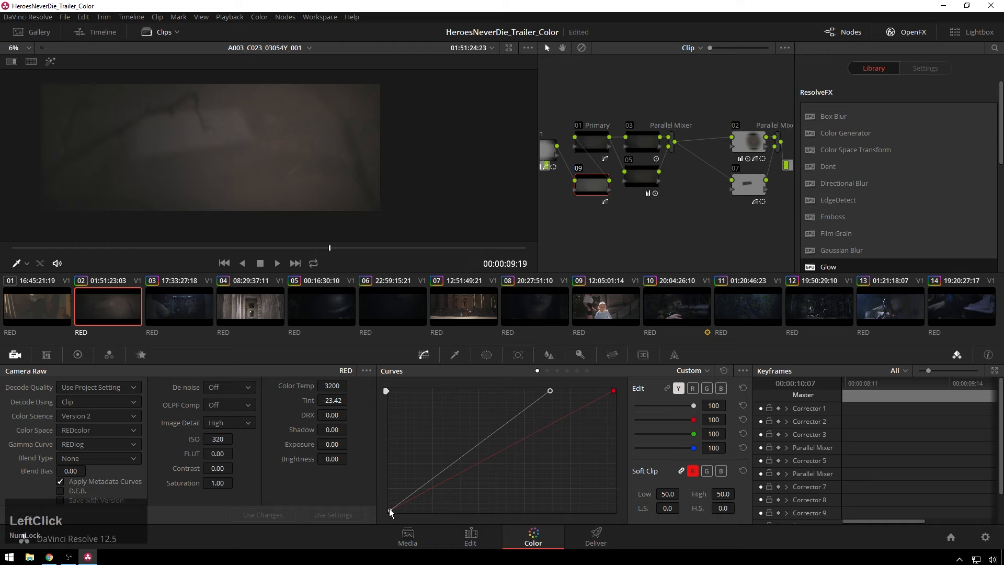
drag(390, 513, 421, 512)
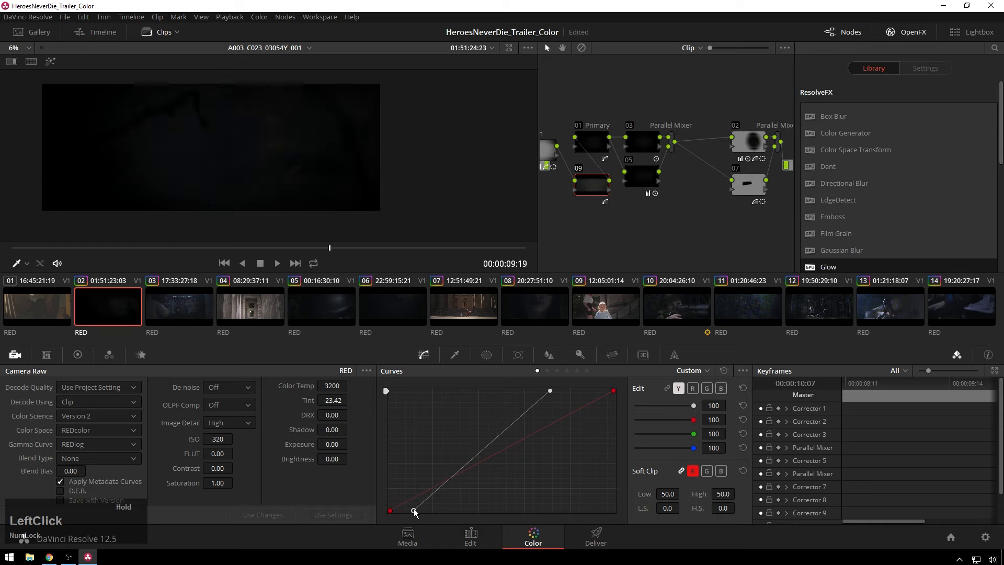
drag(413, 513, 408, 512)
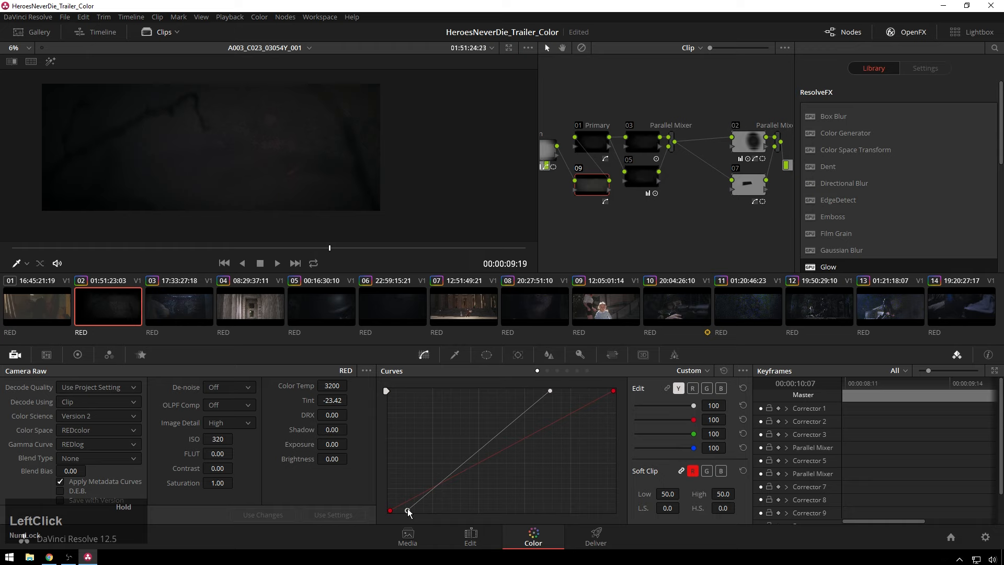
drag(390, 511, 411, 510)
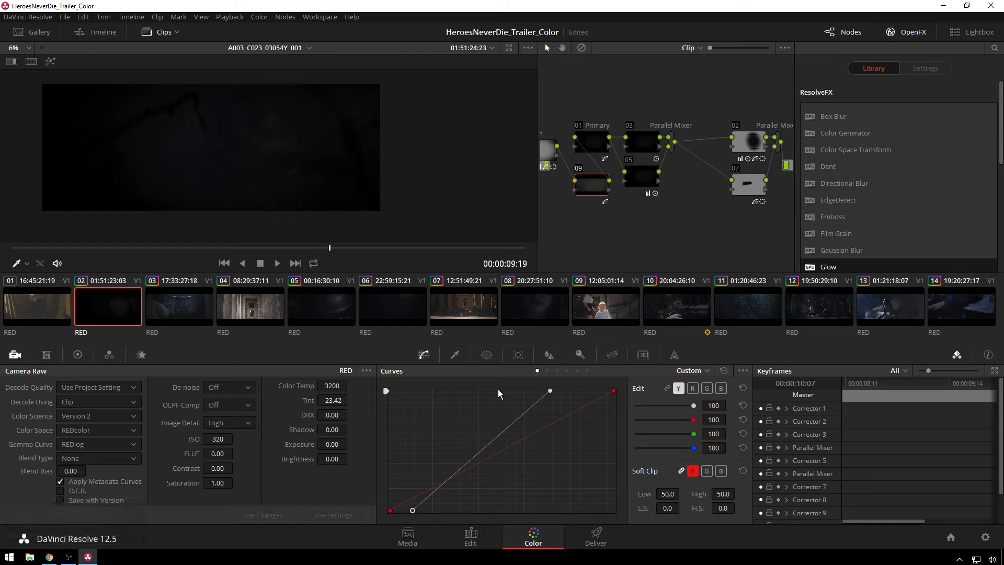
click(502, 428)
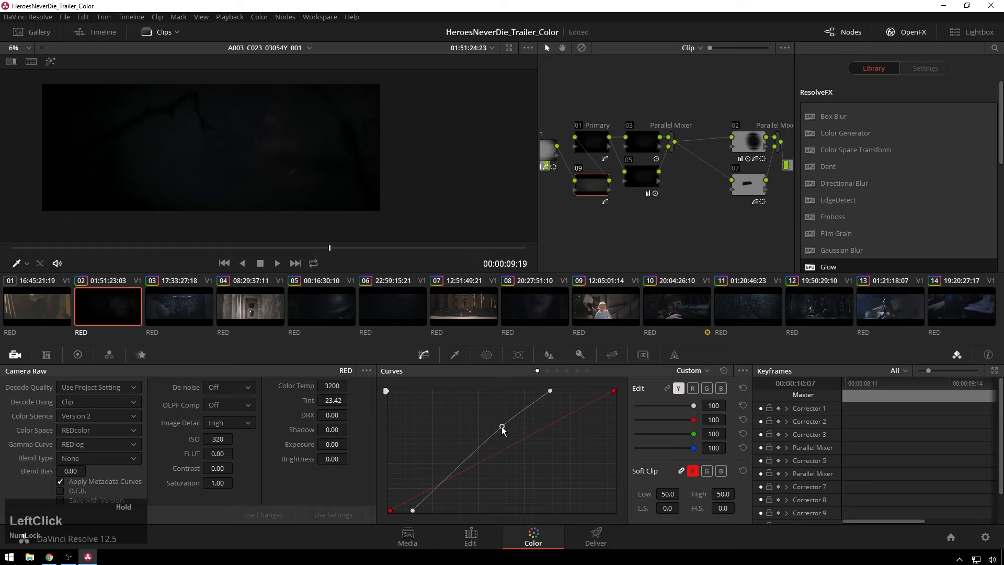
drag(502, 428, 502, 422)
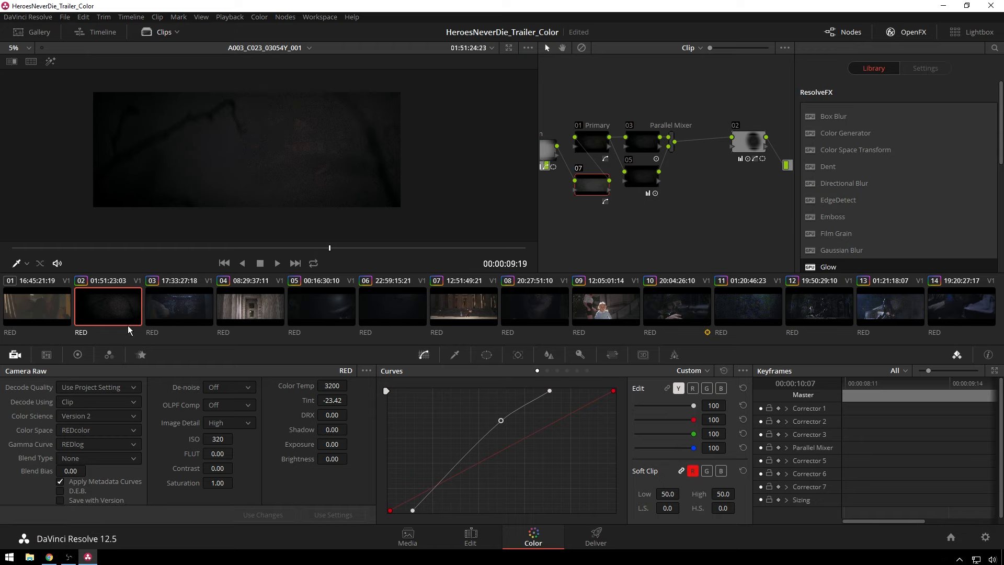
click(37, 306)
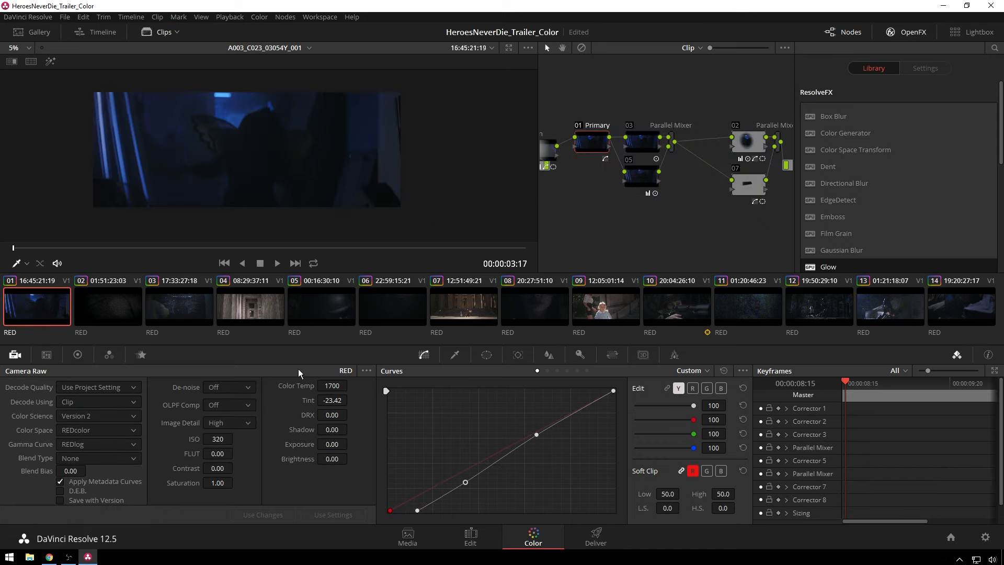
Set clip 01's Camera Raw Color Temp to 3200, review it in playback, then select clip 08
click(332, 385)
text(2600)
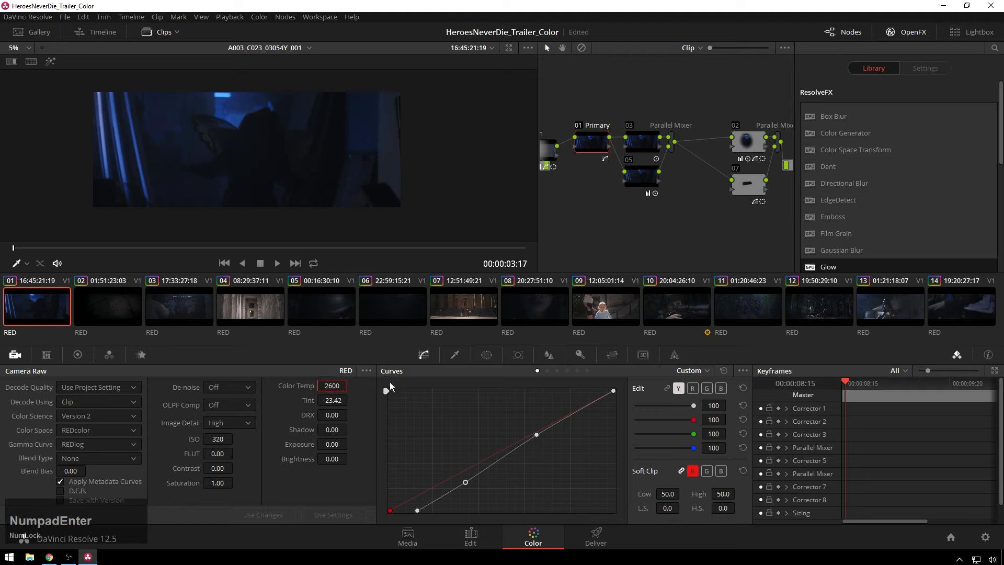
click(331, 385)
text(3200)
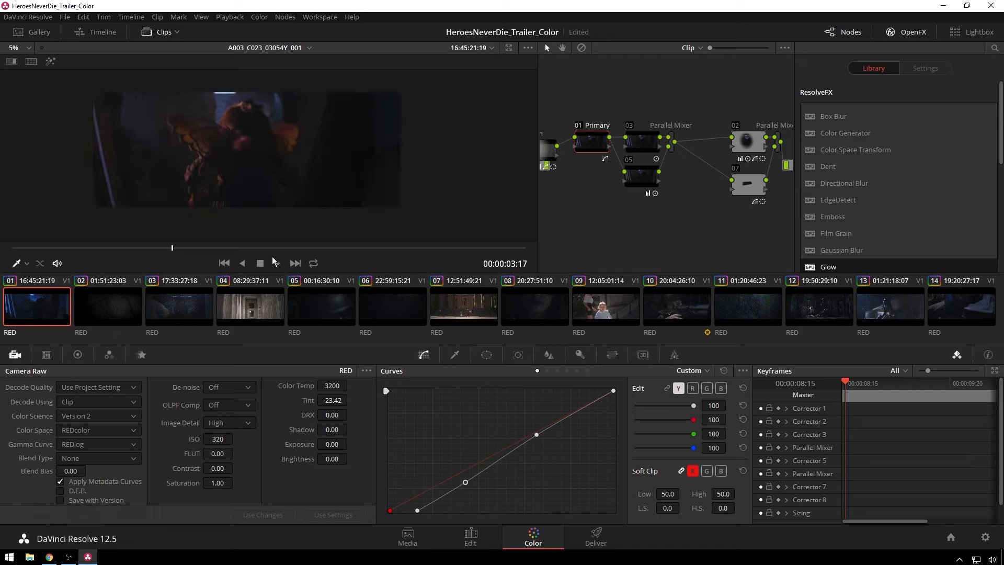
click(277, 263)
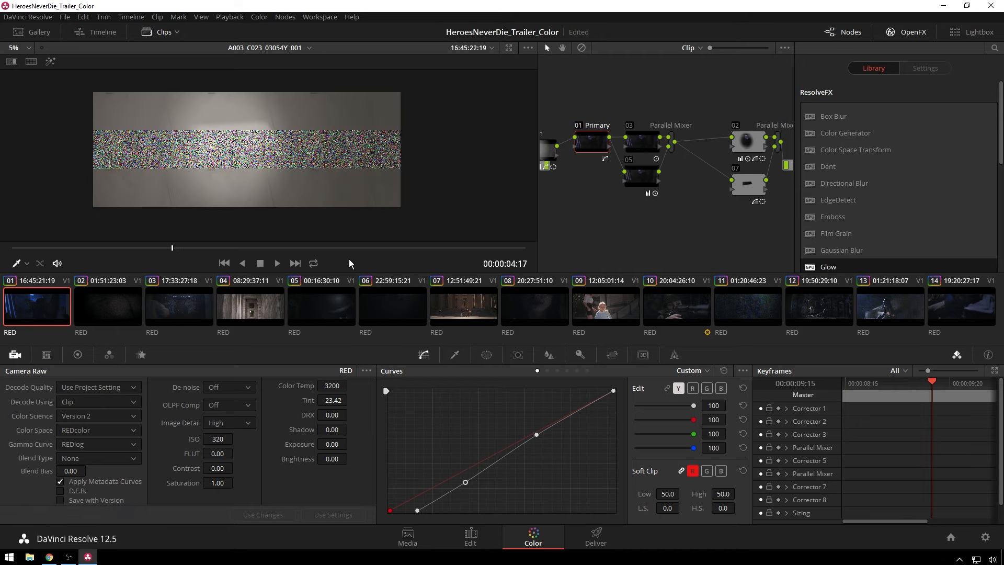
click(414, 248)
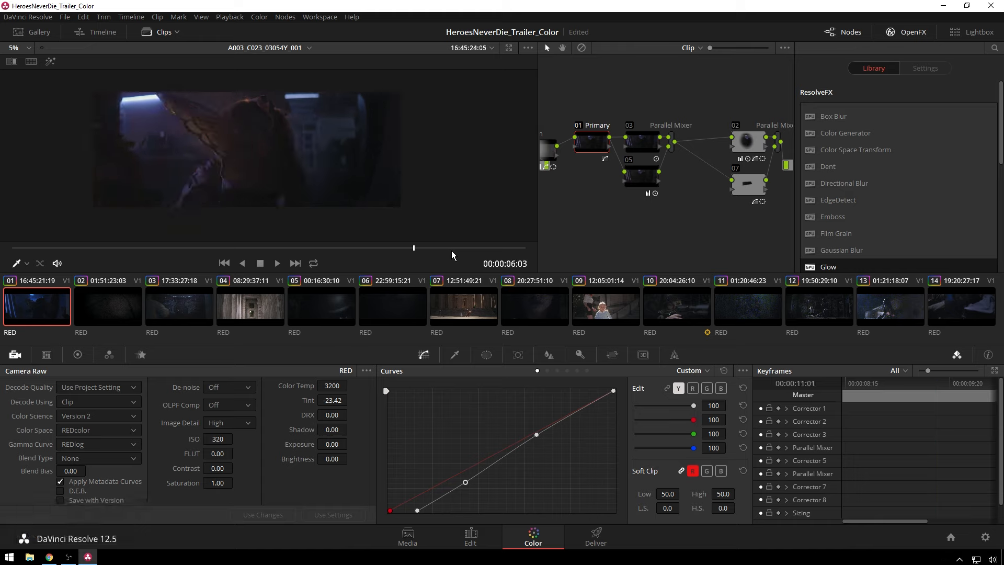
mouse_move(257, 160)
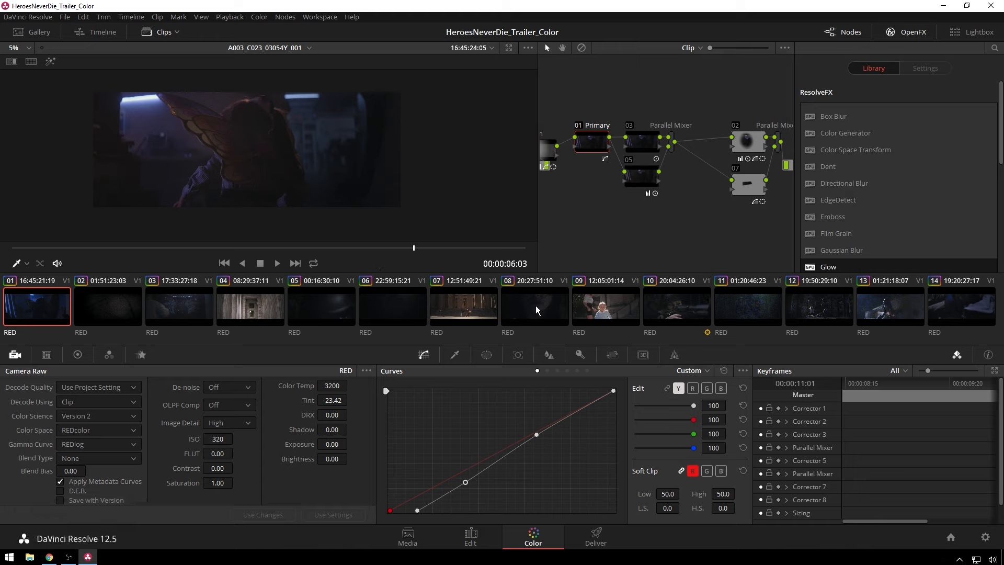
click(534, 306)
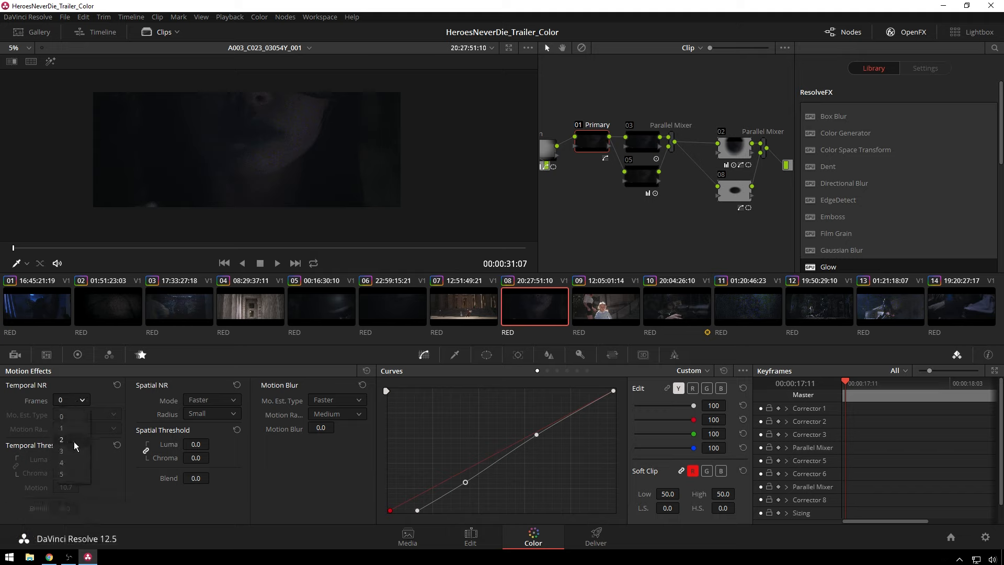
Set clip 08's Temporal NR Frames to 2 and dismiss the GPU memory full warning
click(62, 439)
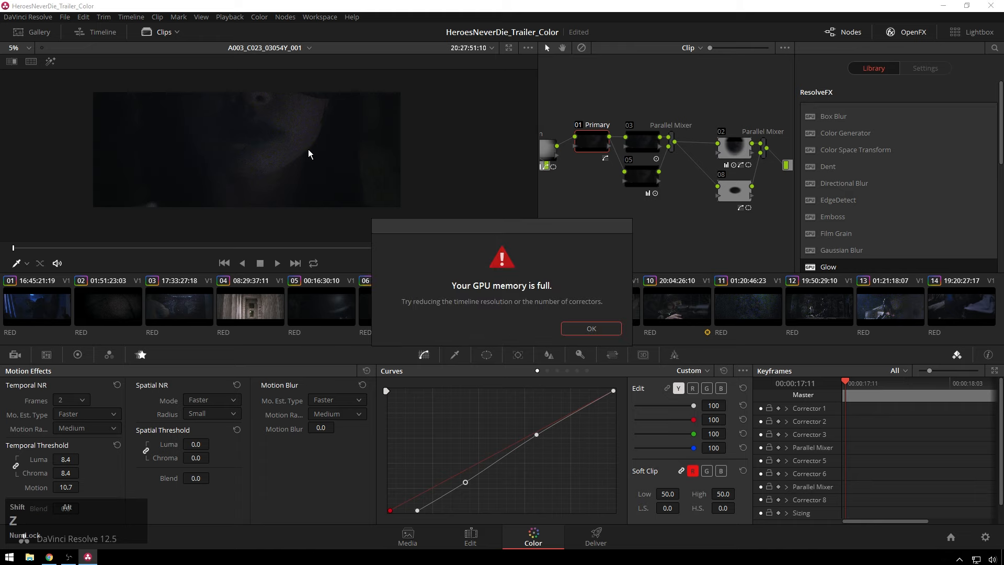
click(589, 328)
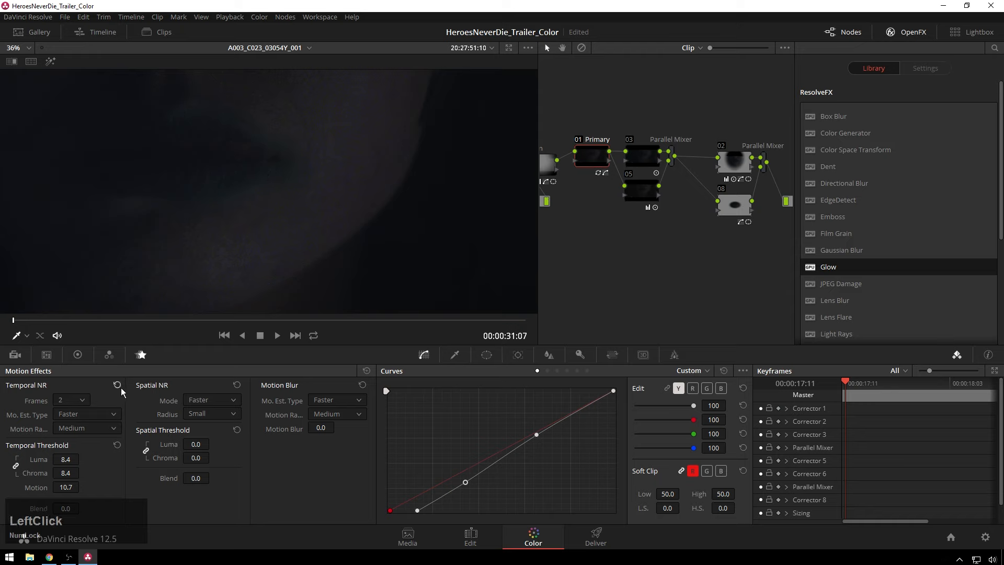
Reset temporal noise reduction and label clip 08's new node 09 'NR'
click(117, 384)
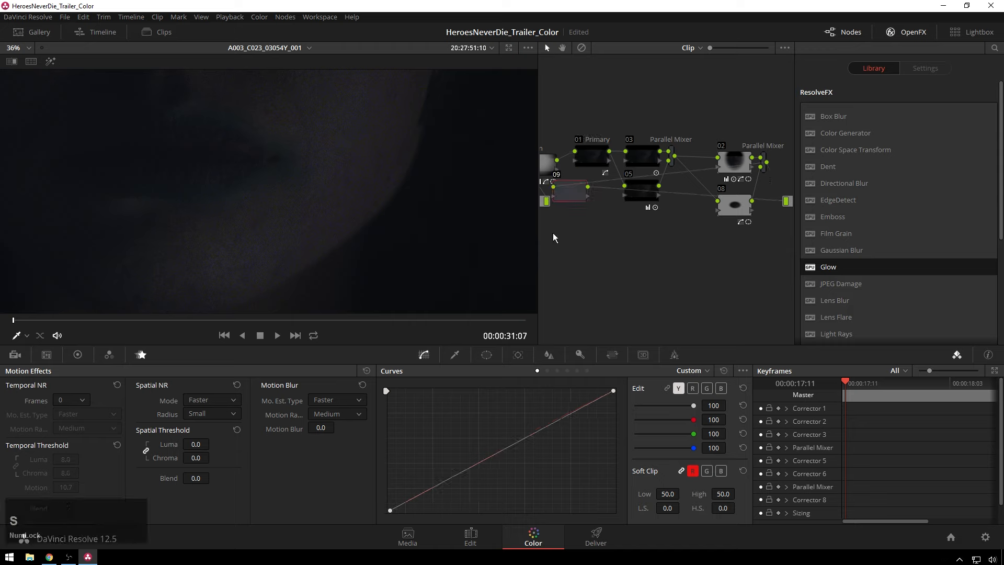
right_click(758, 256)
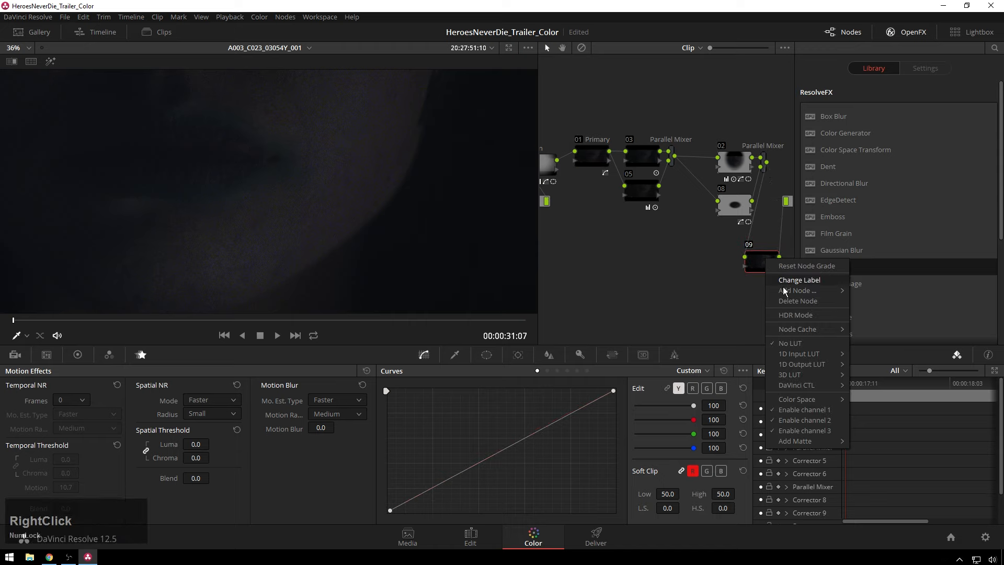
mouse_move(801, 364)
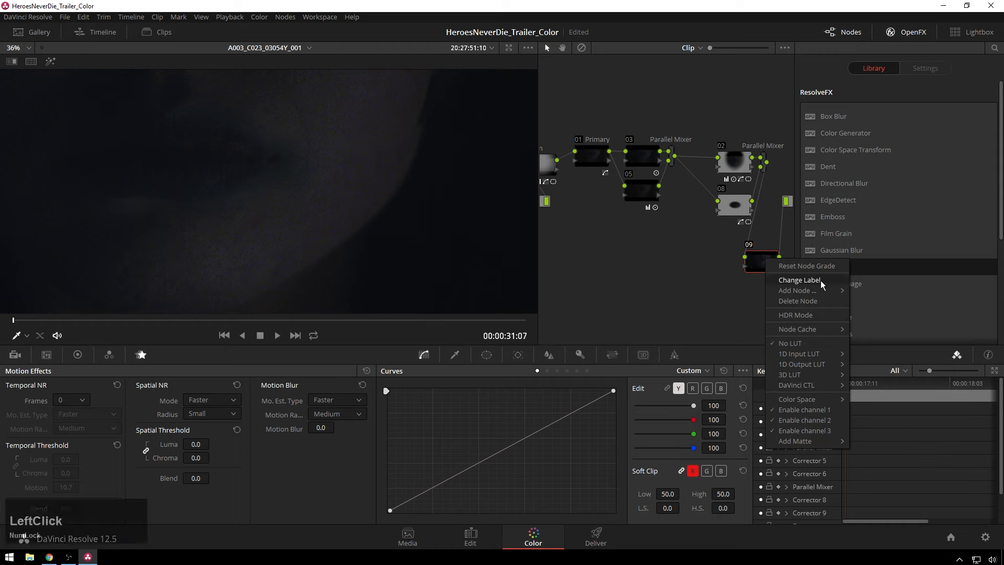
click(799, 280)
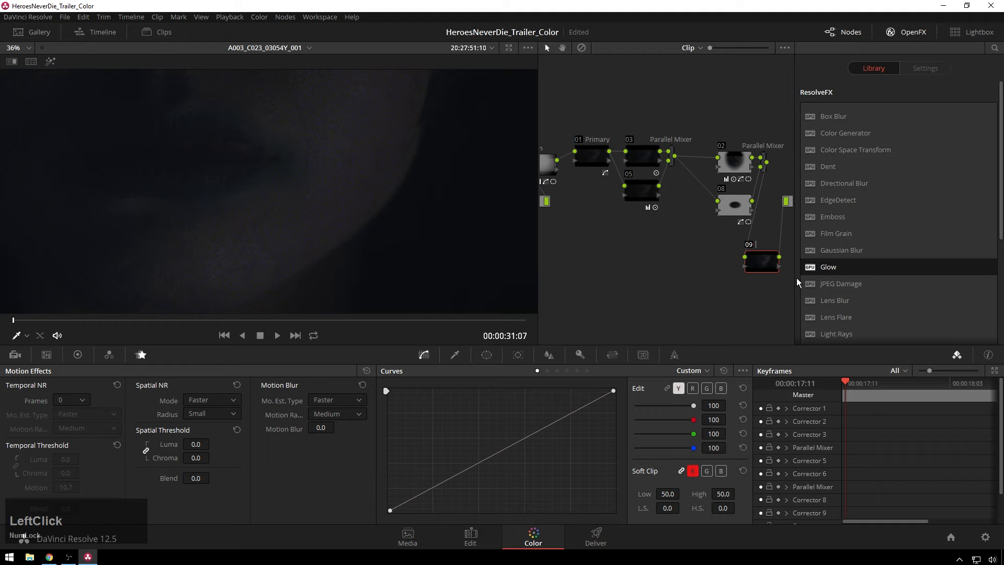
key(Enter)
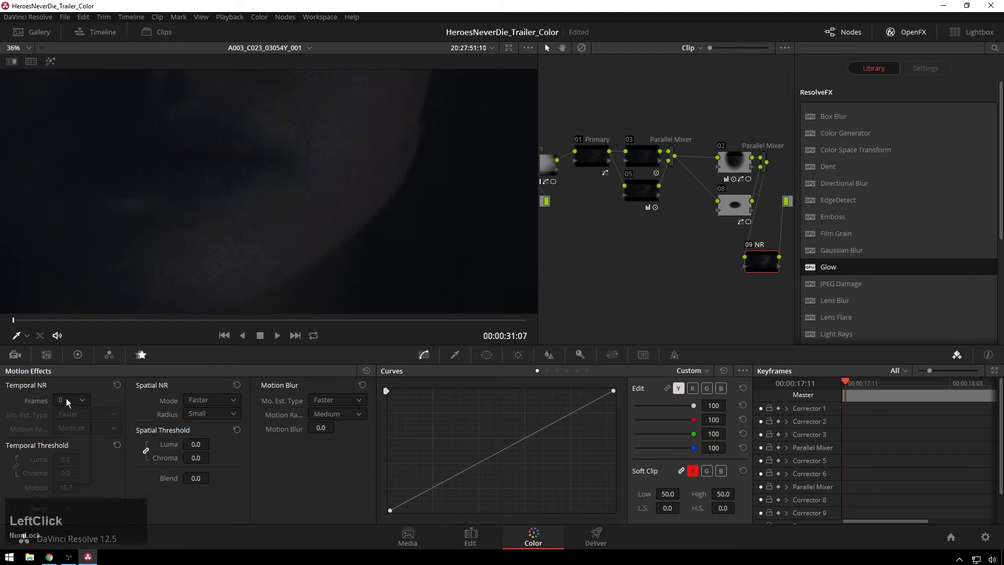
Give node NR 1-frame temporal NR with luma threshold 20, then select clip 11
click(81, 400)
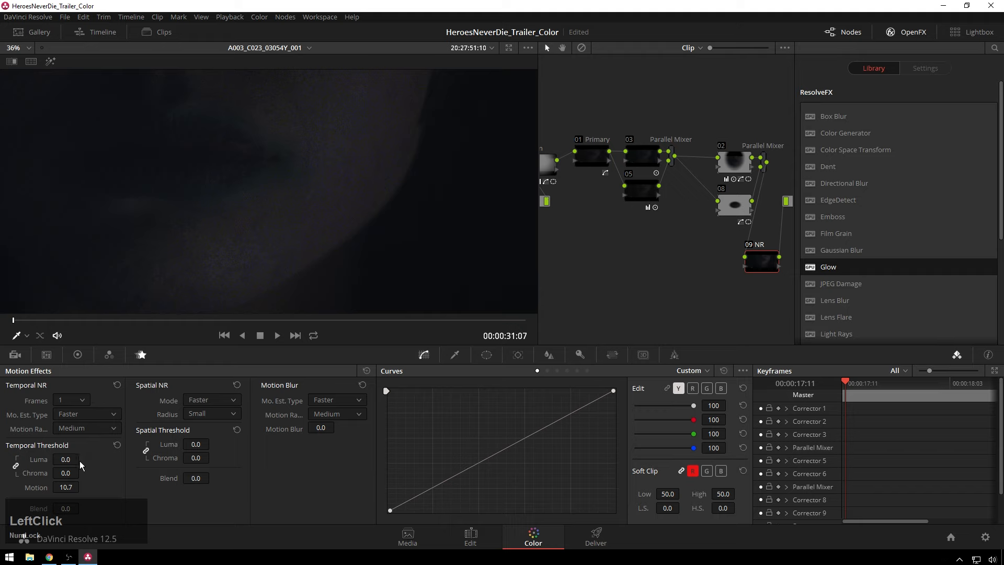
click(65, 459)
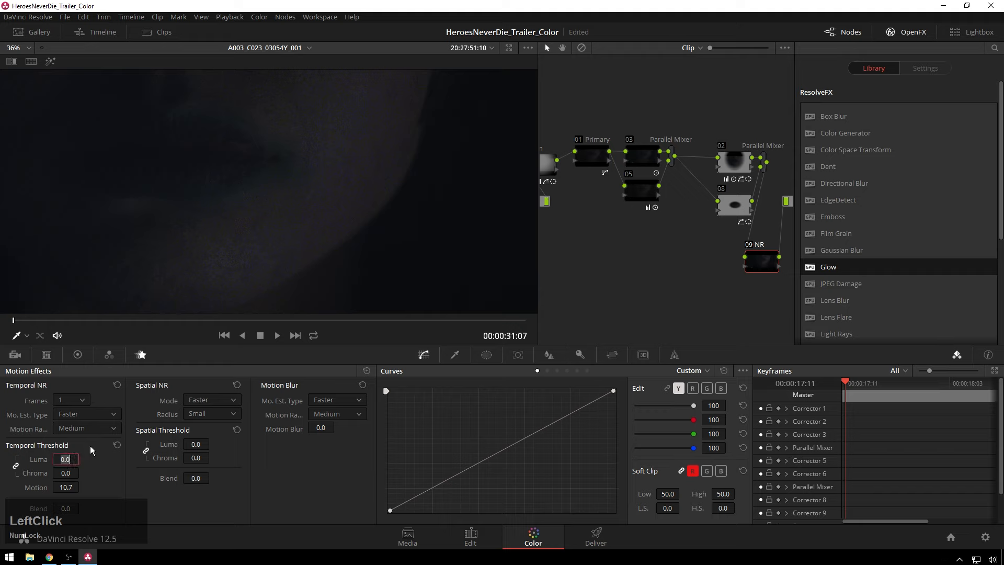
text(20.0)
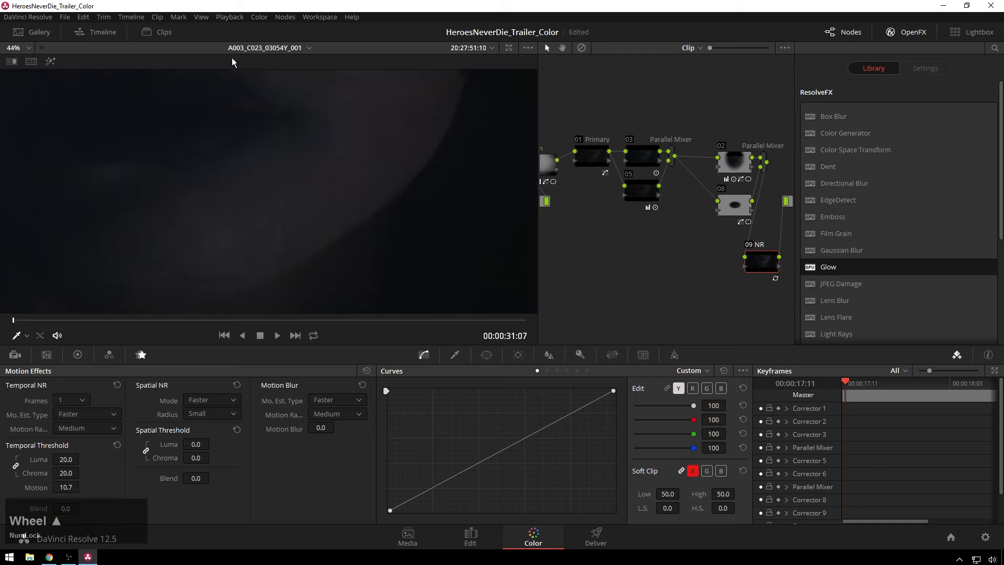
click(163, 32)
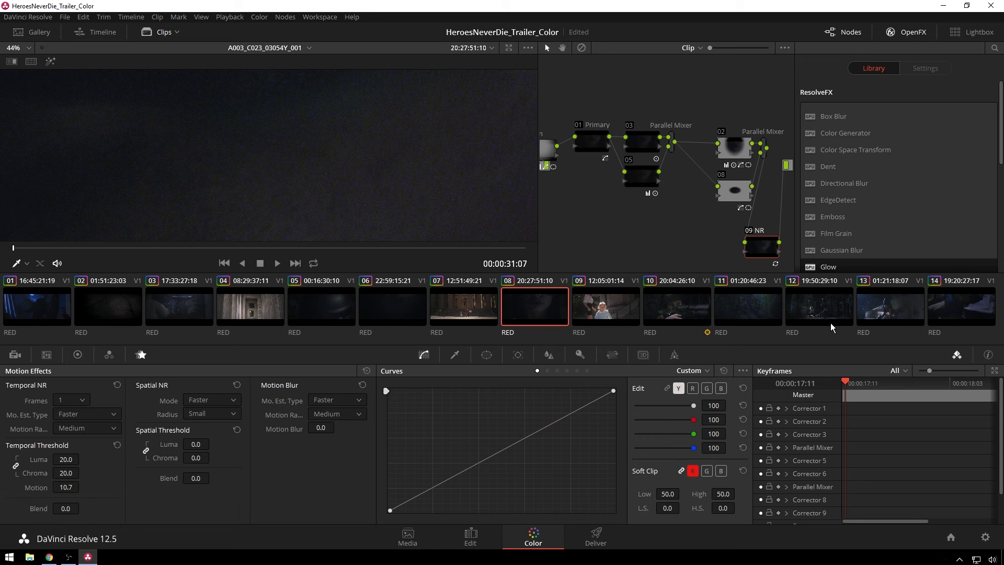
click(746, 306)
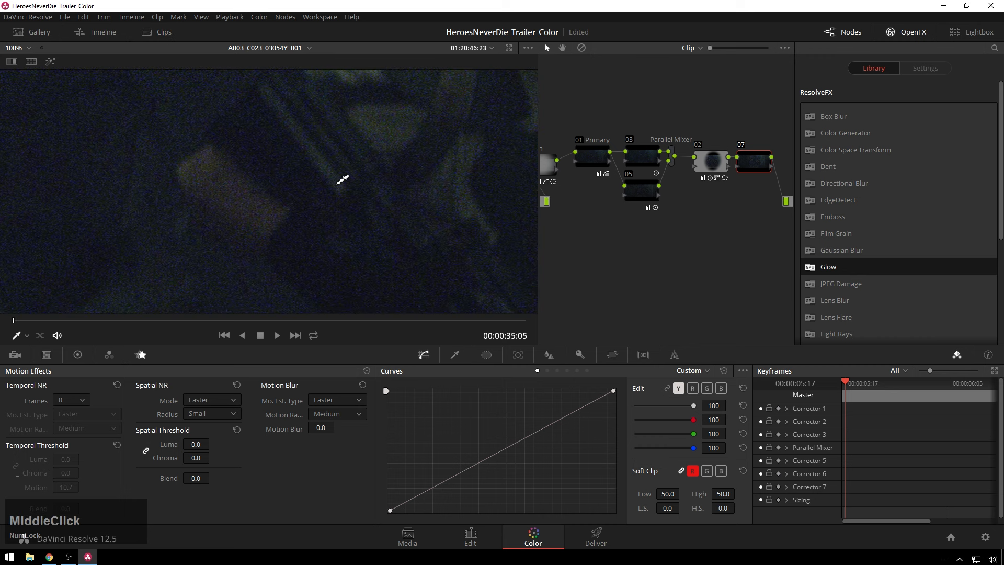
Set clip 11's temporal NR to 1 frame, dismiss the GPU warning, and raise thresholds to 70.2
click(71, 399)
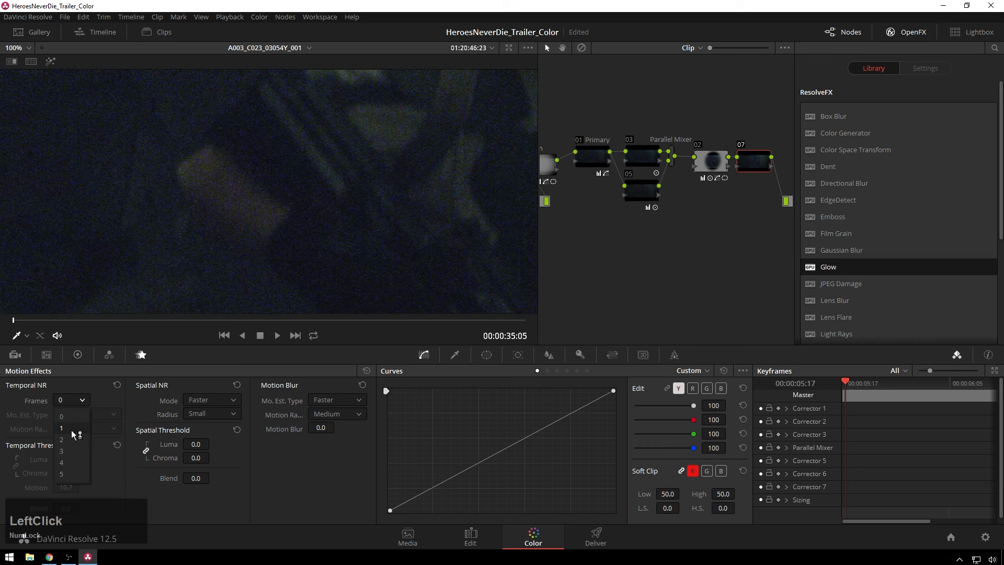
click(62, 427)
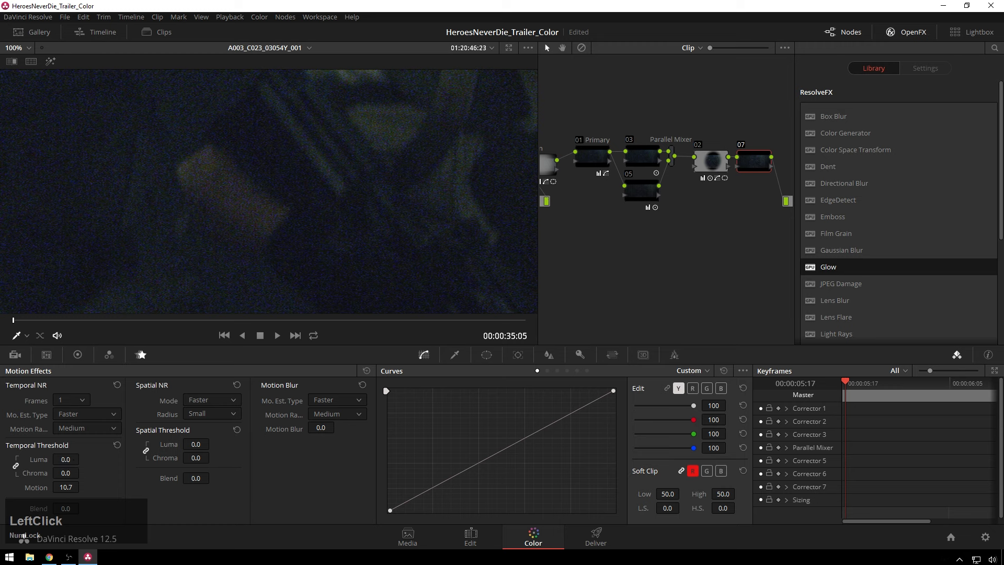
text(30.0)
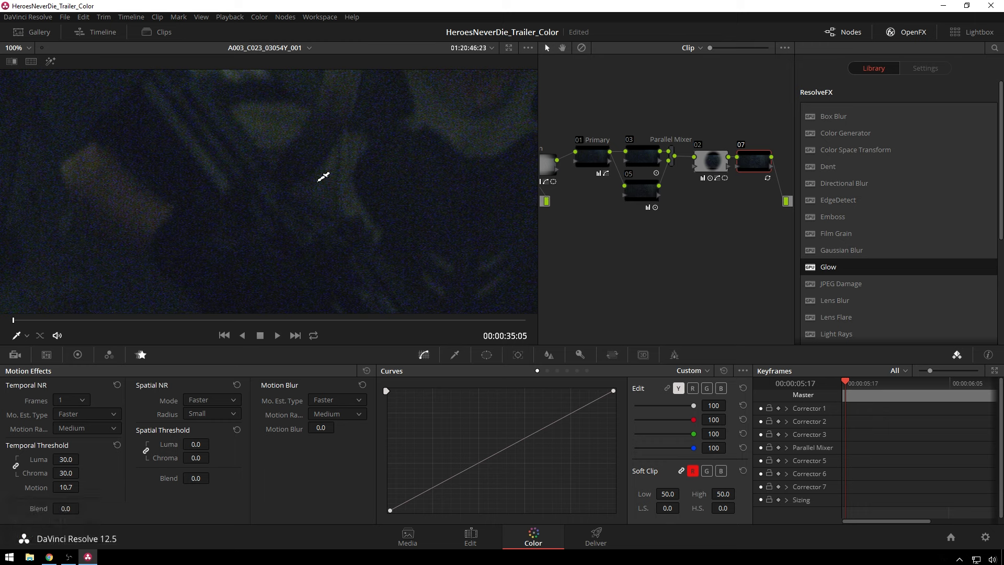
click(323, 177)
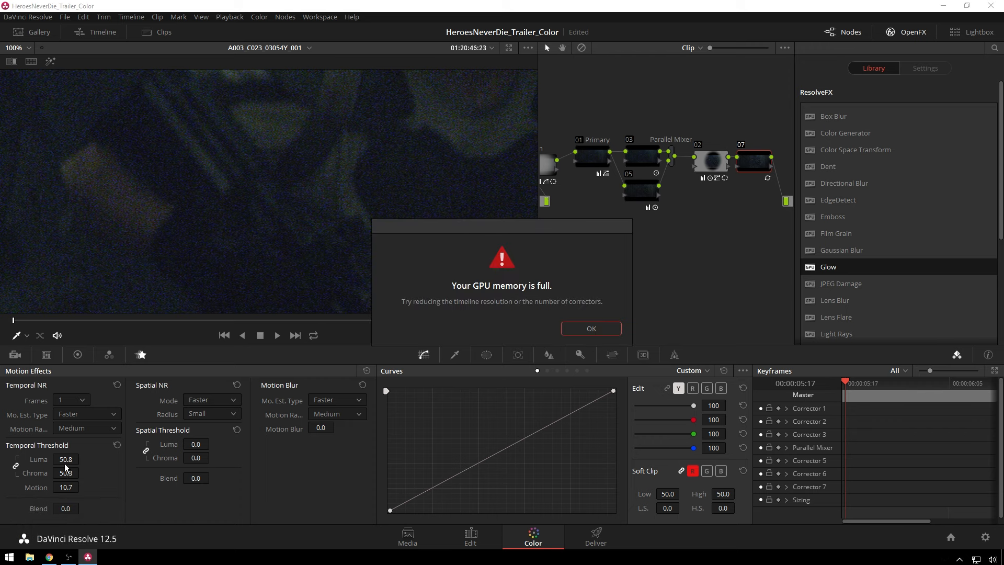
click(590, 328)
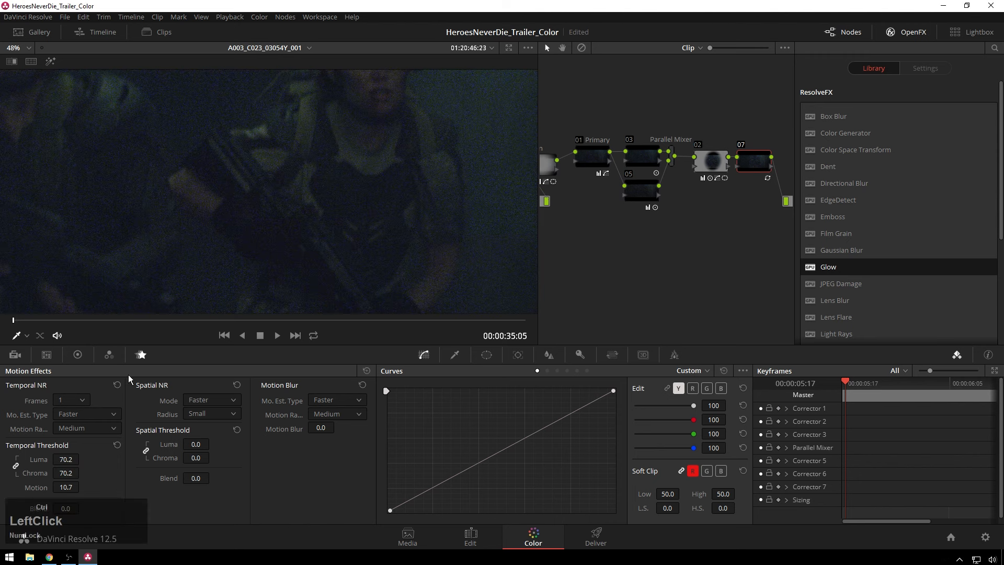
click(595, 536)
text(HeroesNeverDie_Trailer_)
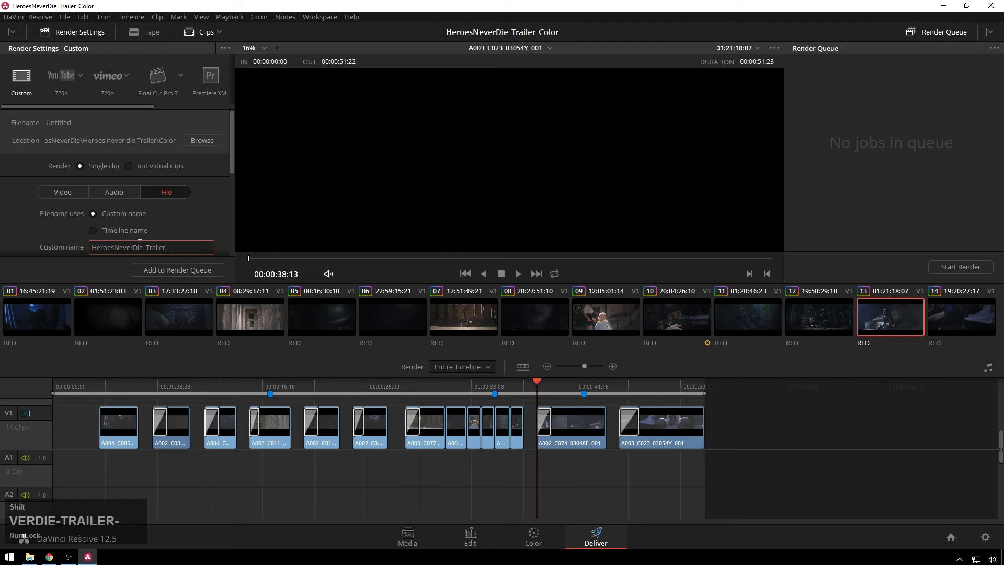
Finish the file name as HeroesNeverDie_Trailer_V01R01_ and add the job to the render queue
text(V01R01)
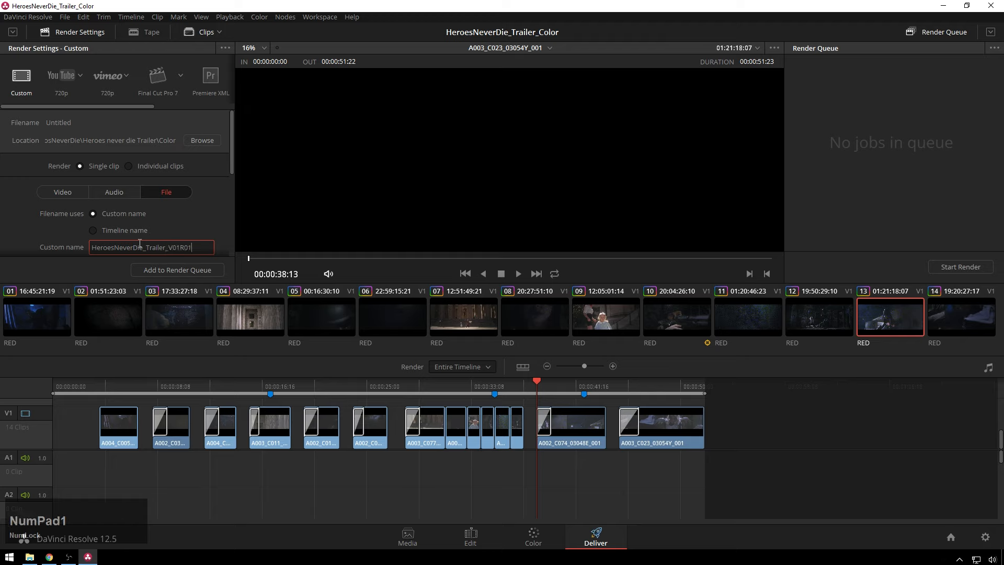
click(177, 270)
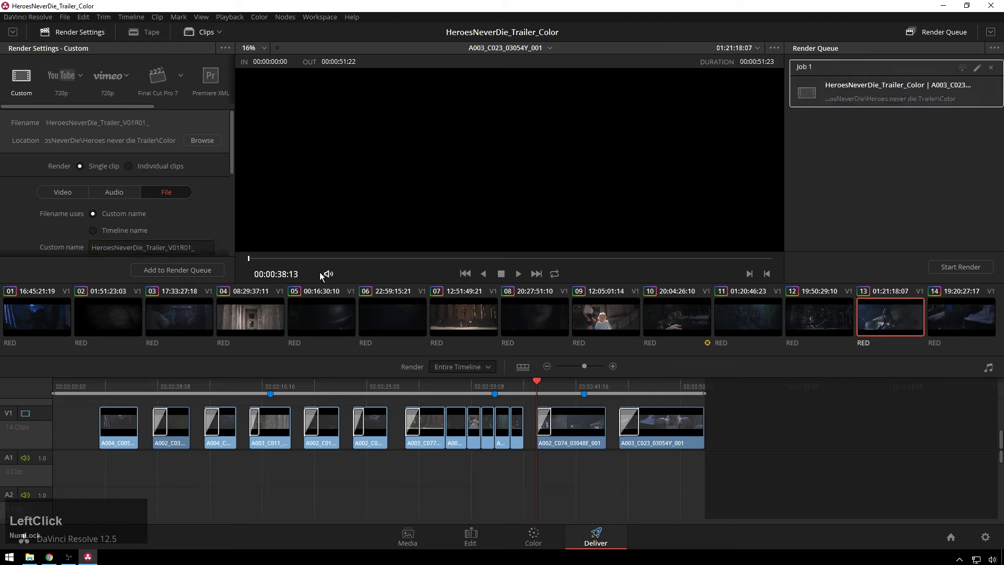
mouse_move(972, 279)
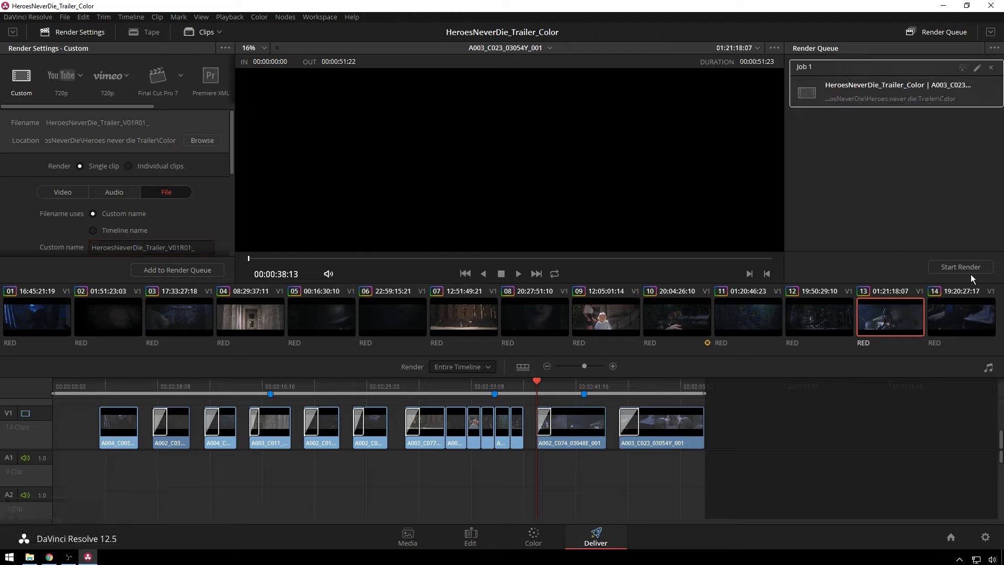